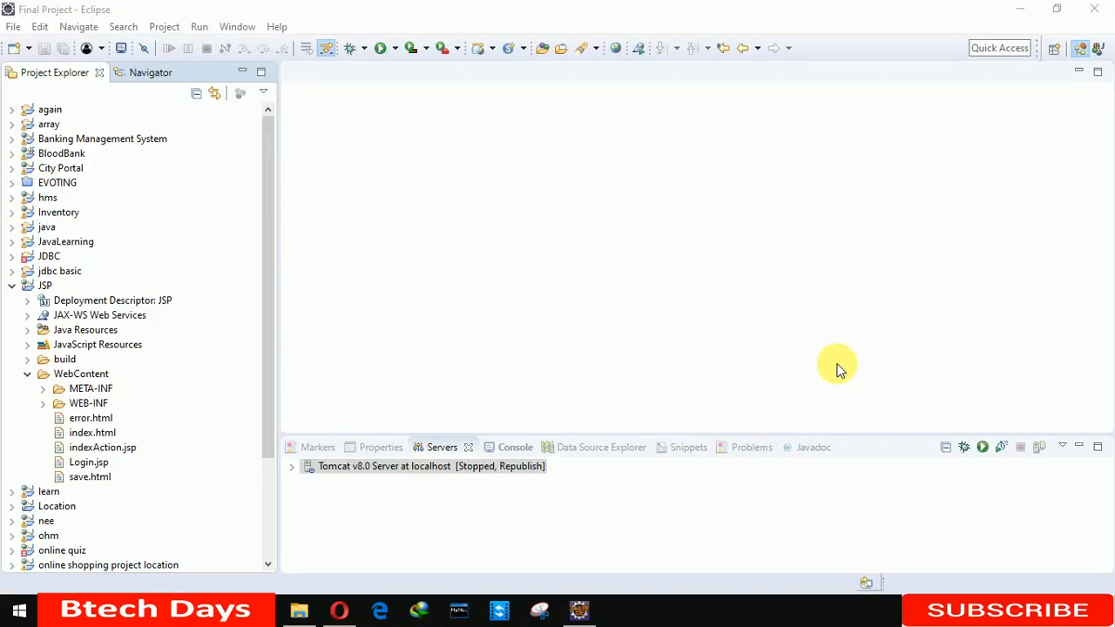
- Create a new JSP file named autoRefresh.jsp in the JSP project's WebContent folder
left_click(81, 374)
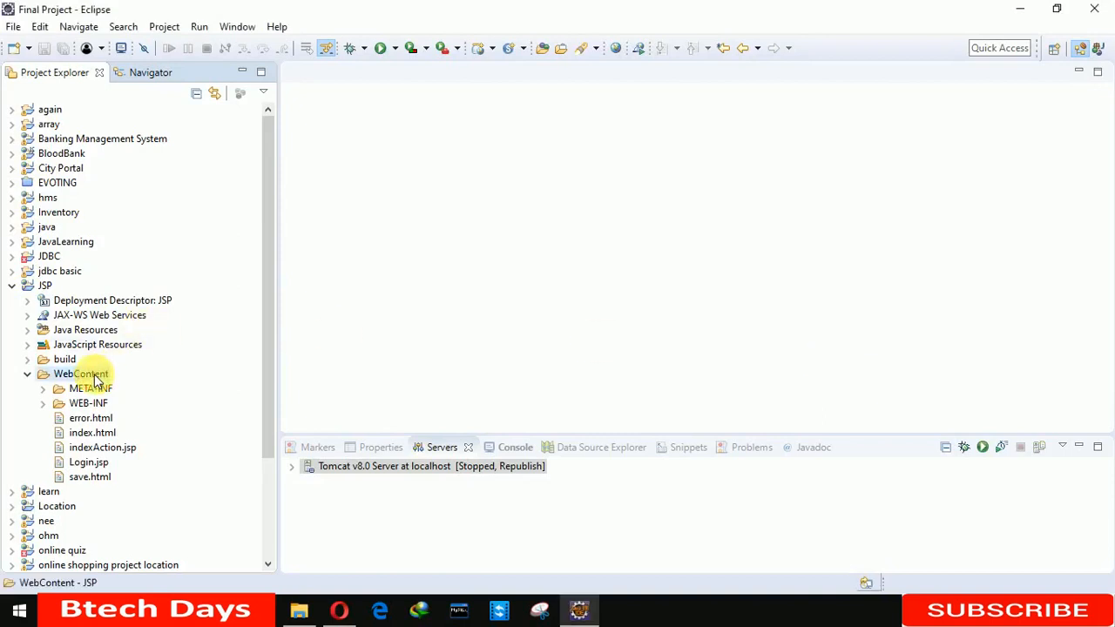
right_click(80, 374)
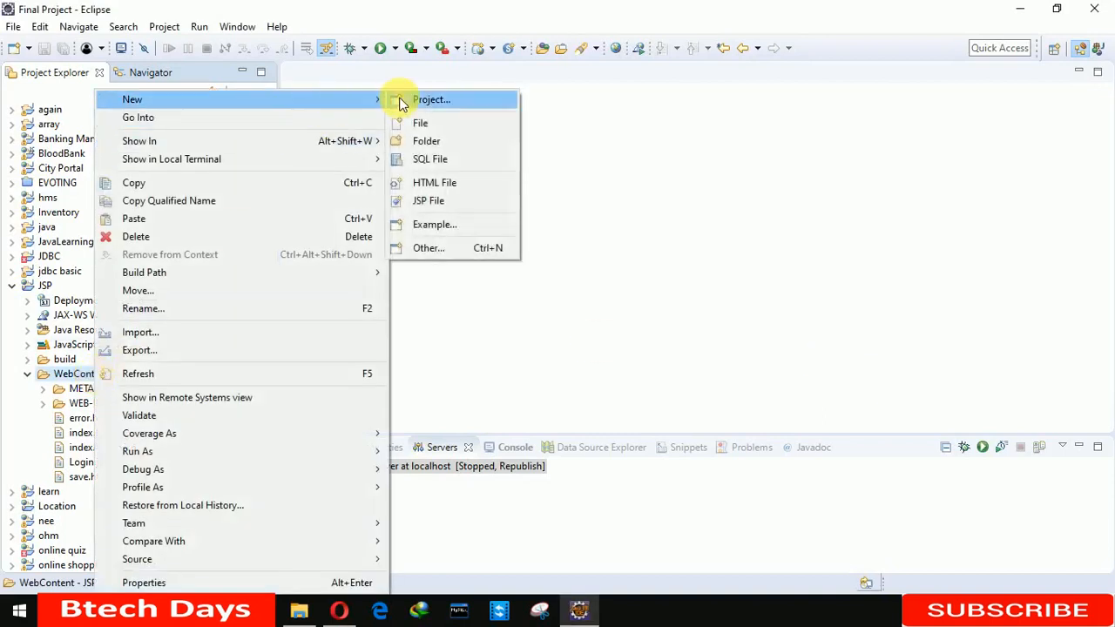
left_click(428, 200)
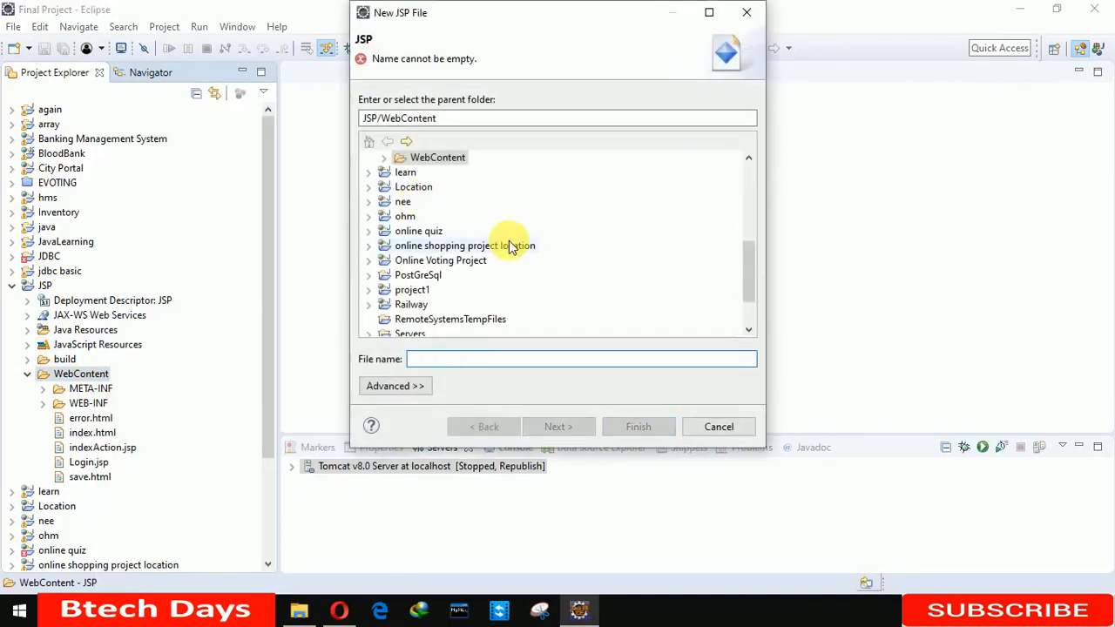
type("ato")
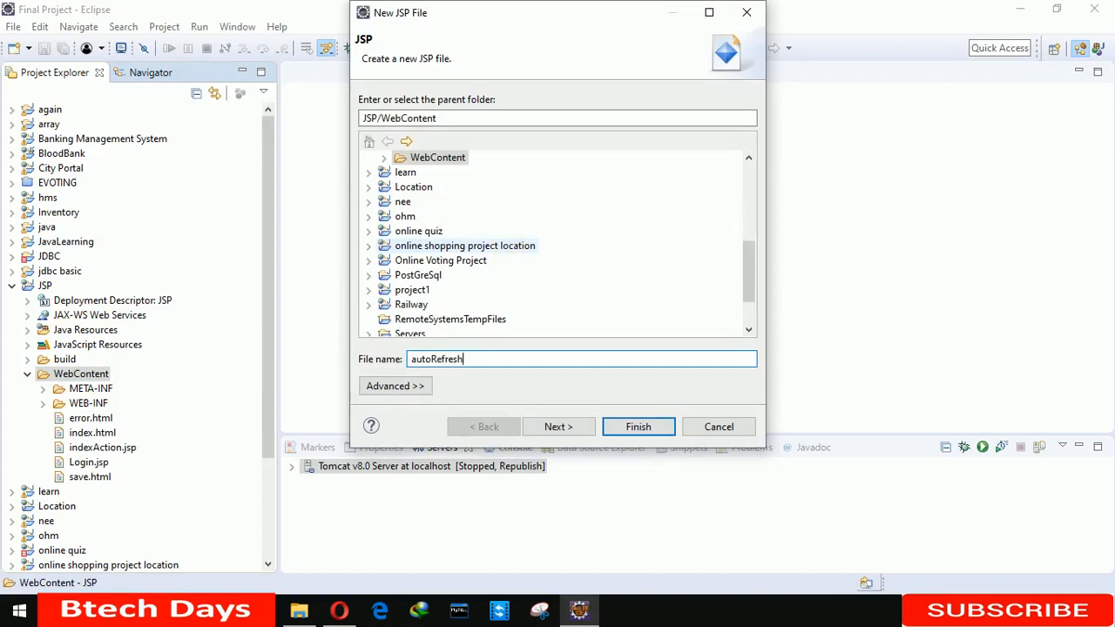
left_click(638, 427)
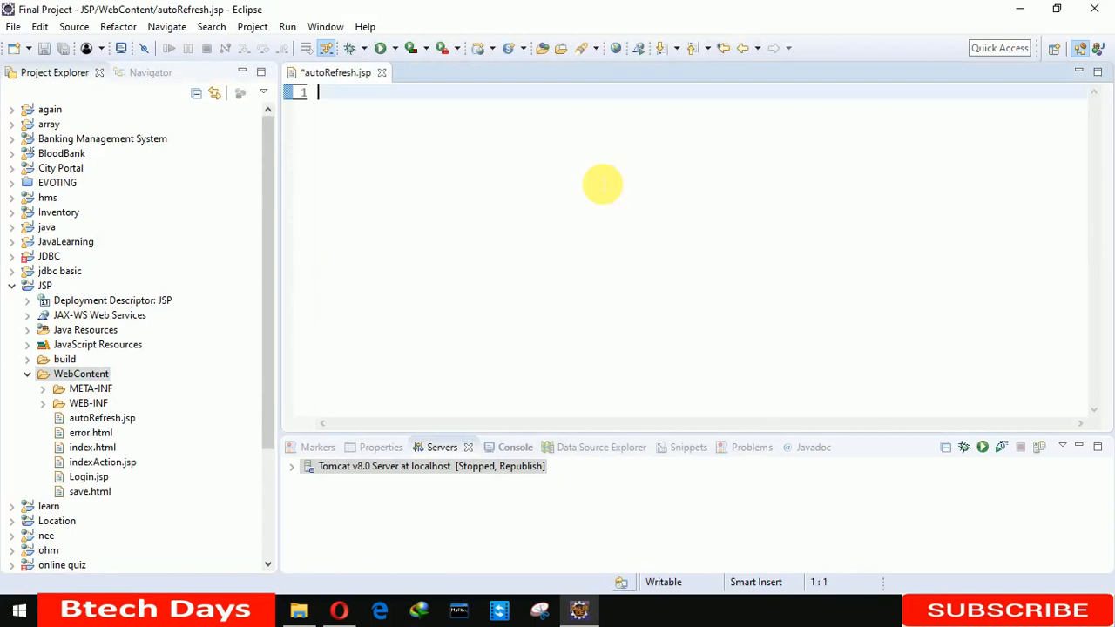
type("<%")
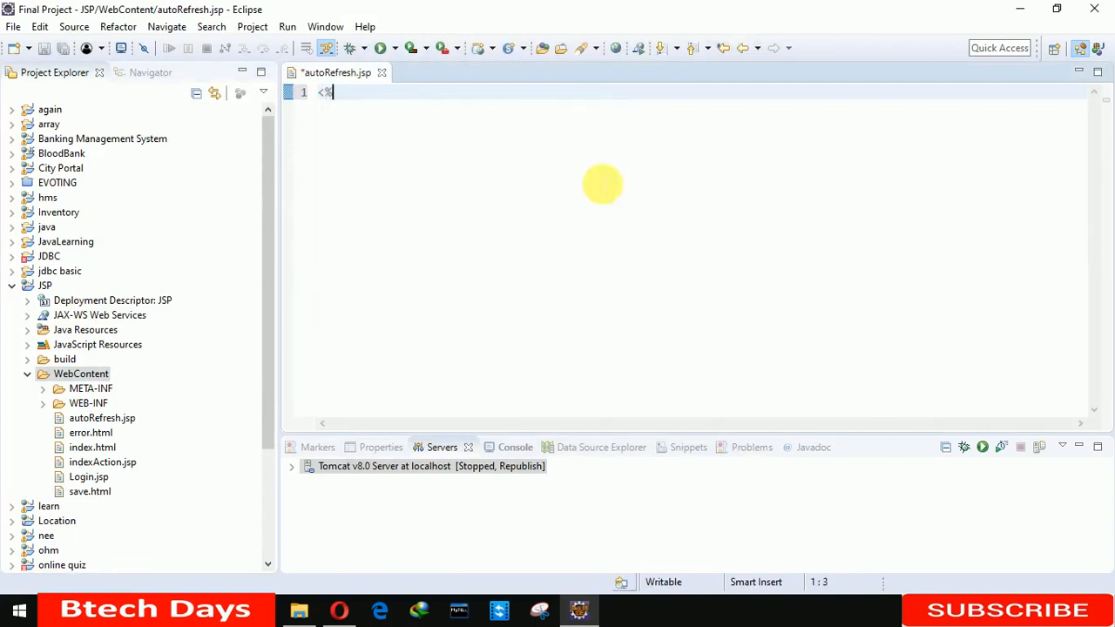
type("@page import")
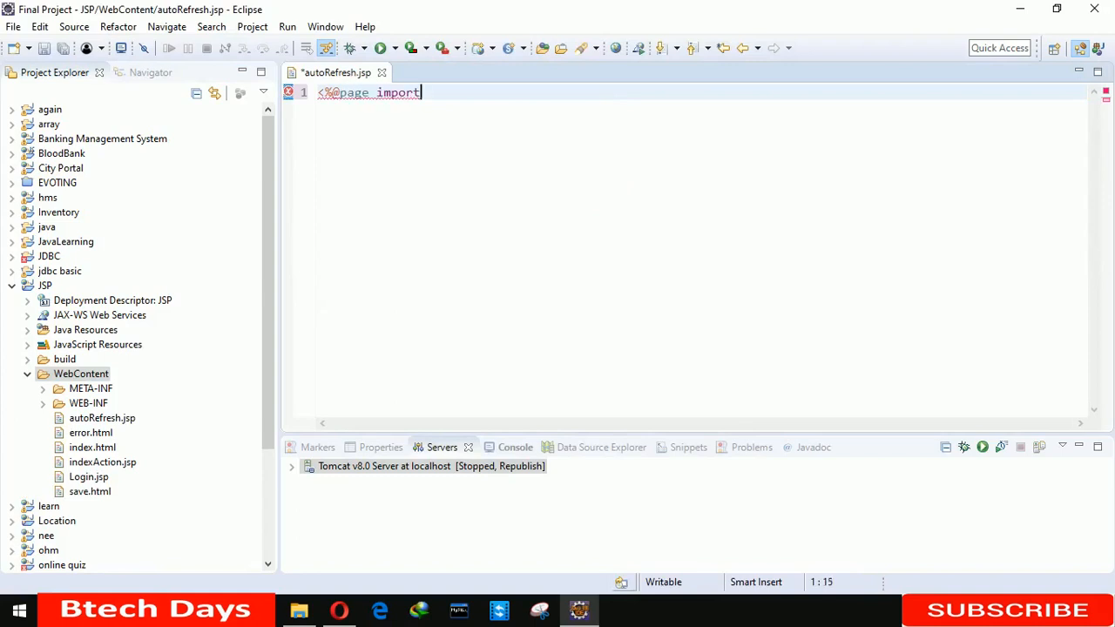
type("=\"\"")
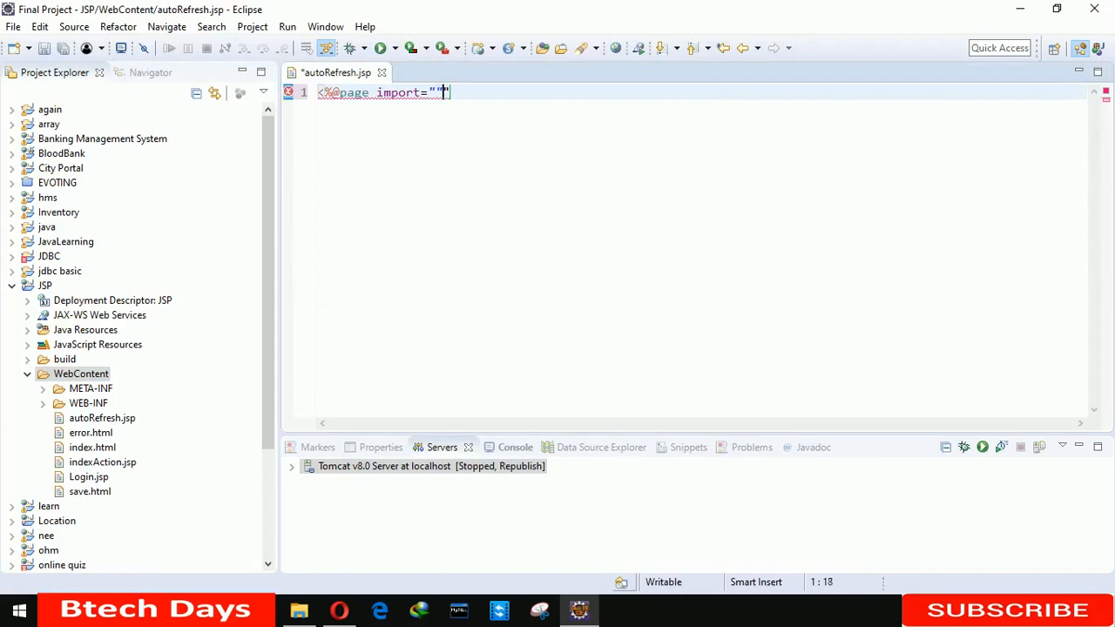
type("java")
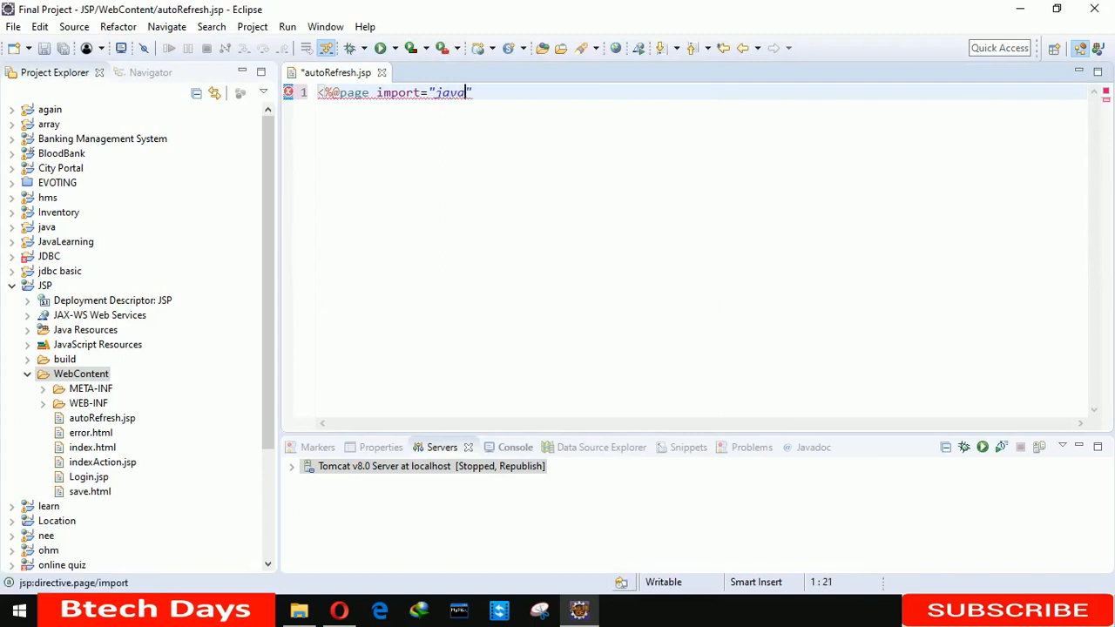
type(".io")
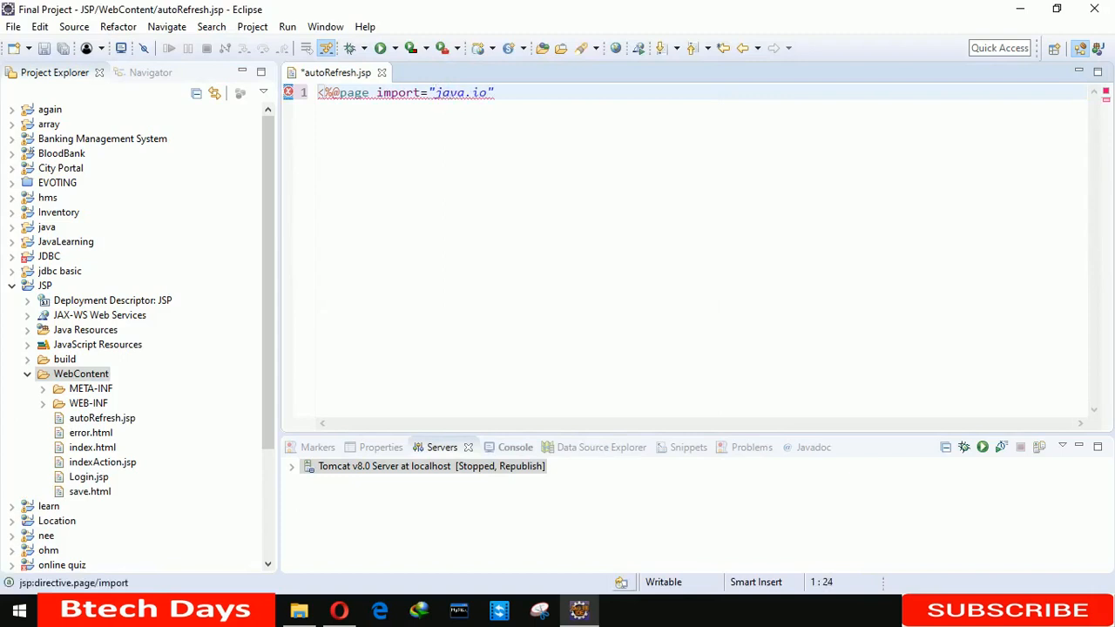
type(".*")
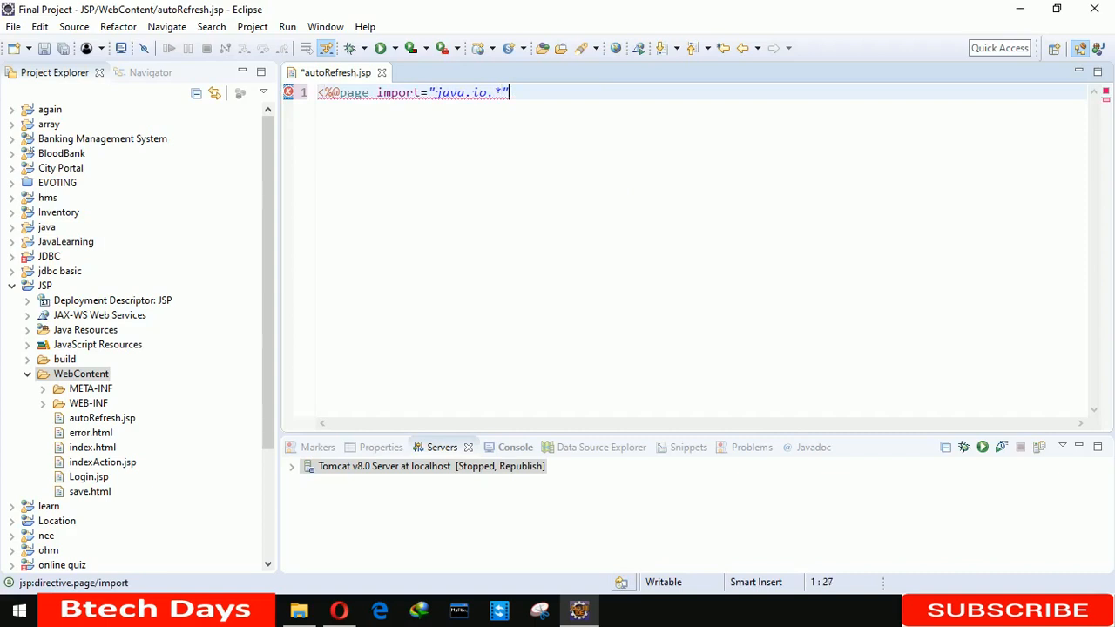
type(",")
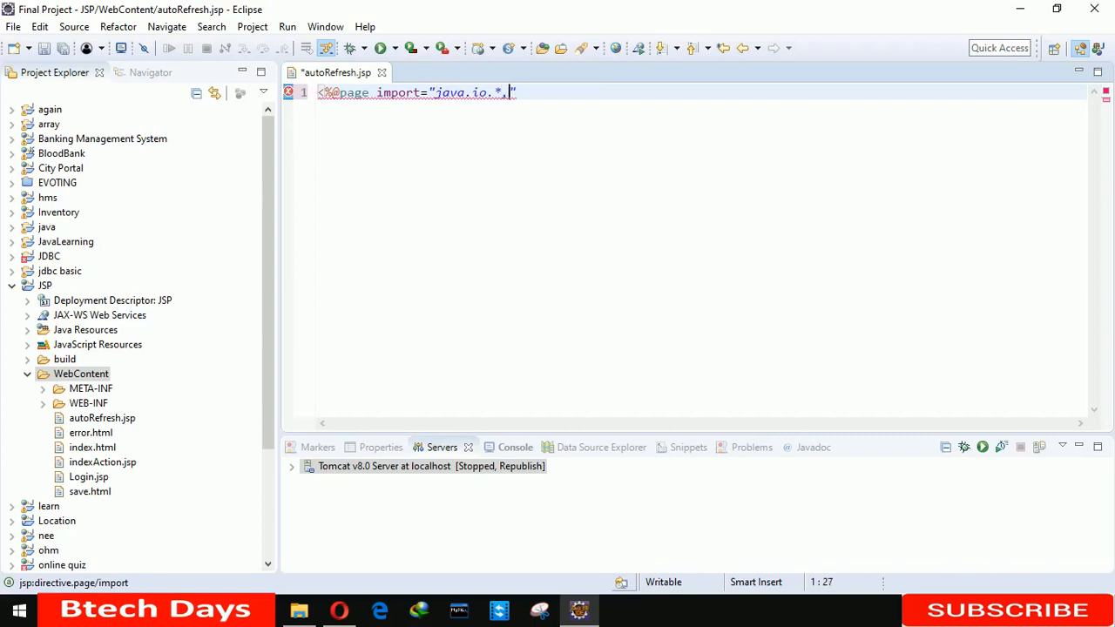
type(",java.u")
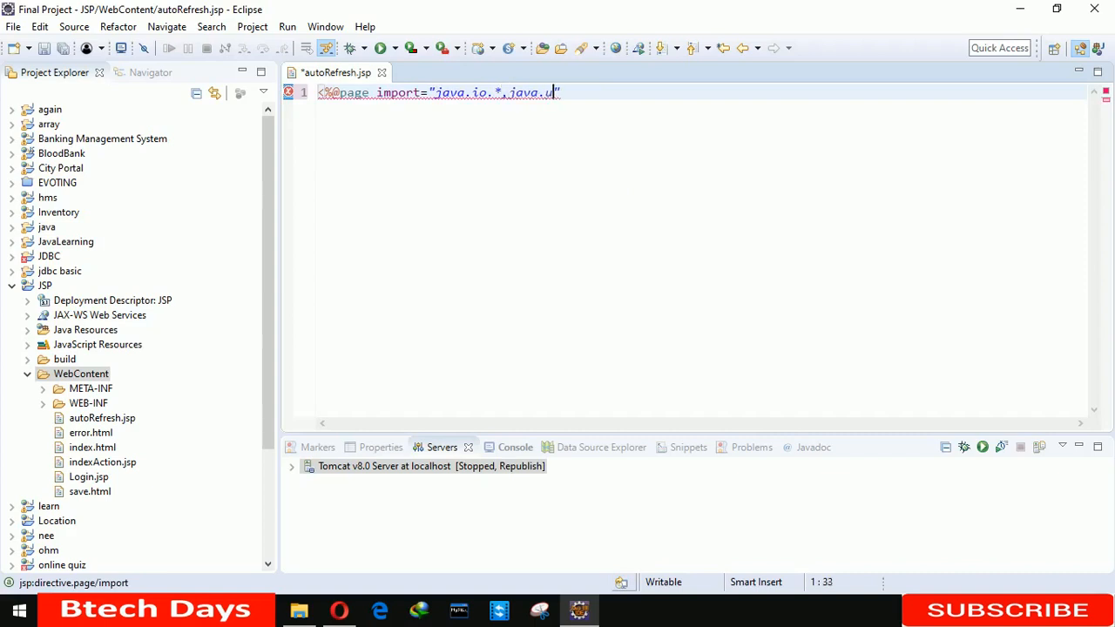
type("til.*")
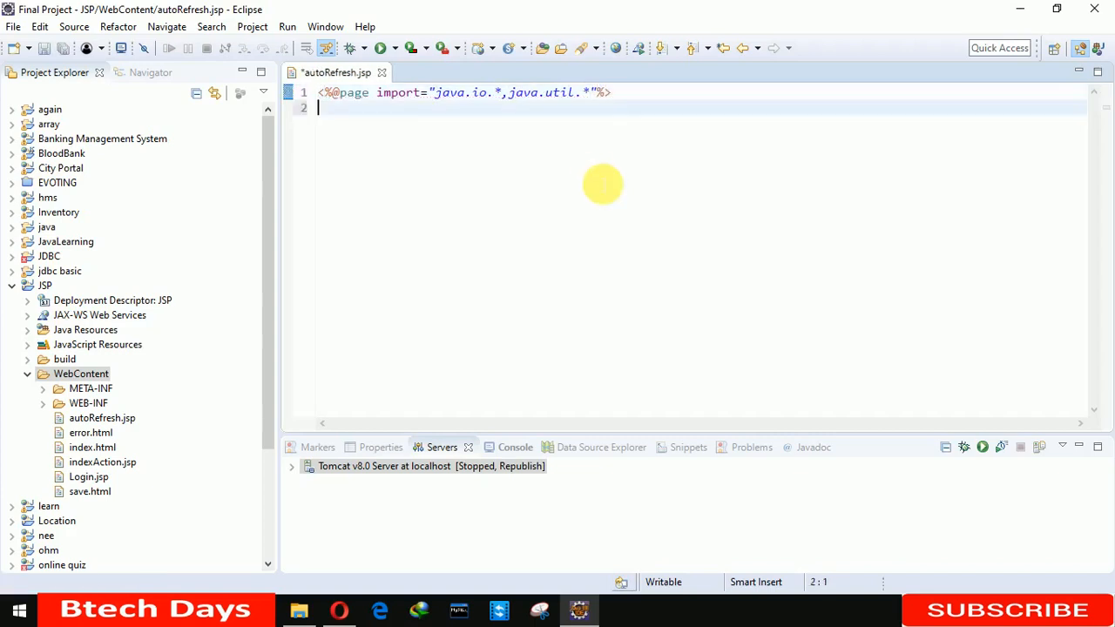
- Add body, center and h1 tags with the heading 'Auto Refresh Page'
type("<")
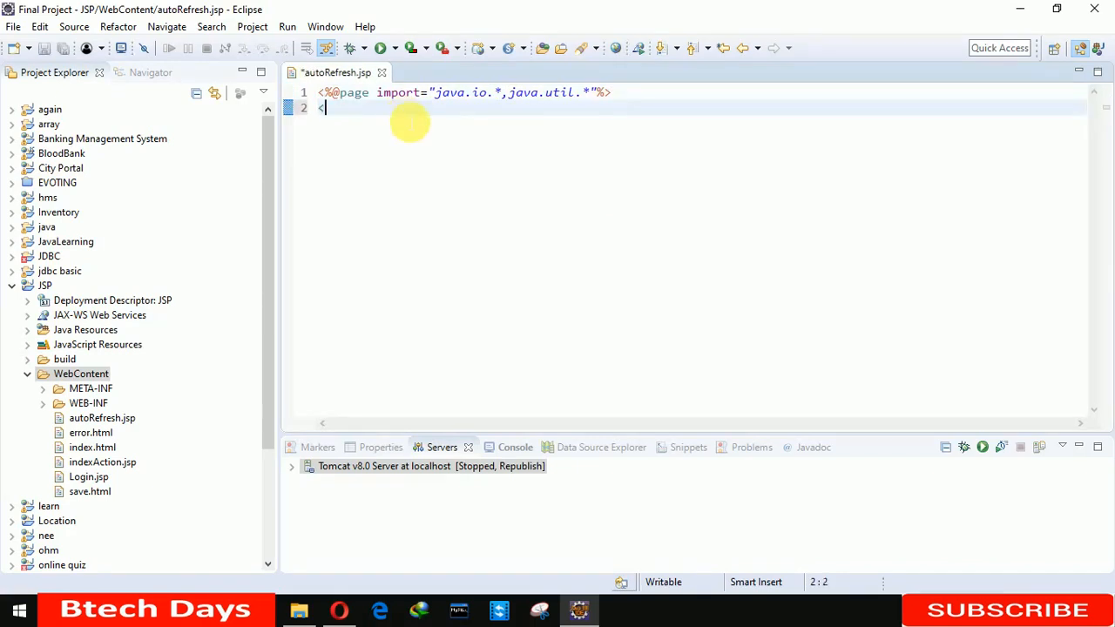
type("bod")
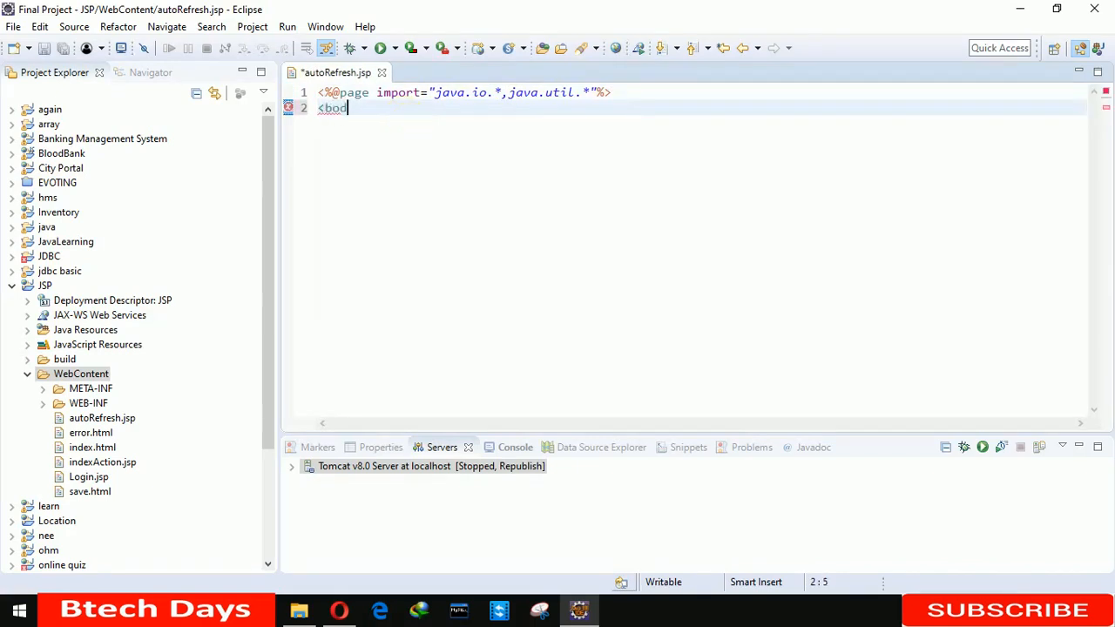
type(">")
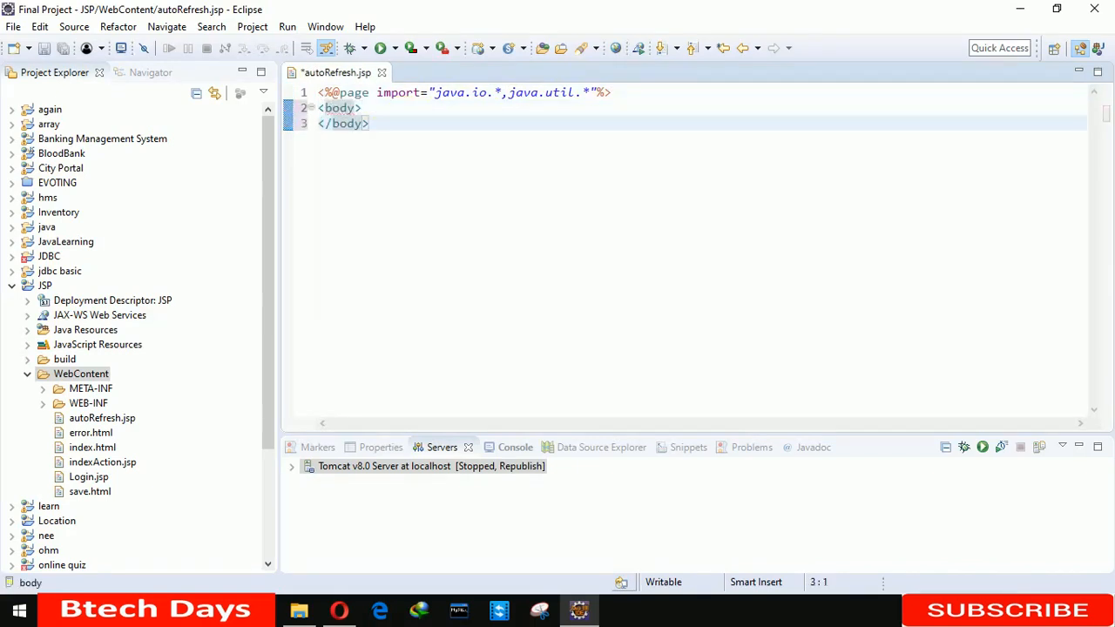
type("<cen")
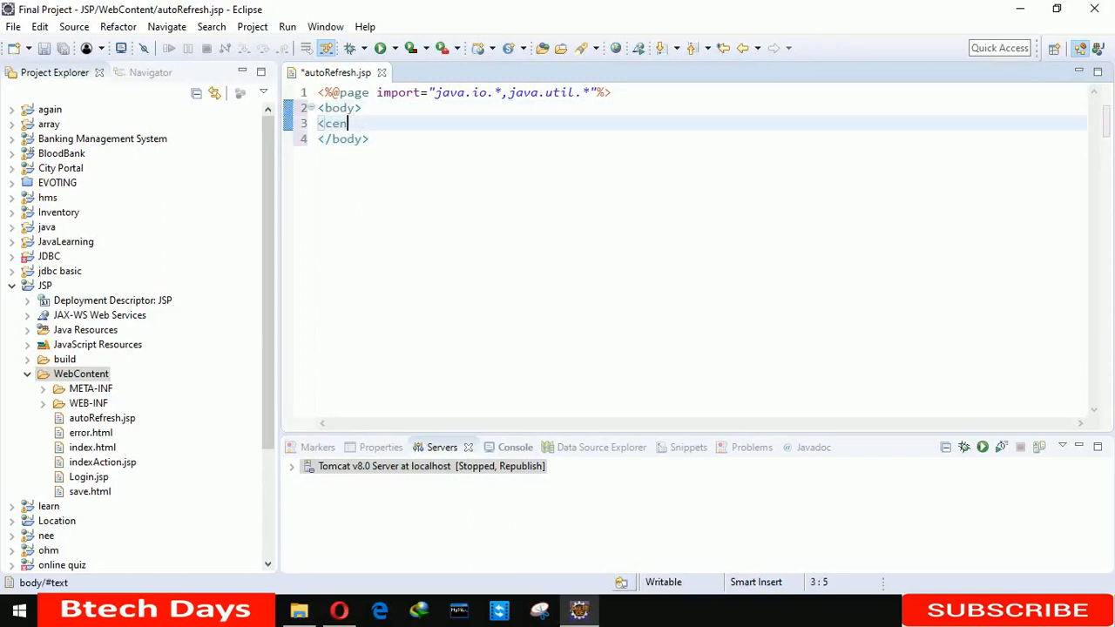
type("ter>")
type("<")
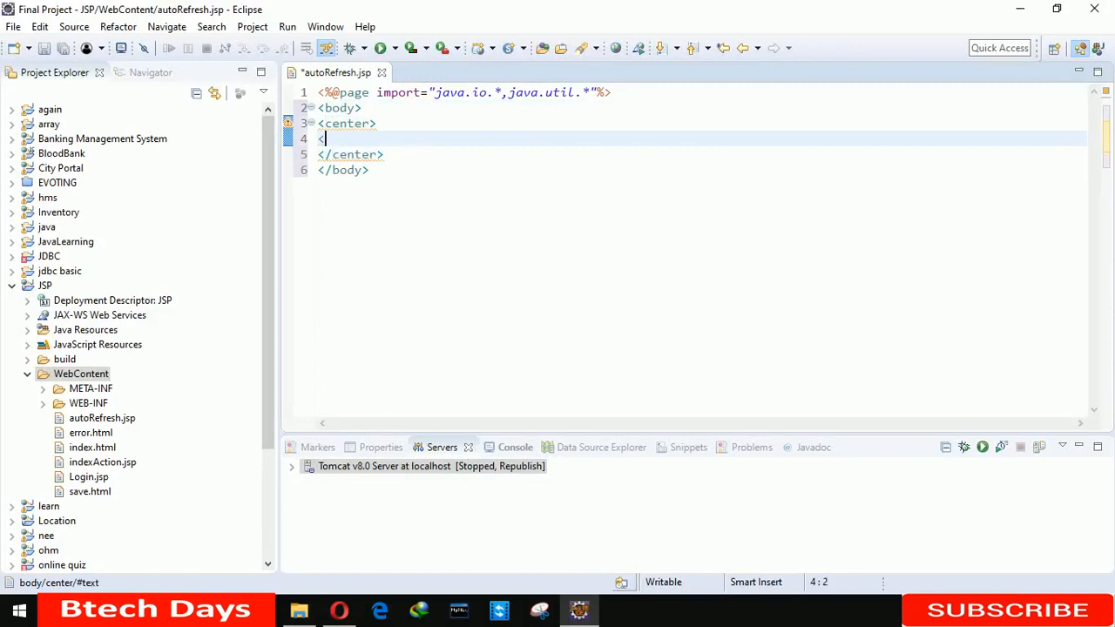
type("h1>")
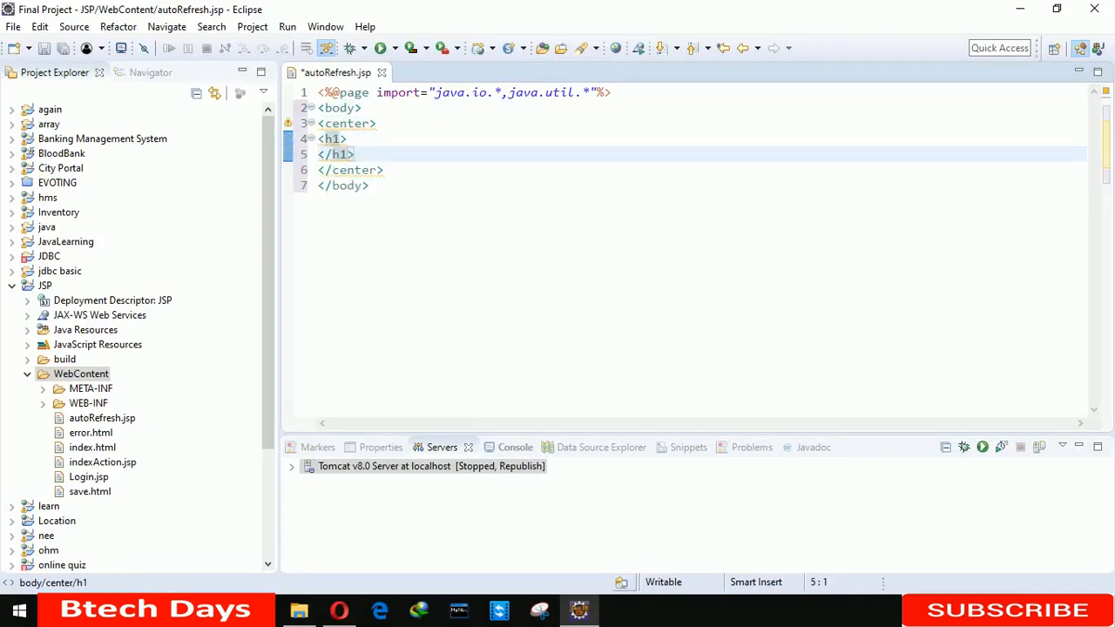
type("Sut")
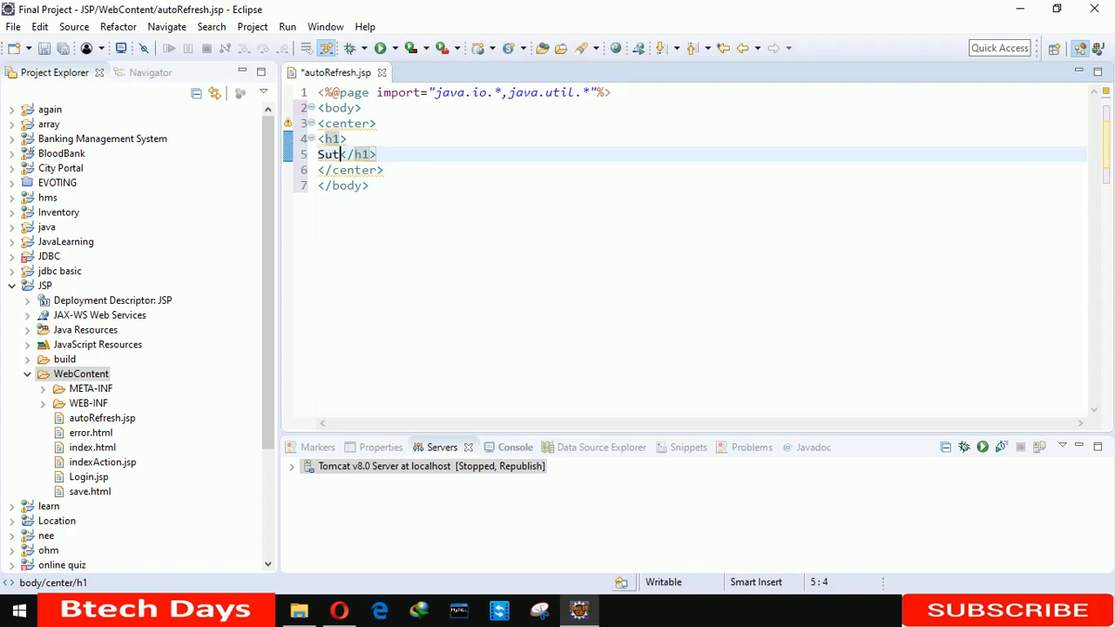
type("A")
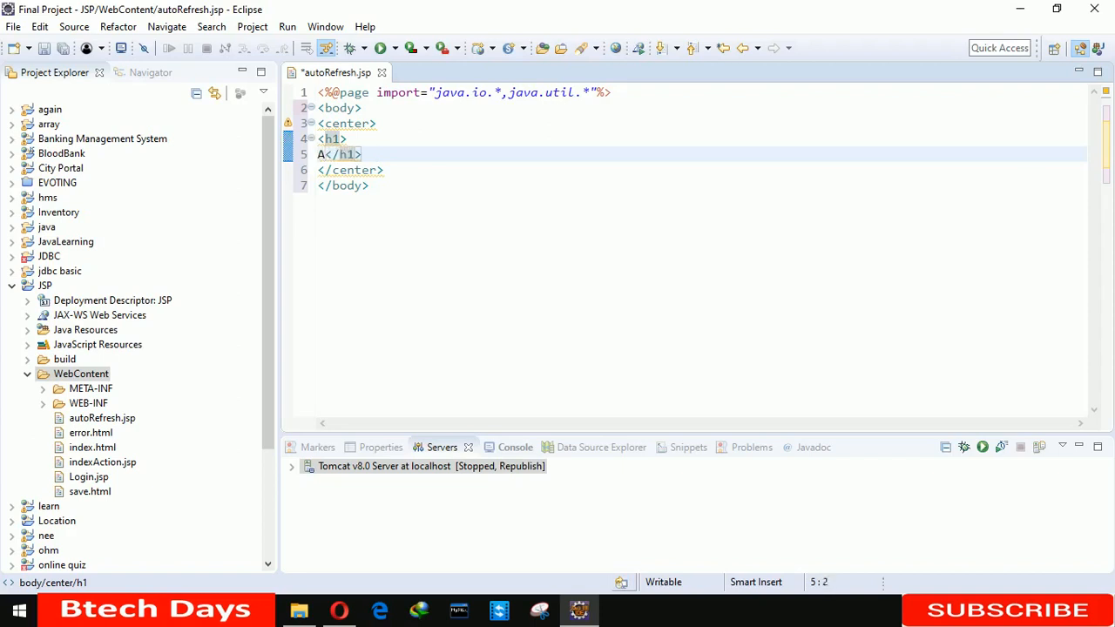
type("uto Reg")
type("<%")
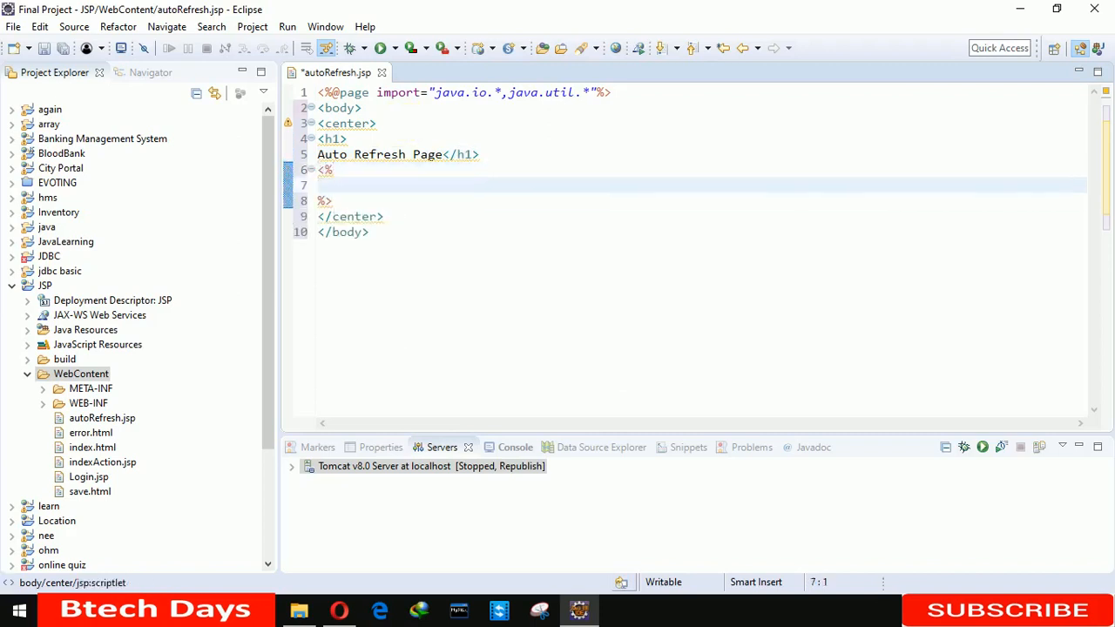
- Add response.setIntHeader("Refresh", 1) to the scriptlet and save the file
type("respon")
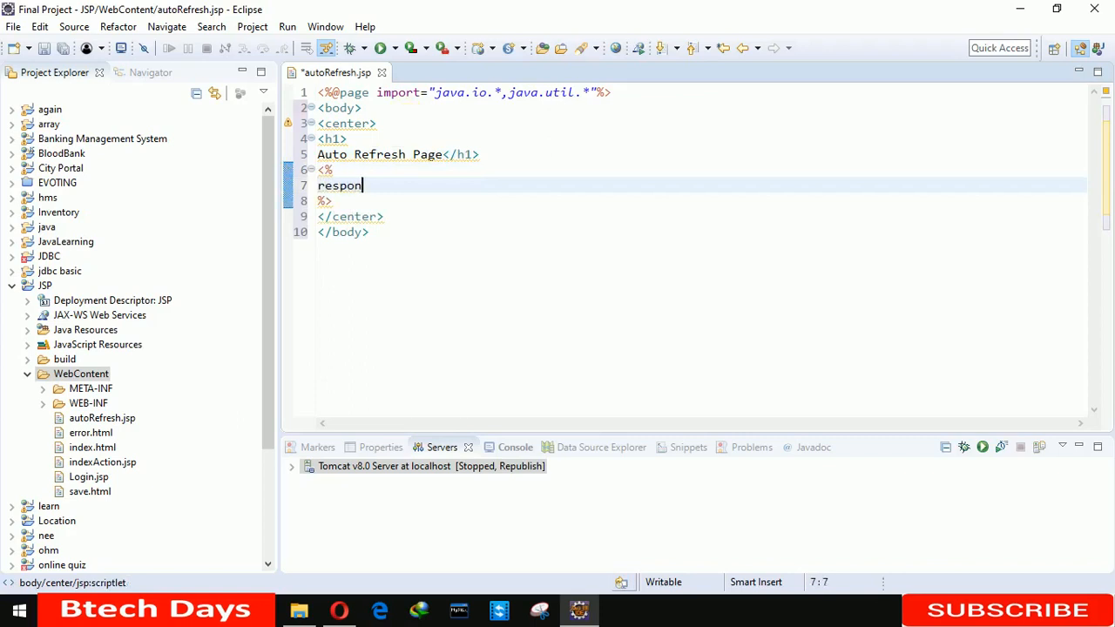
type("se")
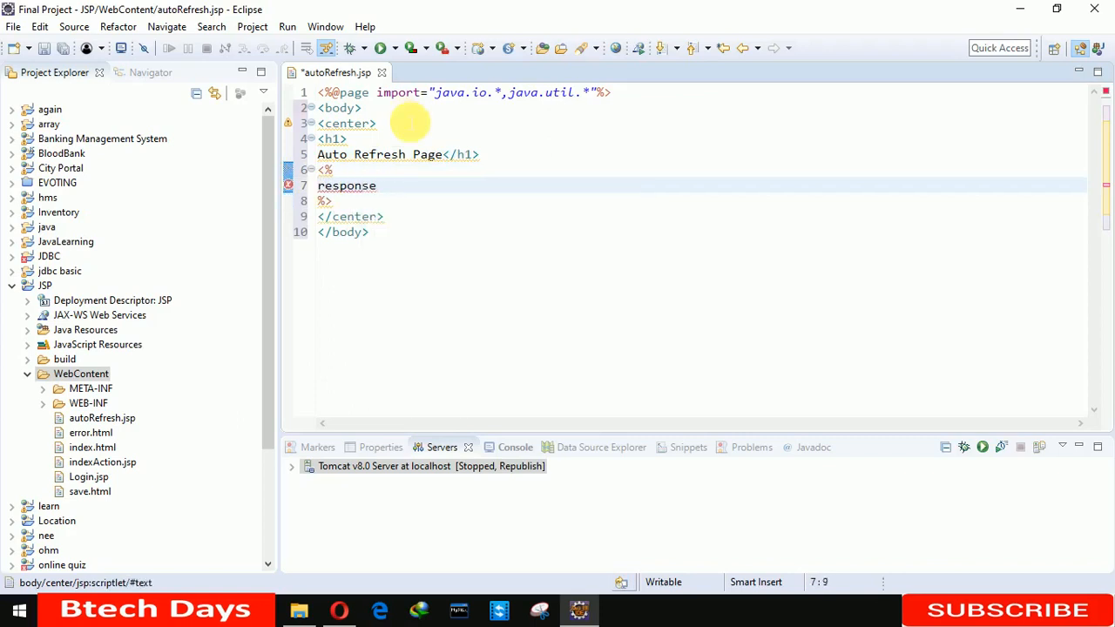
type(".setIntHeader(, arg1")
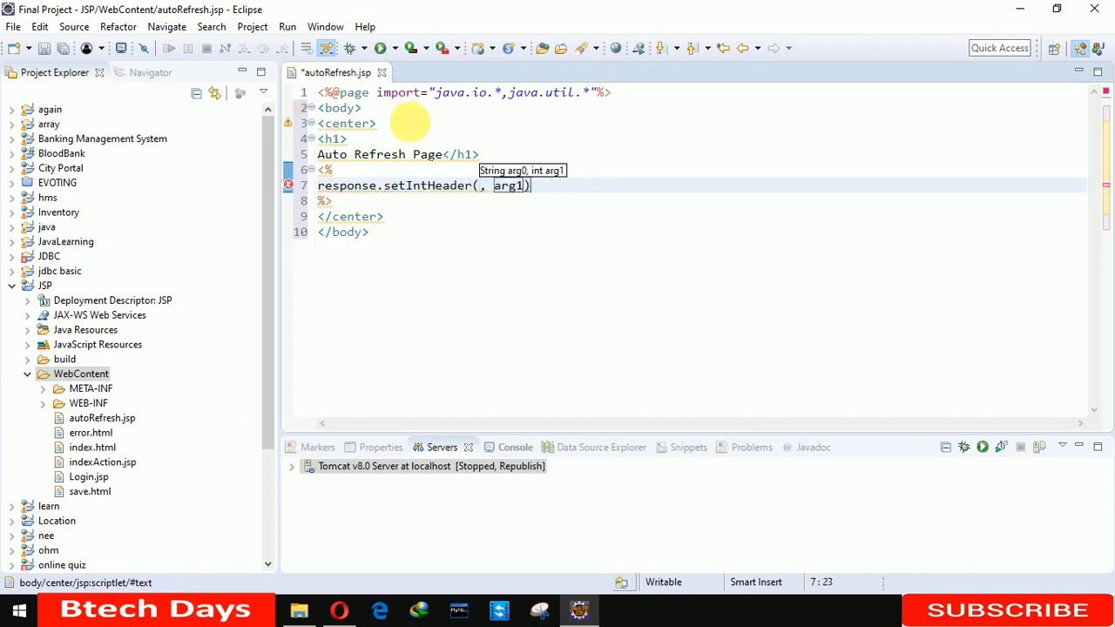
type("\"R")
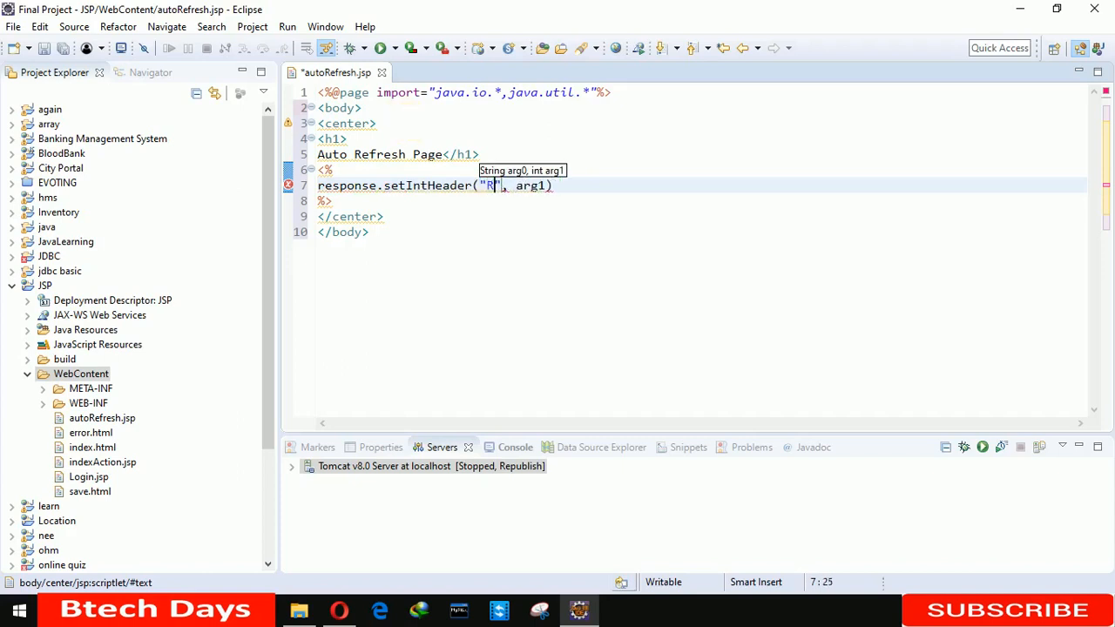
type("efresh")
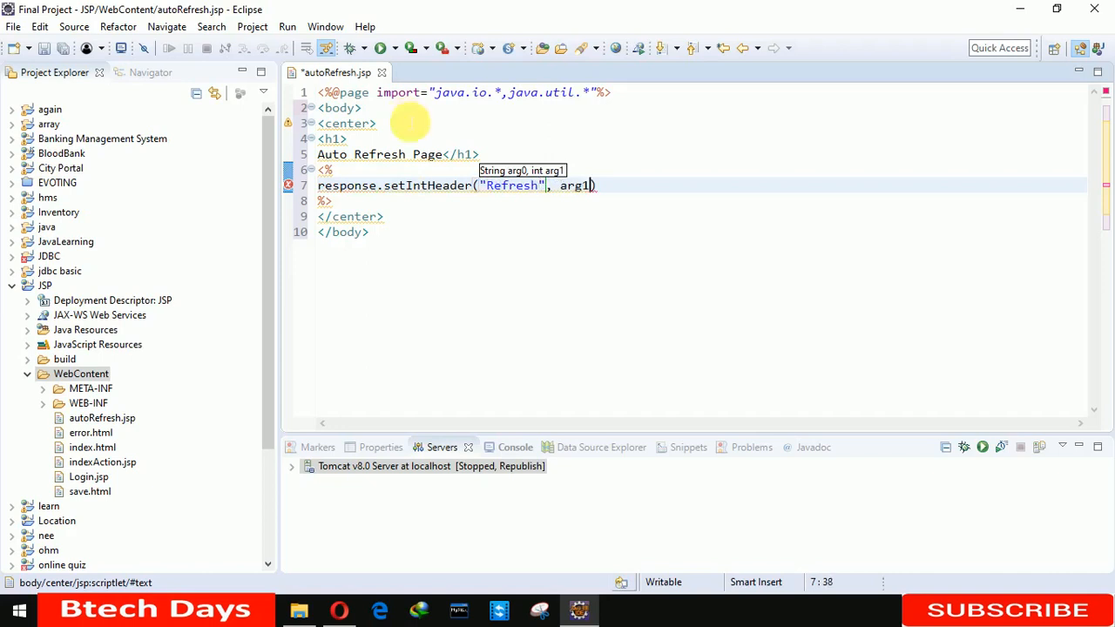
key("BackSpace")
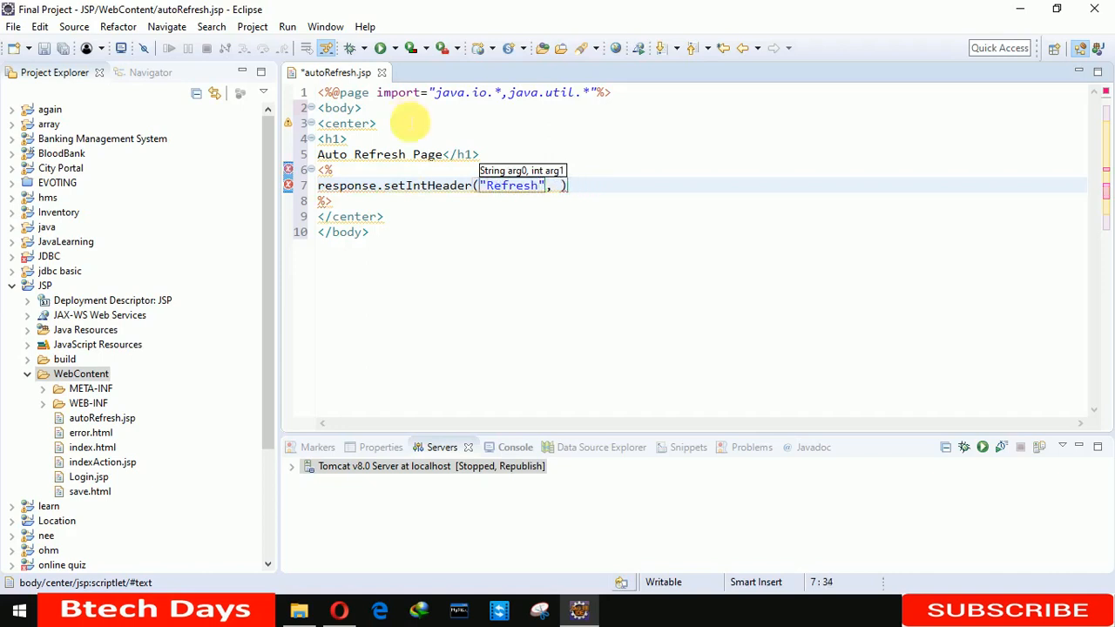
type("1")
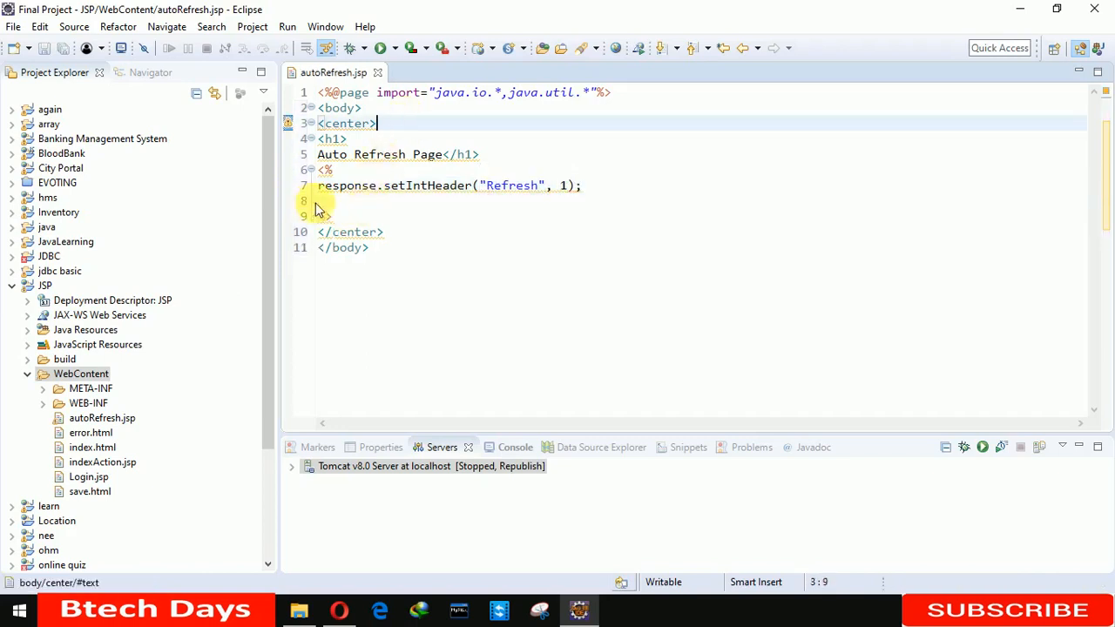
left_click(319, 200)
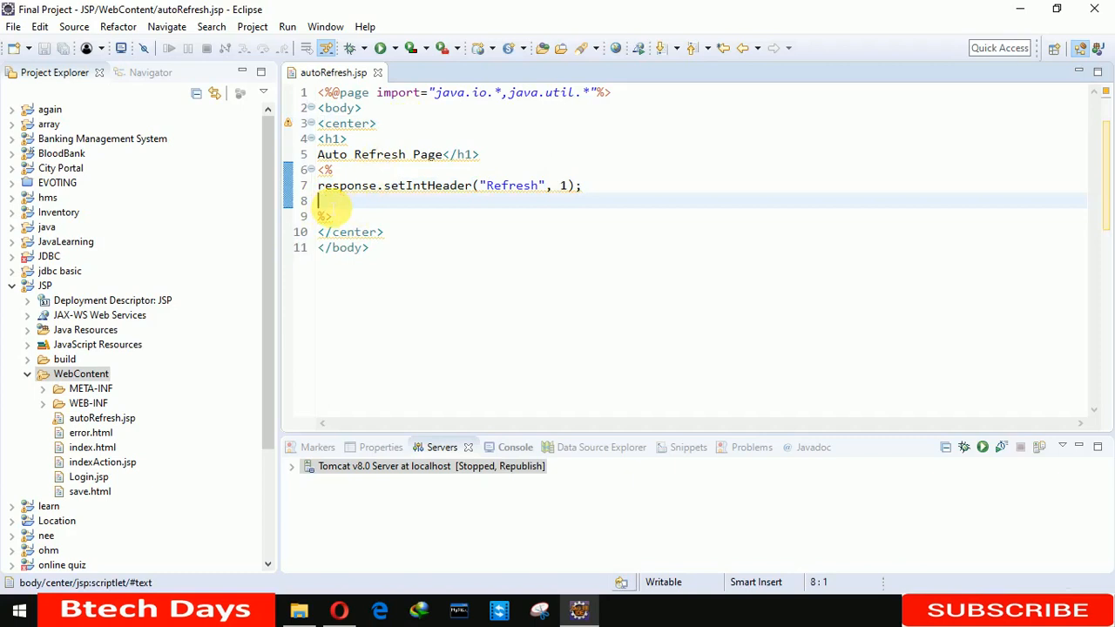
- Declare Calendar calender = new GregorianCalendar() and begin a String declaration below it
type("Cal")
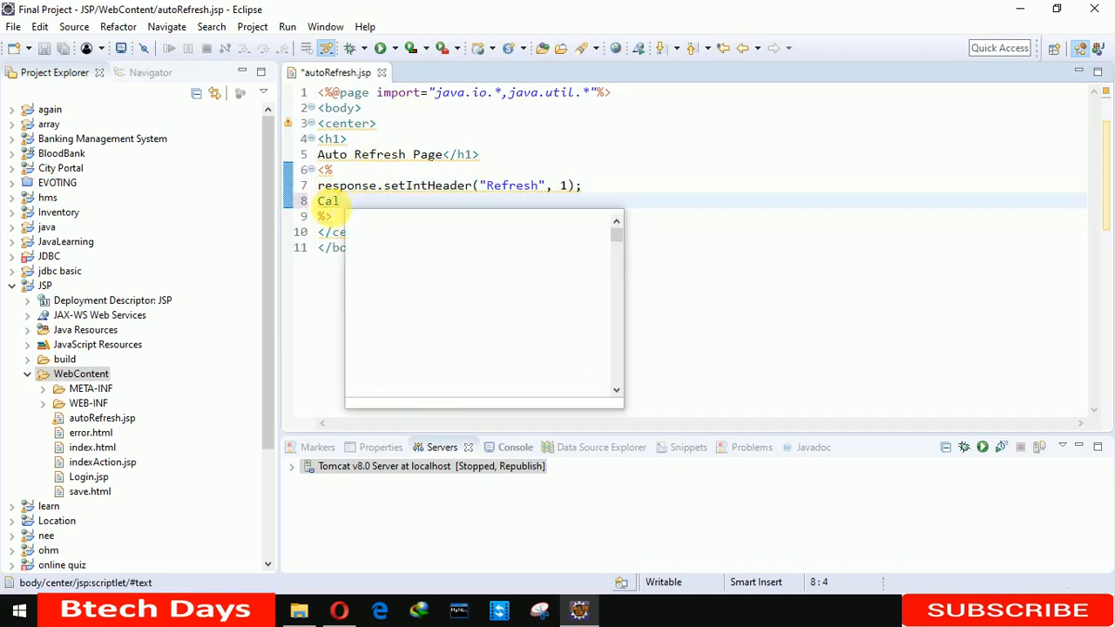
type("endar")
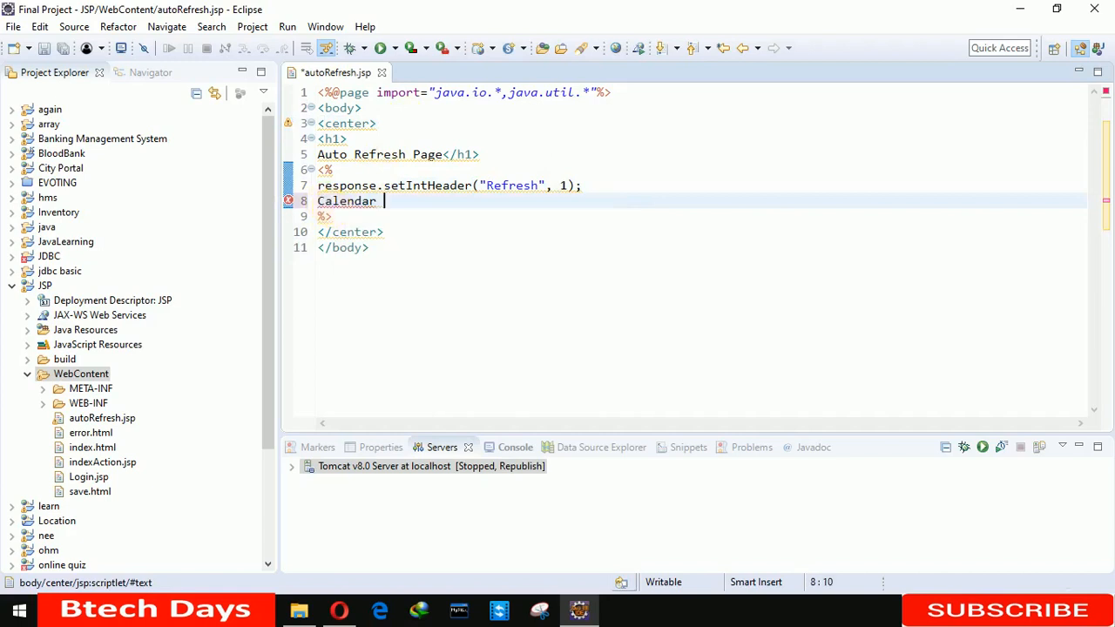
type("calender")
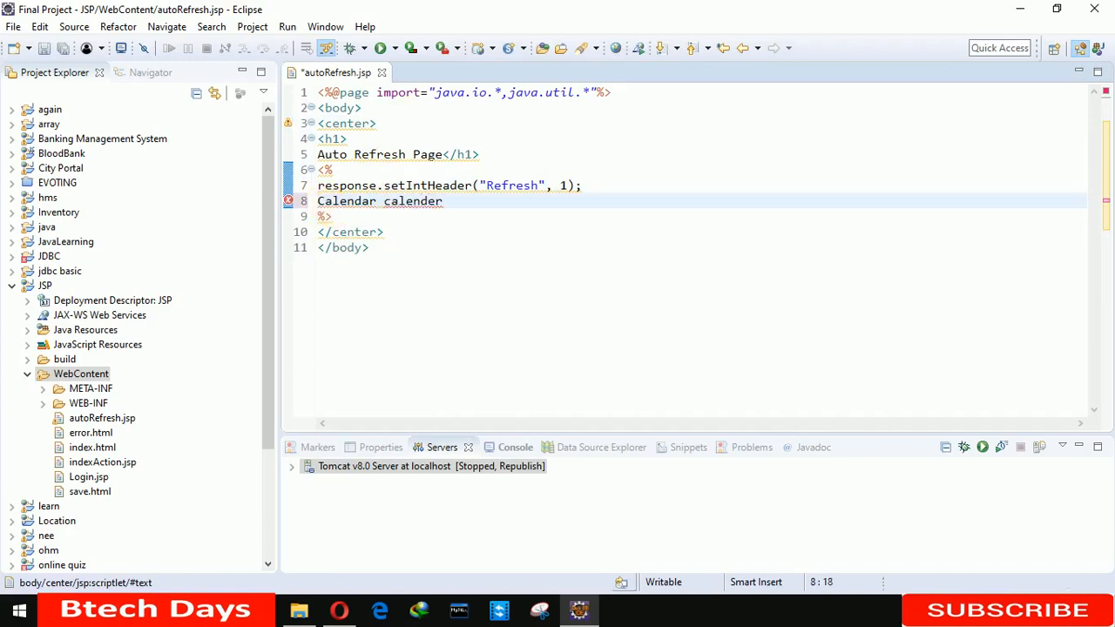
type("=new")
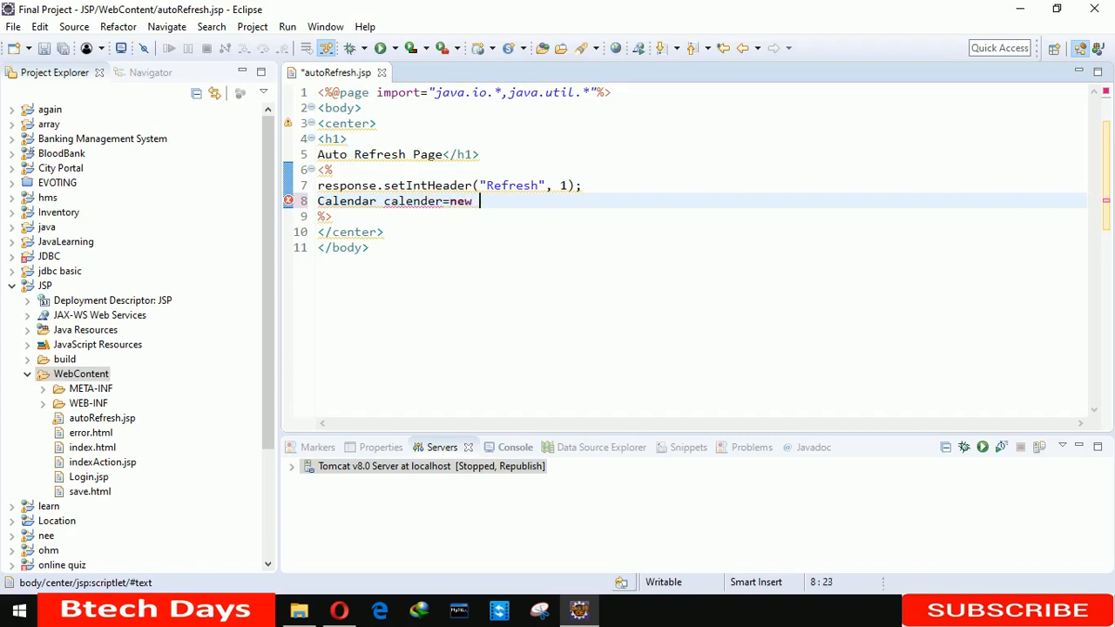
type("Gr")
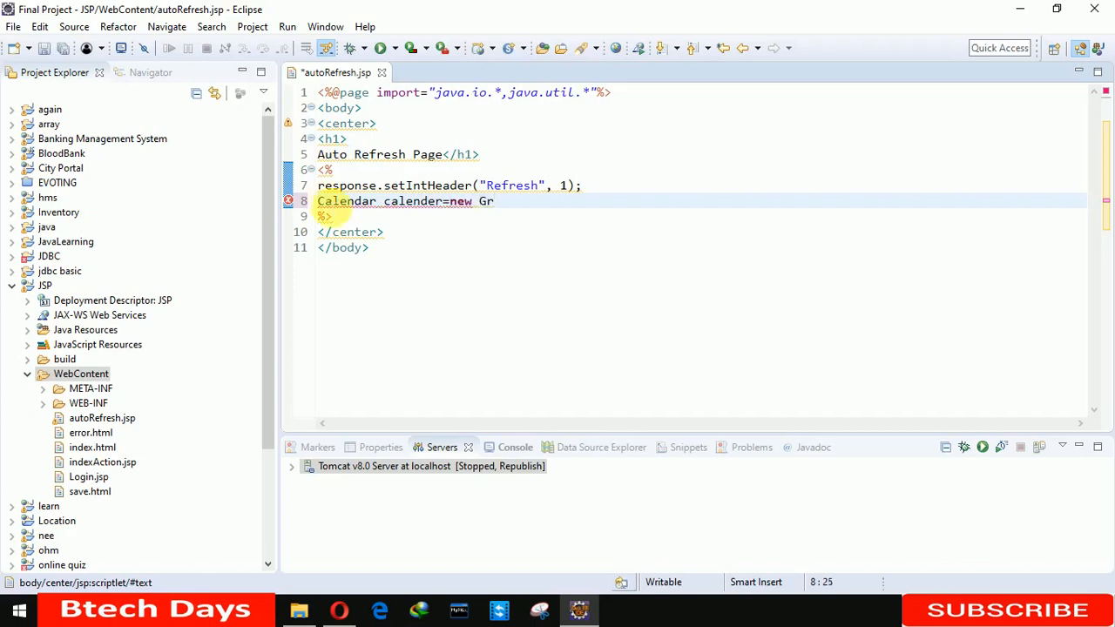
type("r")
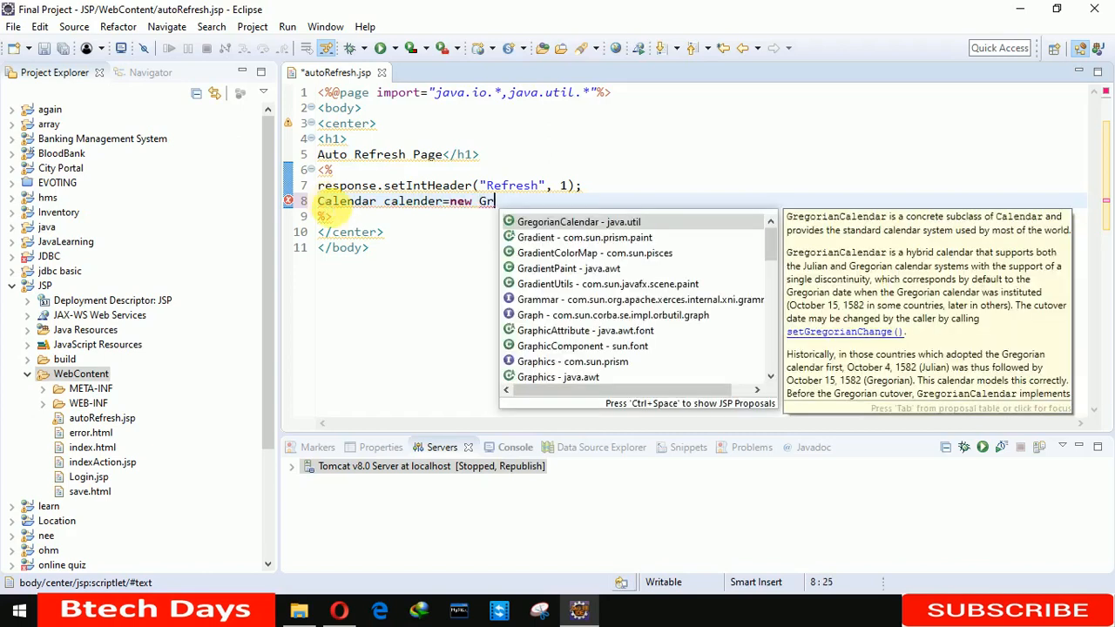
left_click(579, 222)
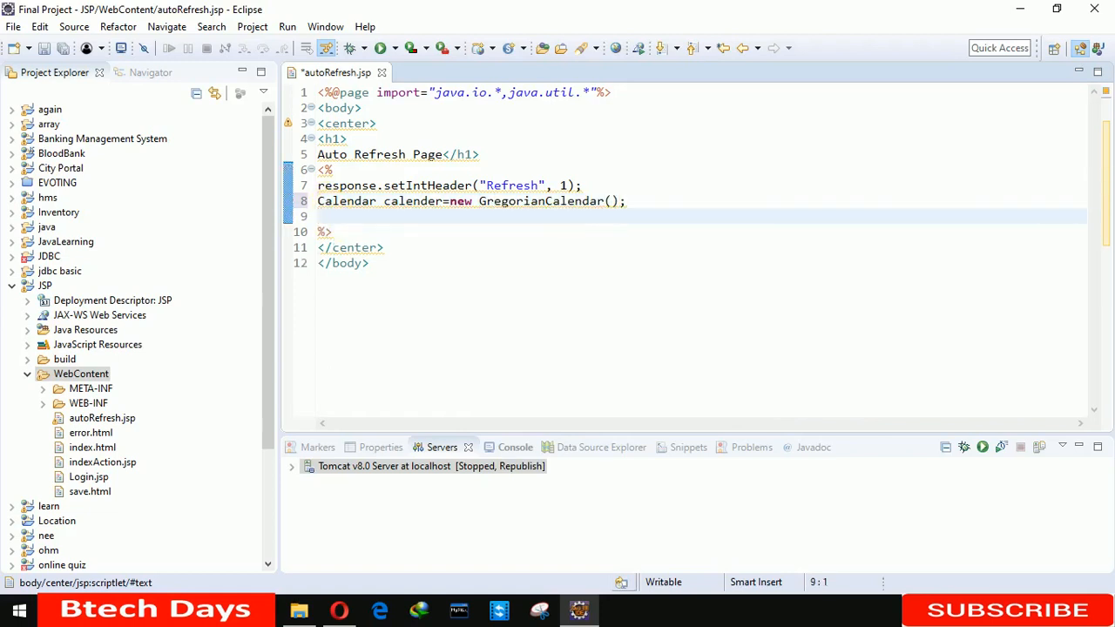
type("String a")
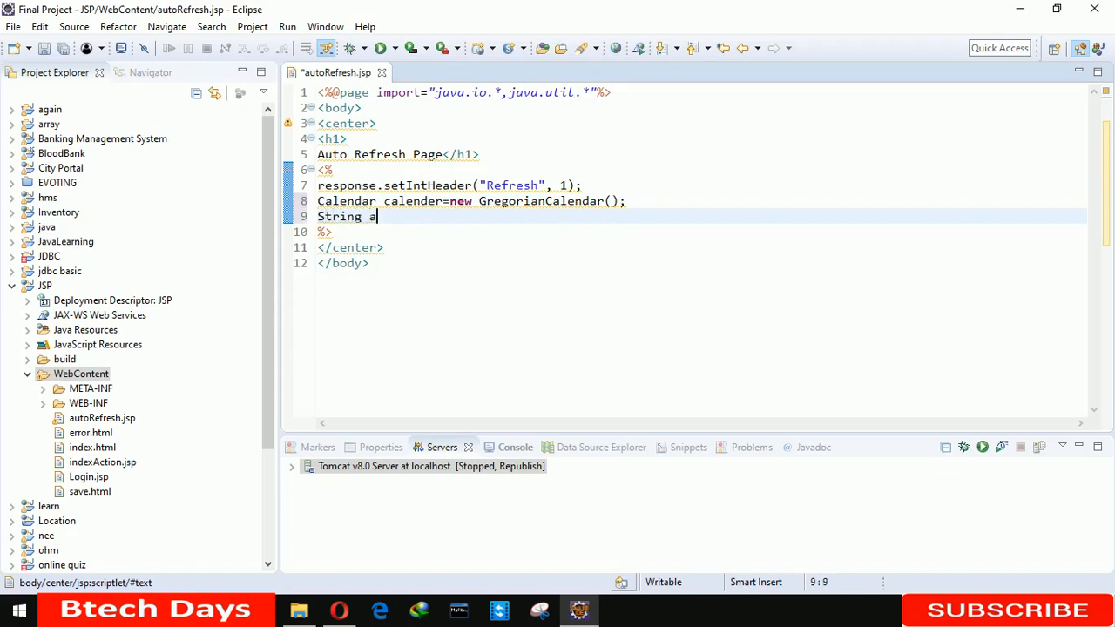
type("m_pm;")
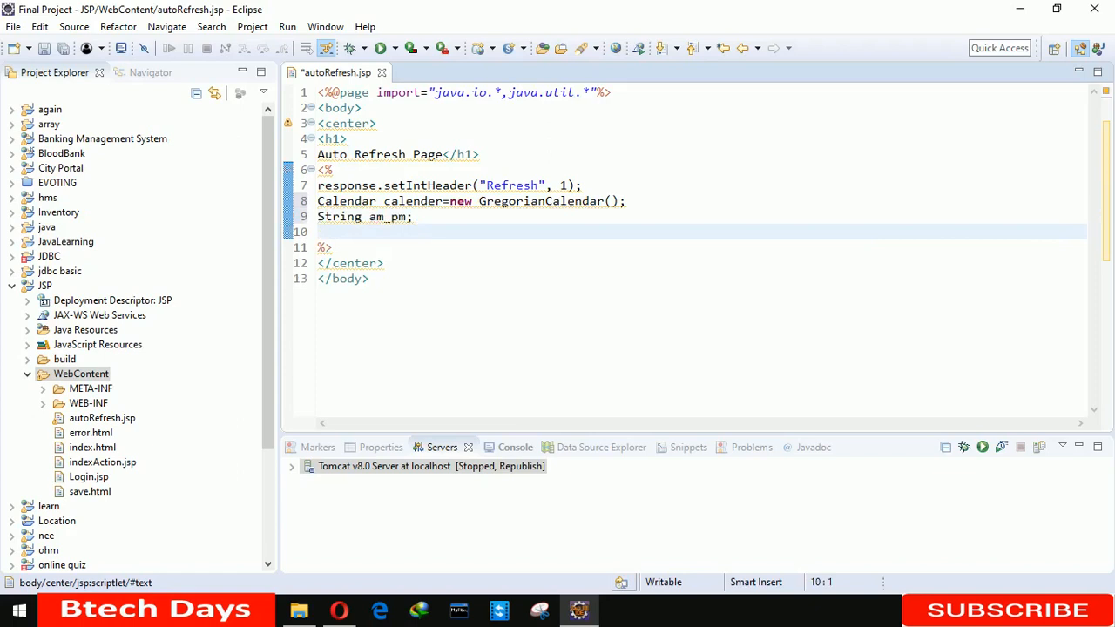
- Store the calendar's hour in int hour using Calendar.HOUR
type("int h")
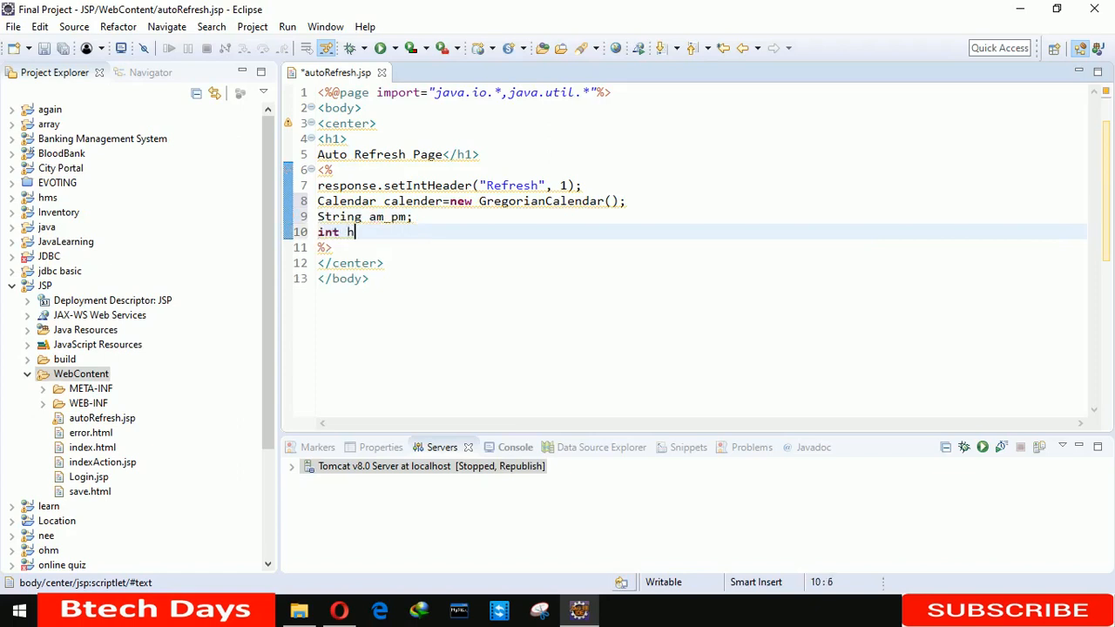
type("our")
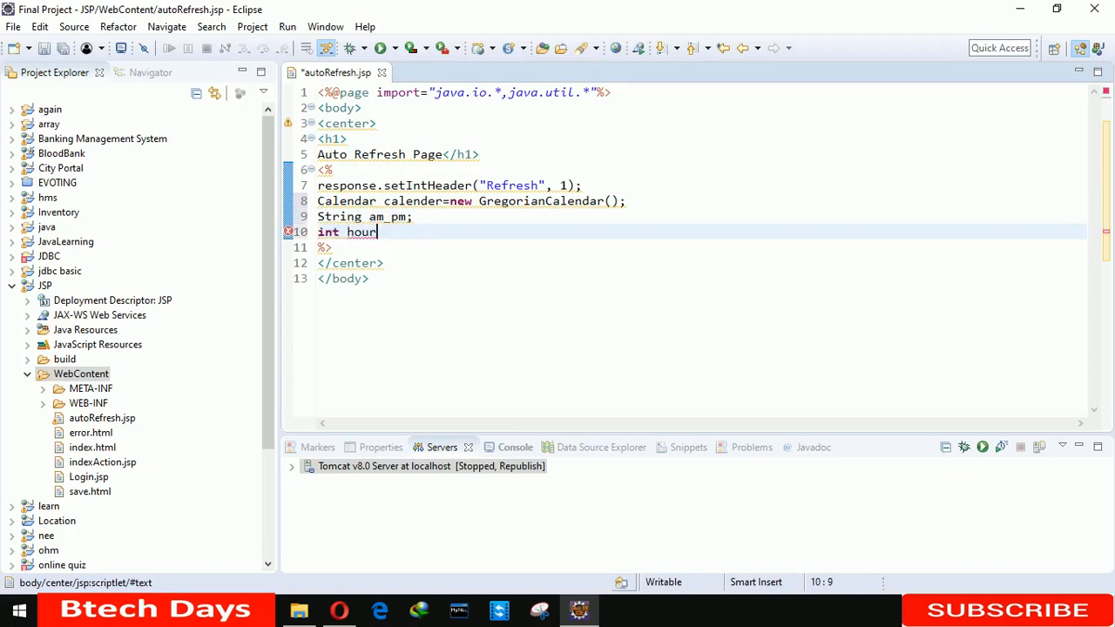
type("=calender.")
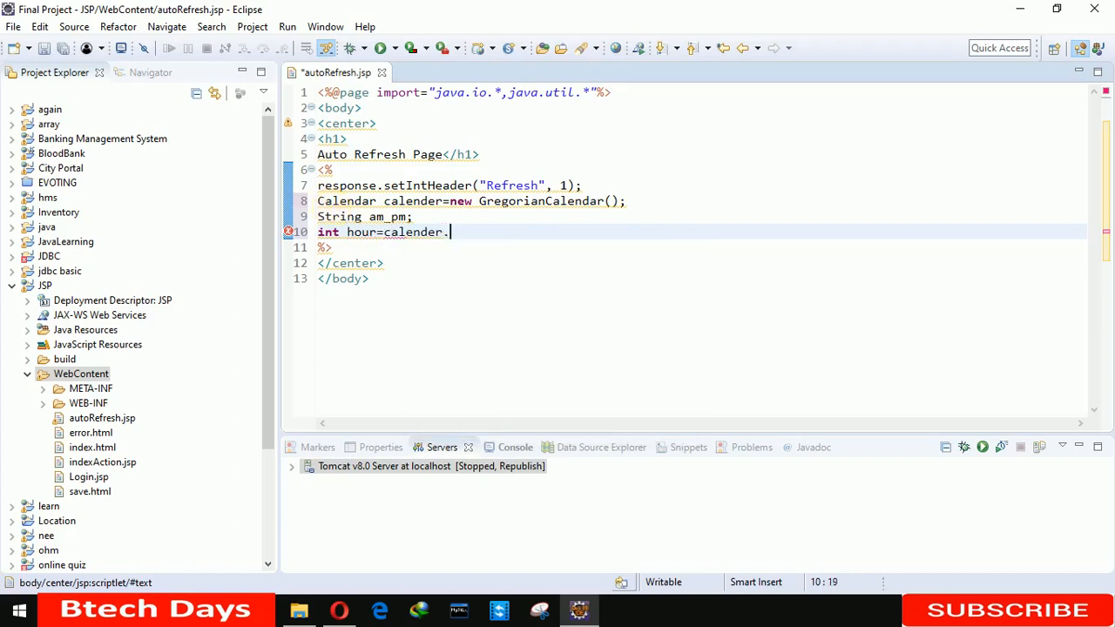
type("get")
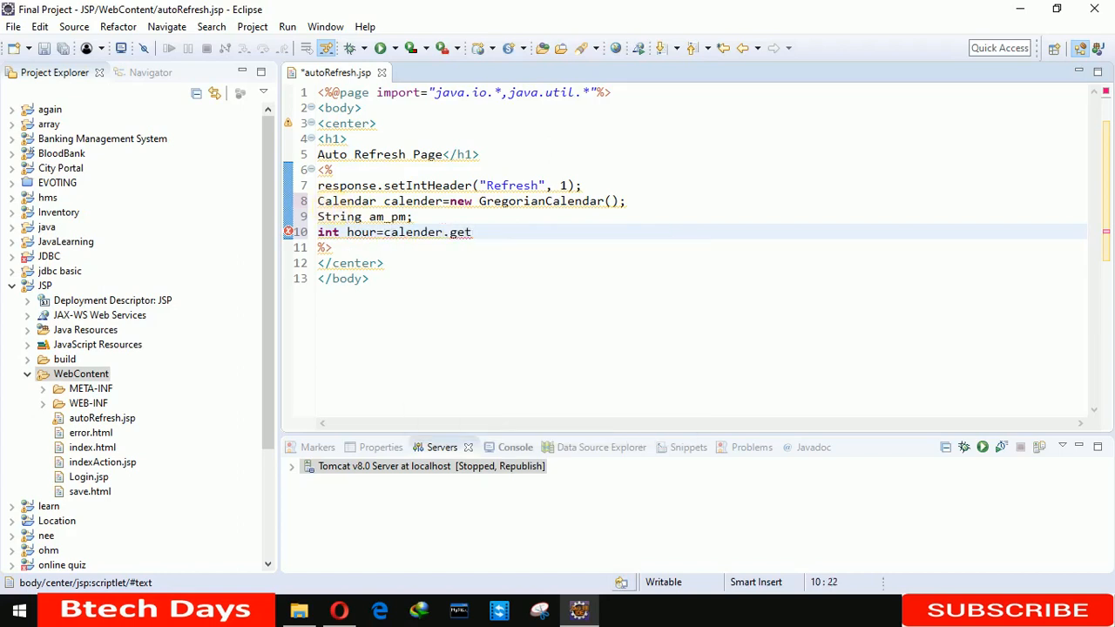
type("();")
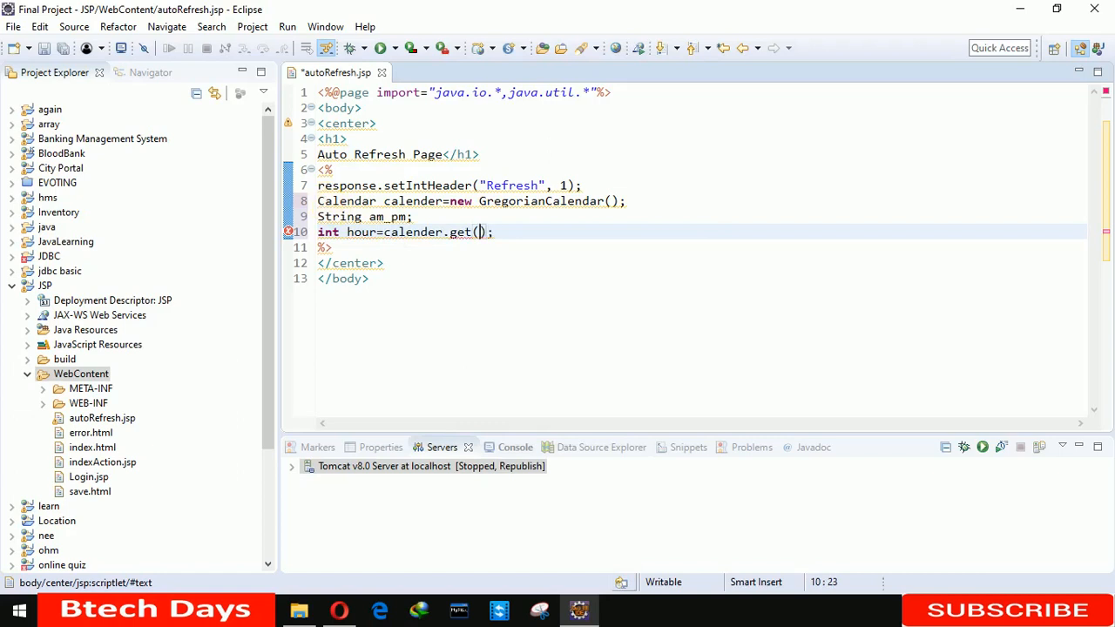
type("Calendar.")
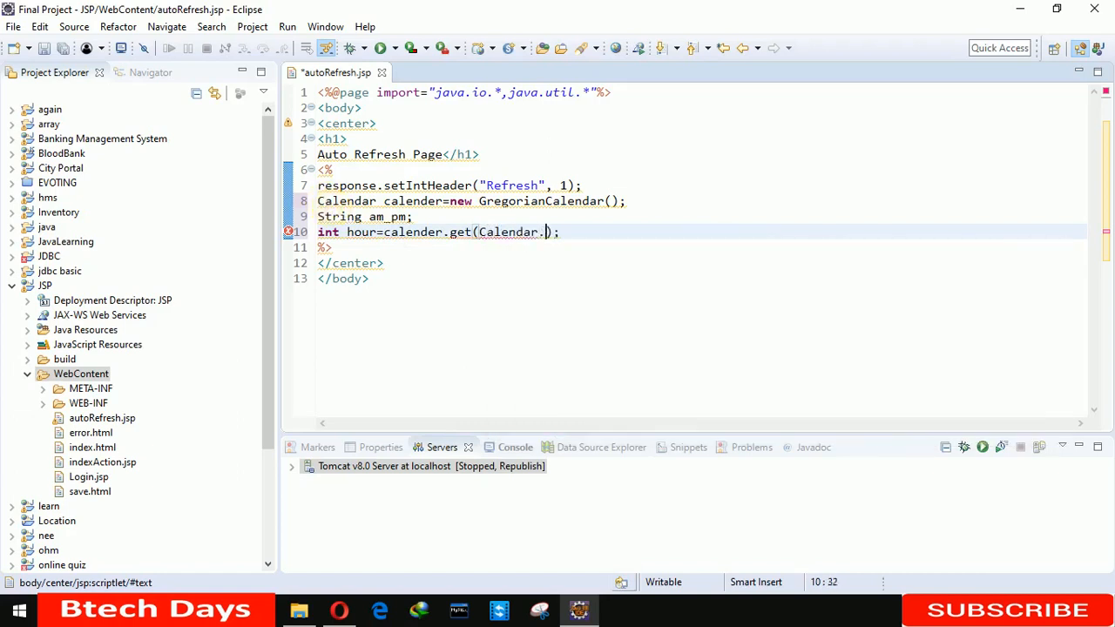
type("HOUR")
type("int")
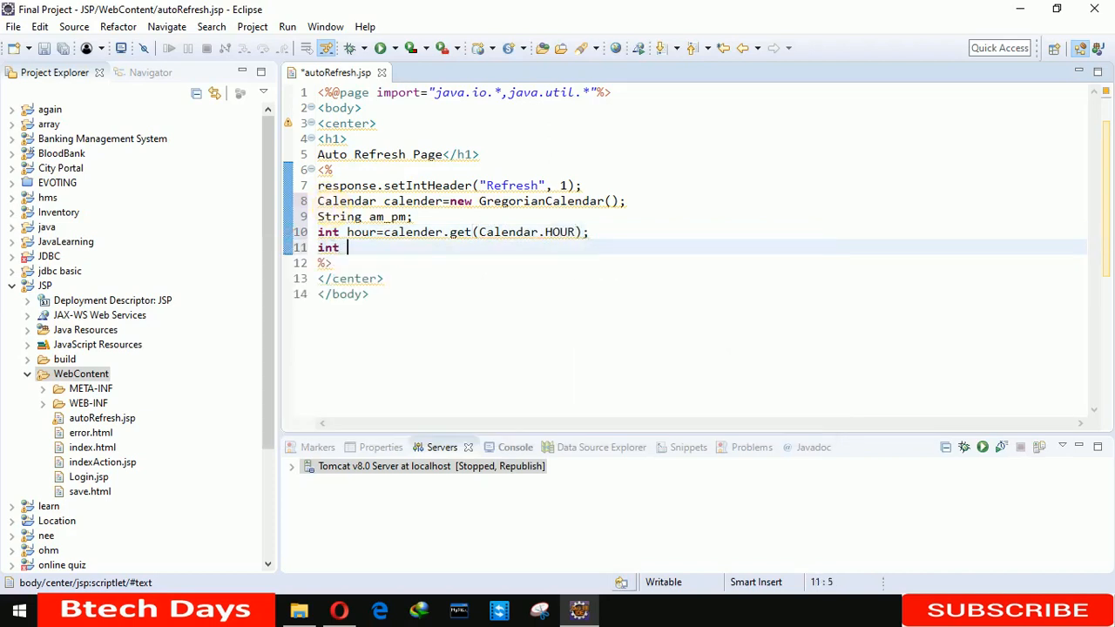
- Store the calendar's minute in int minute using Calendar.MINUTE
type("minute=")
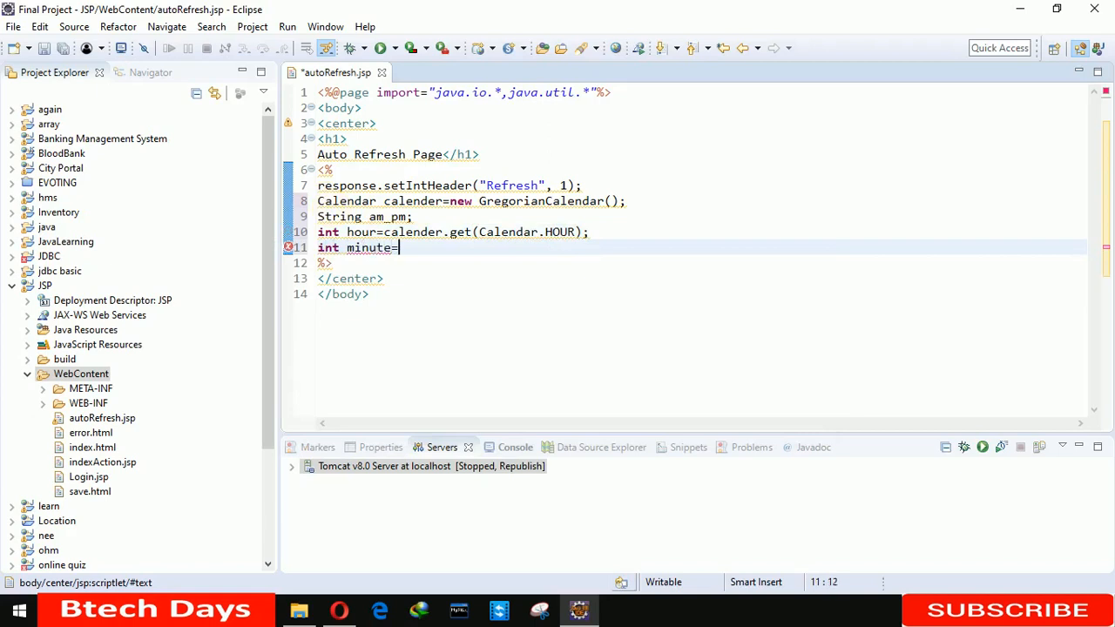
type("cal")
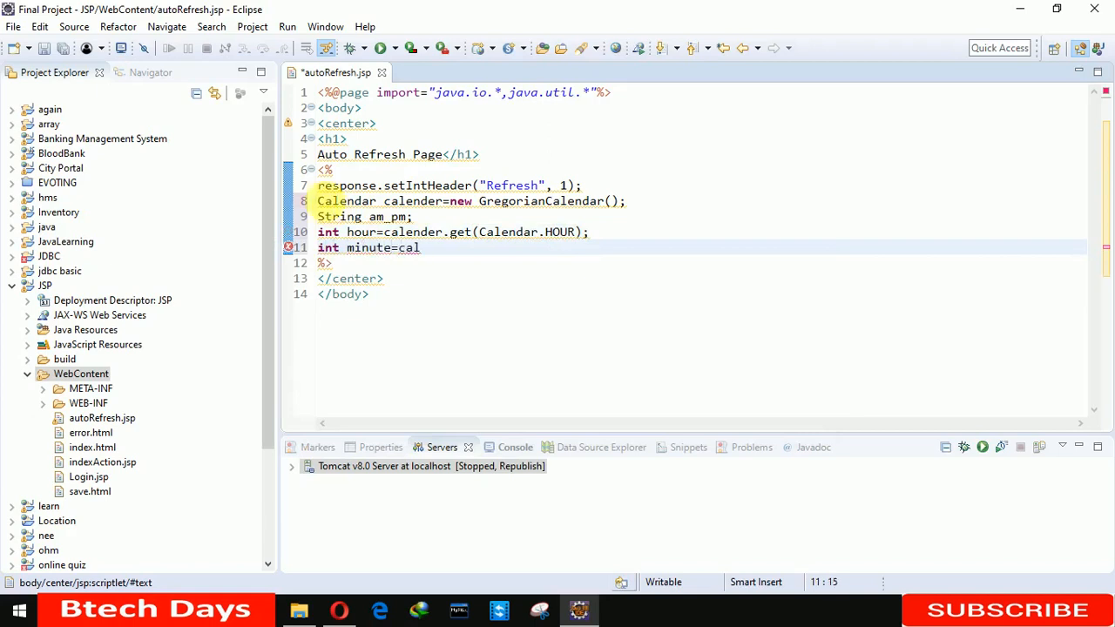
type("ender.")
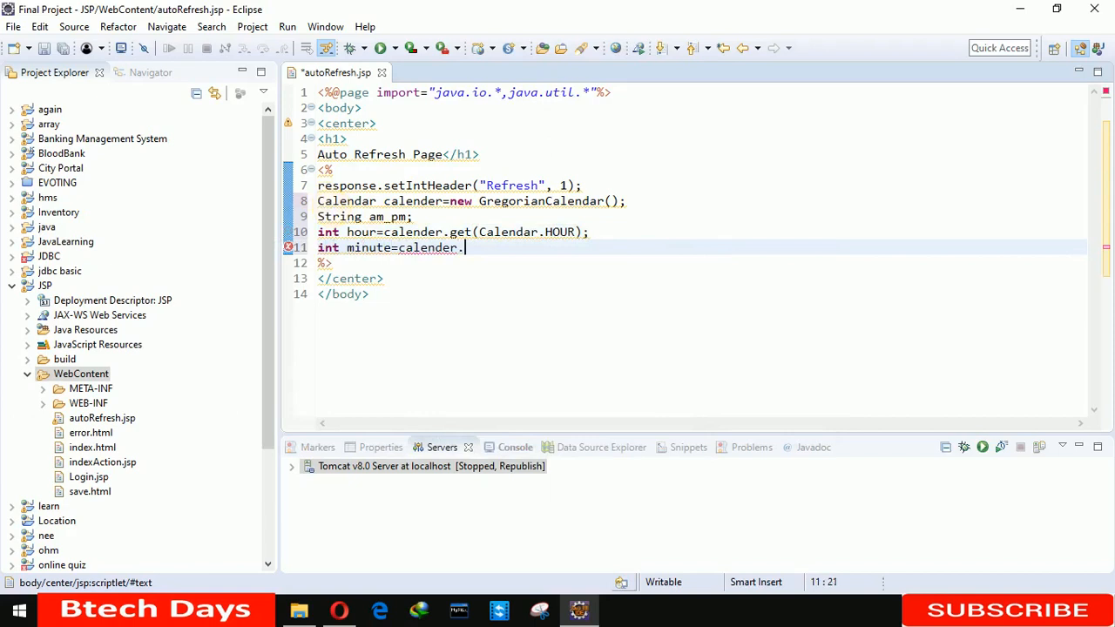
type("get")
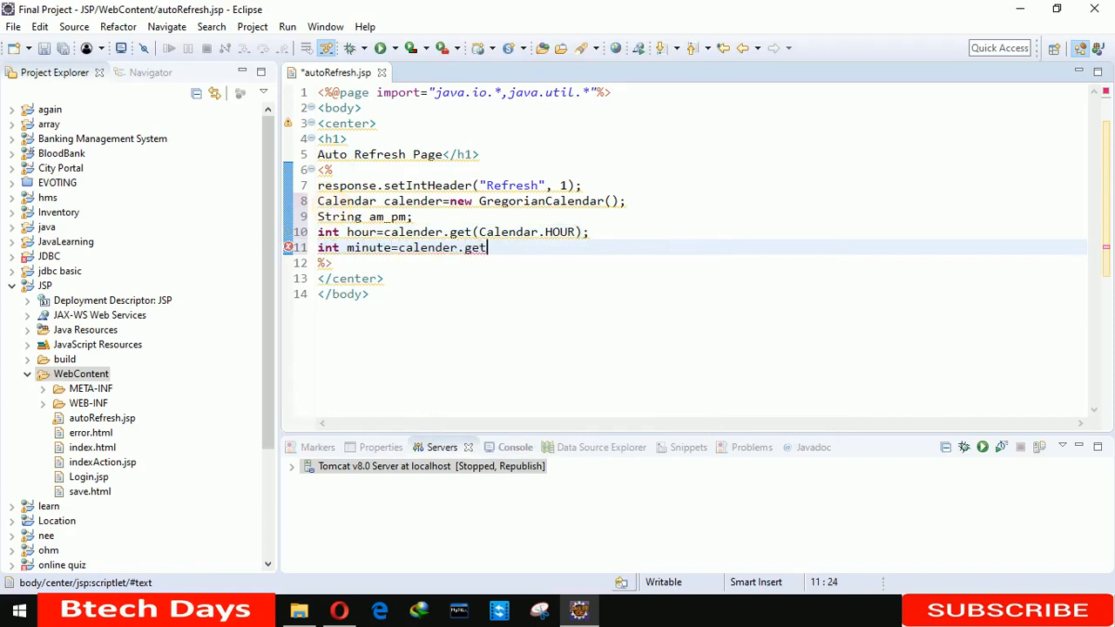
type("();")
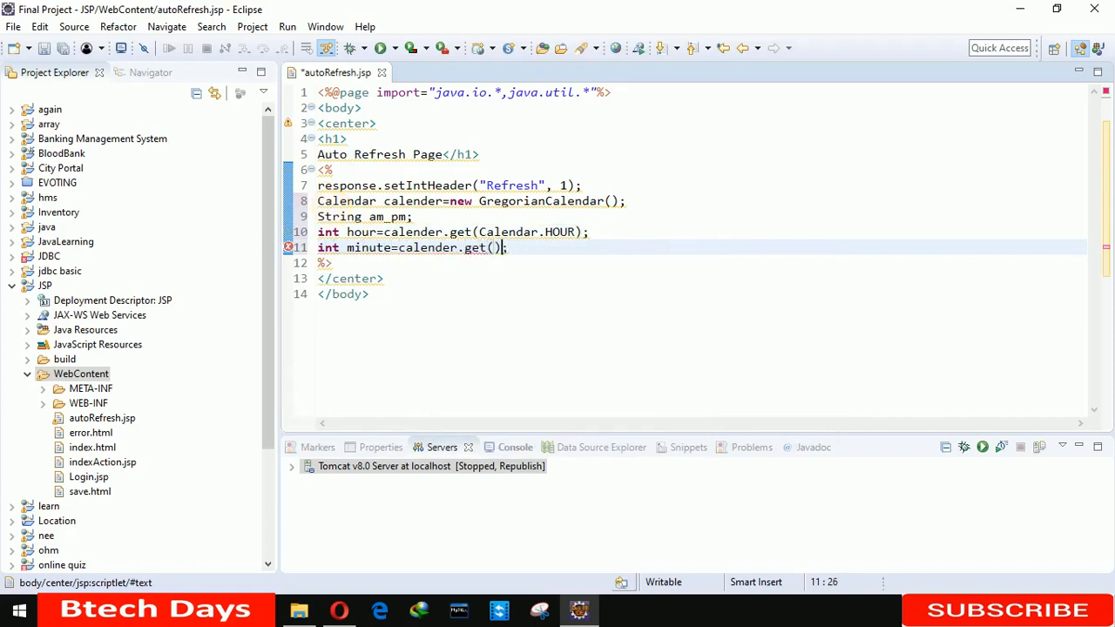
type("Calendar.")
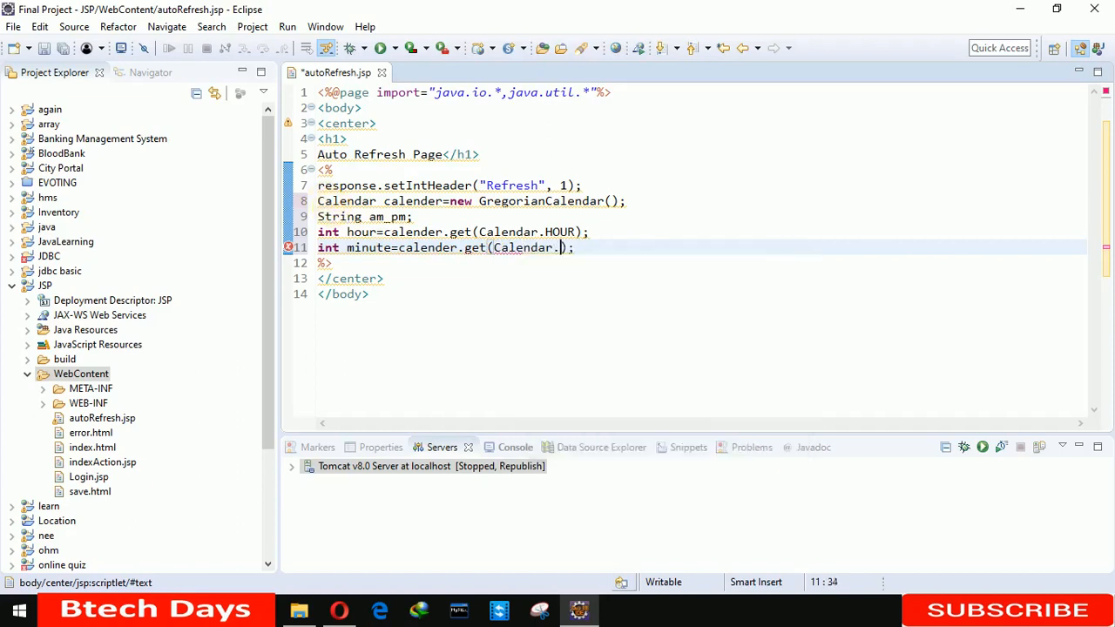
type("MINUTE")
type("int")
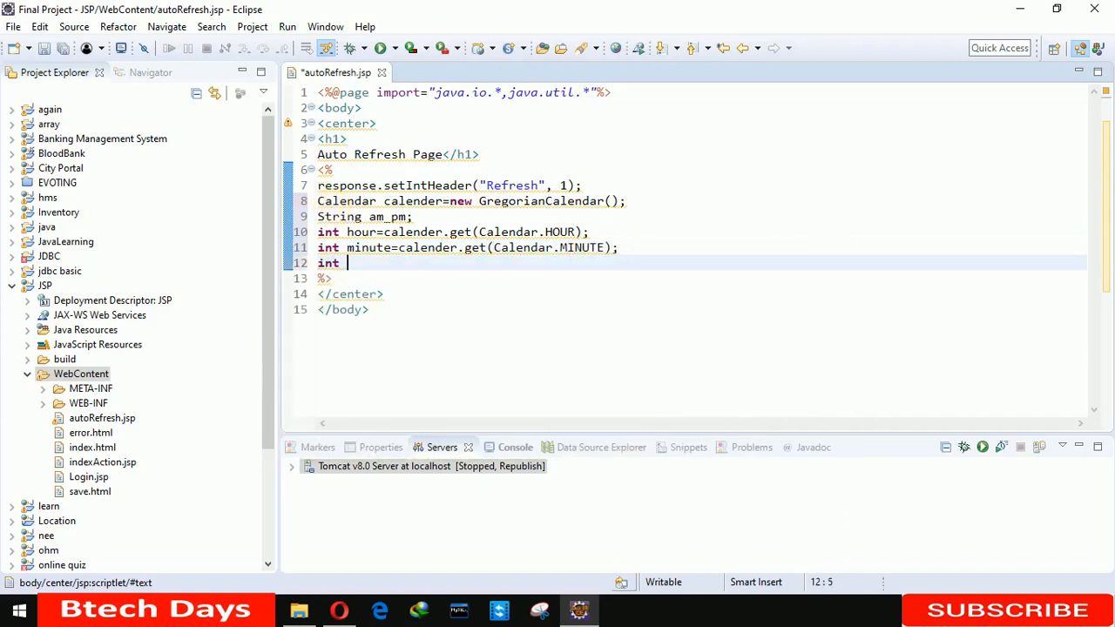
- Store the calendar's second in int second using Calendar.SECOND
type("secon")
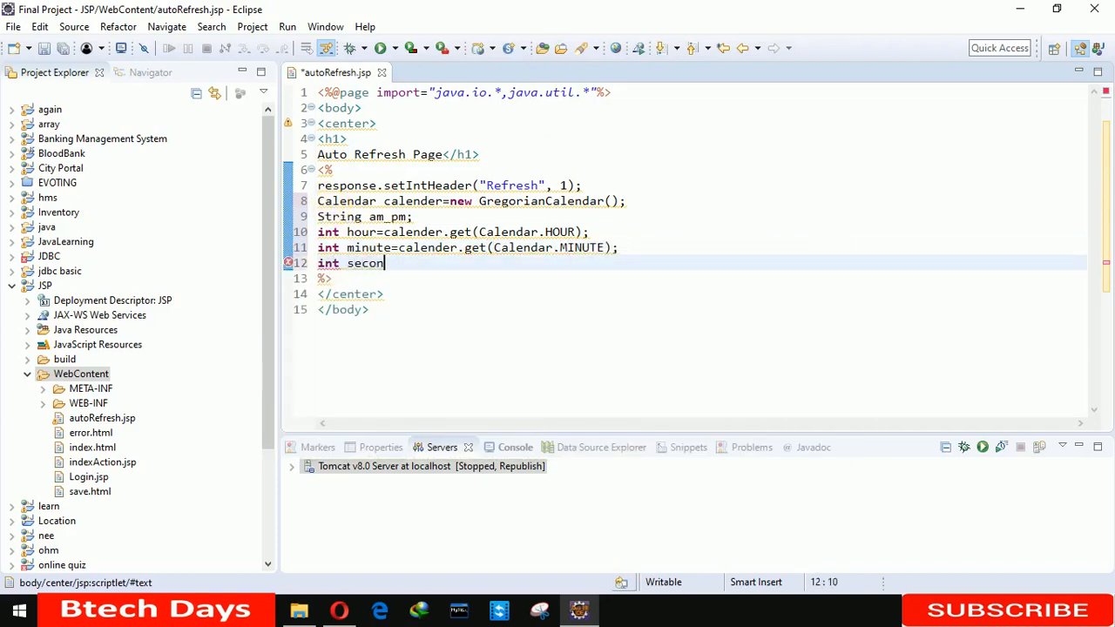
type("d=cal")
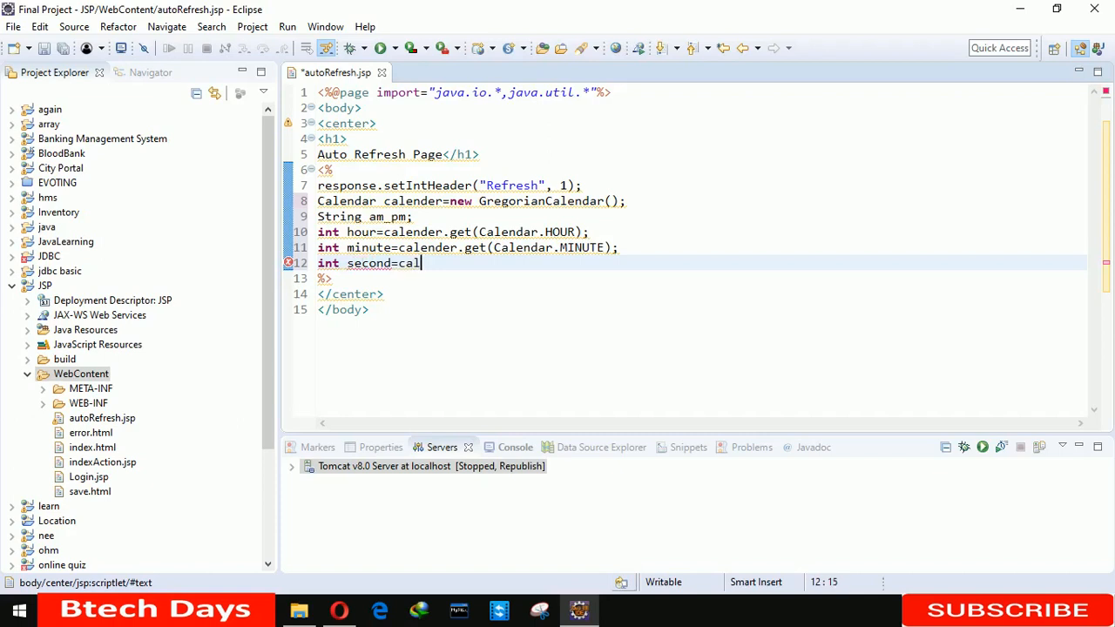
type("ender.")
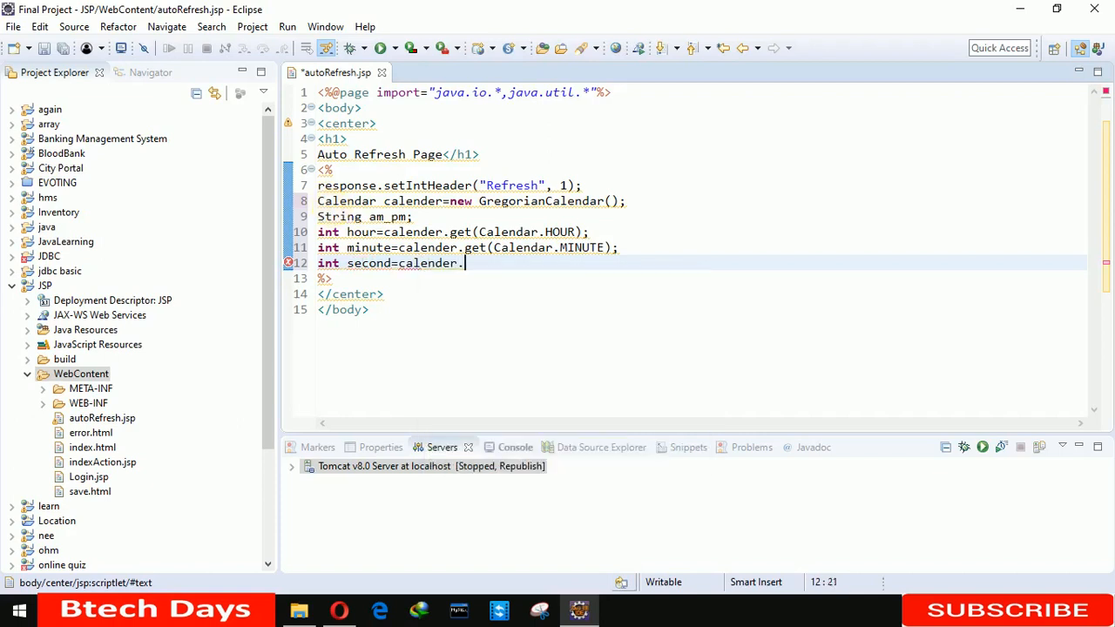
type("get(")
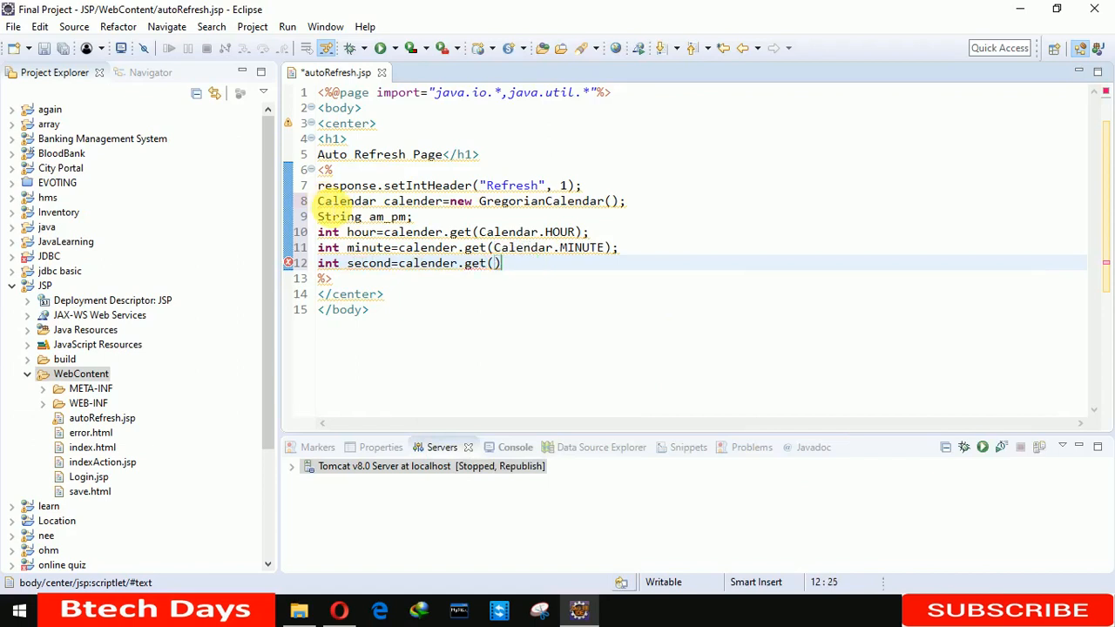
type("Calendar.SECOND")
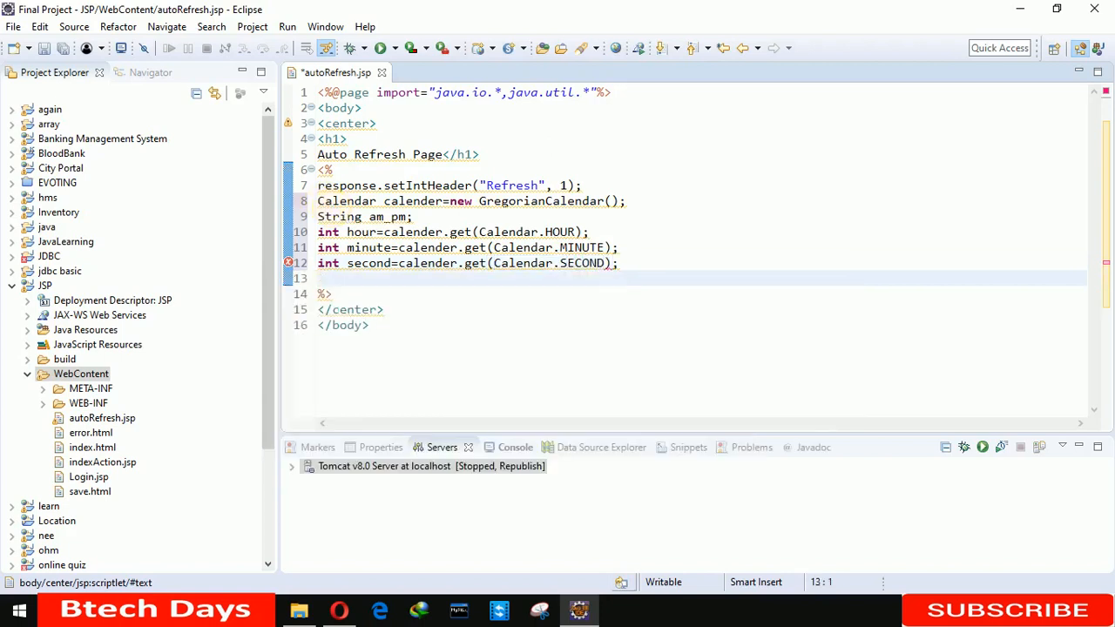
- Save the page and add if(calendar.get(Calendar.AM_PM)==0)
key("ctrl+s")
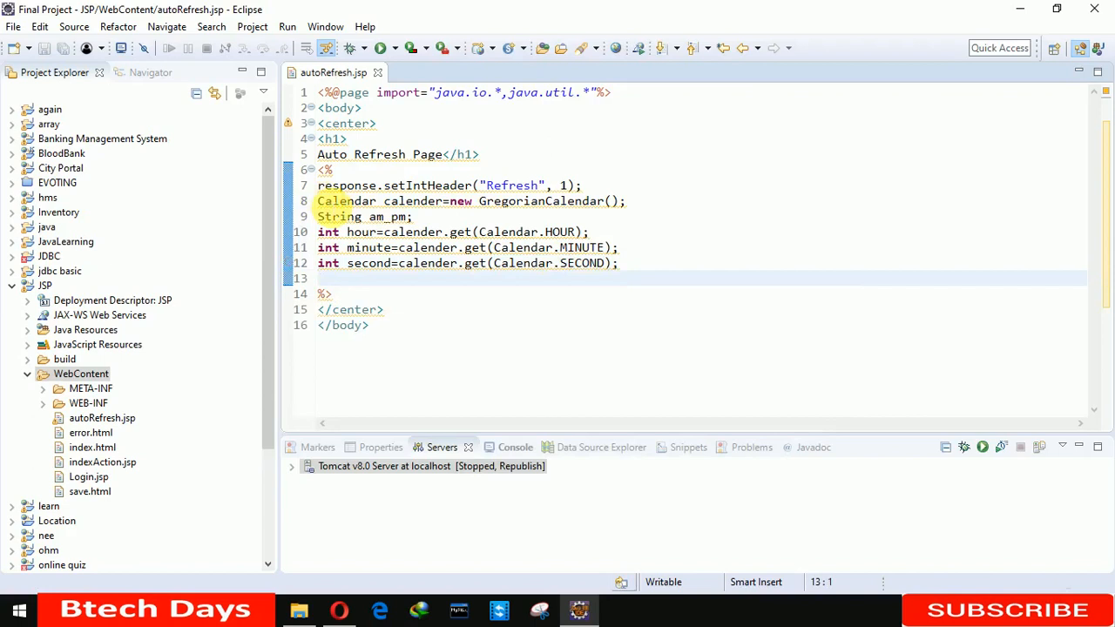
type("if()")
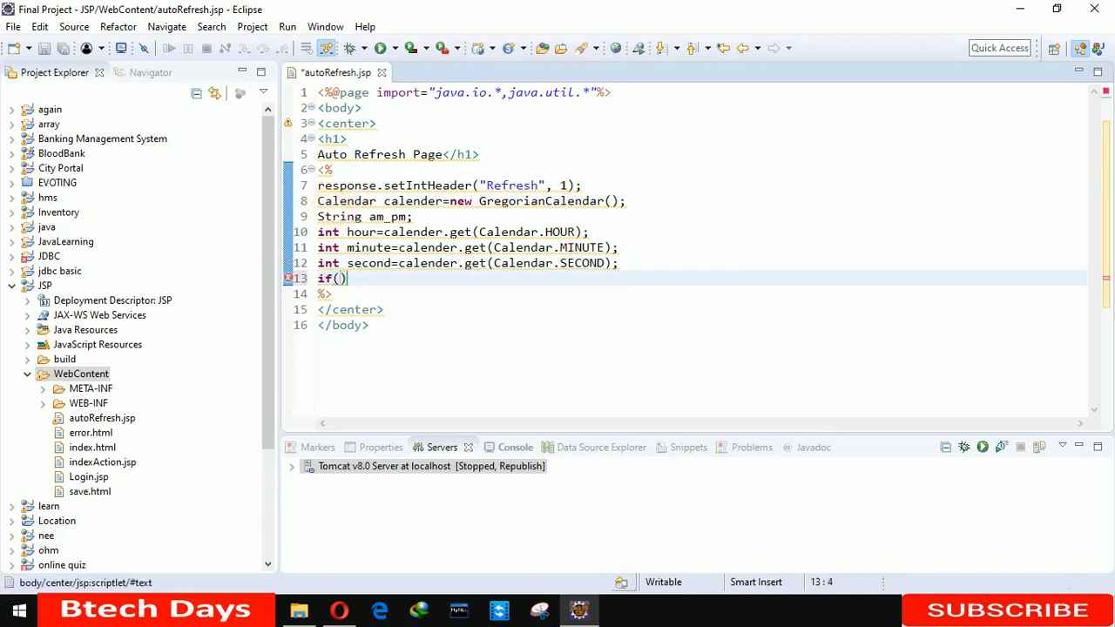
type("Calendar.ge")
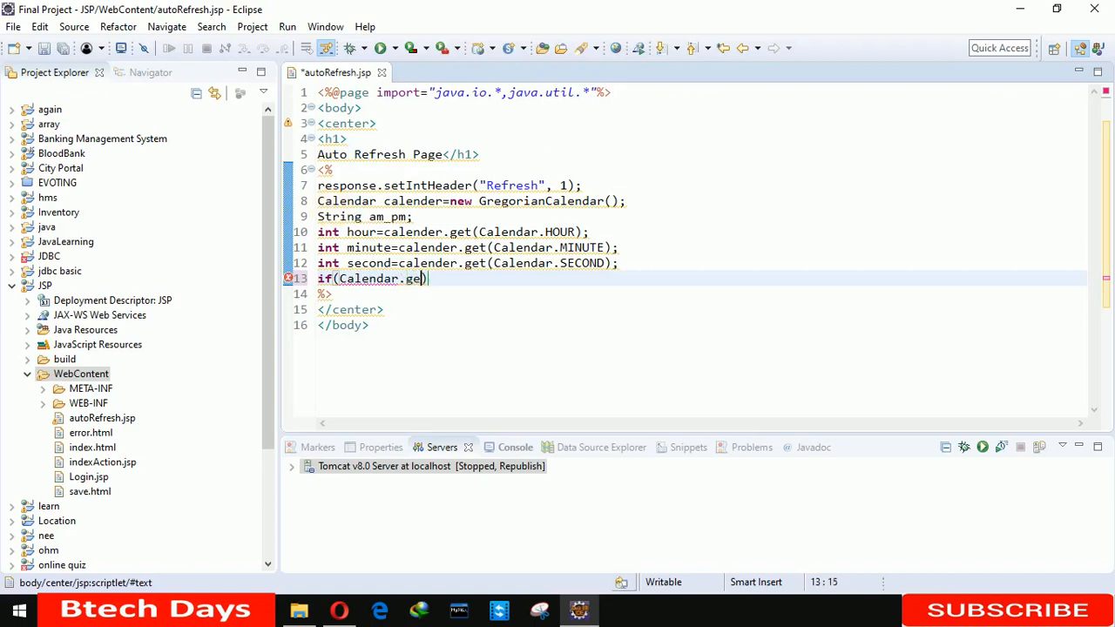
type("t()")
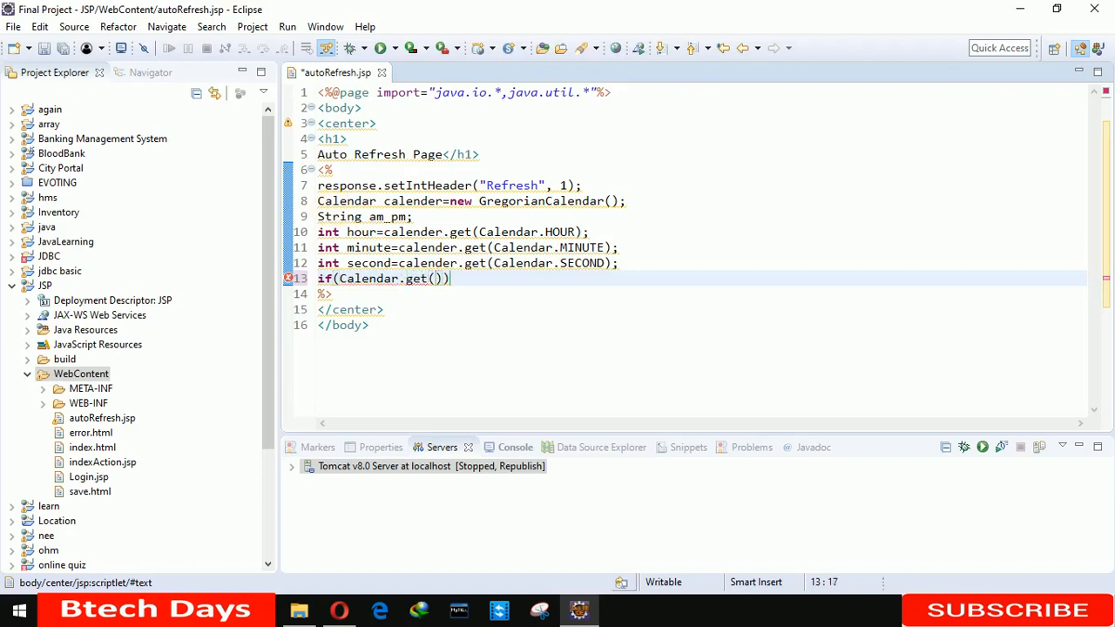
type("Calendar")
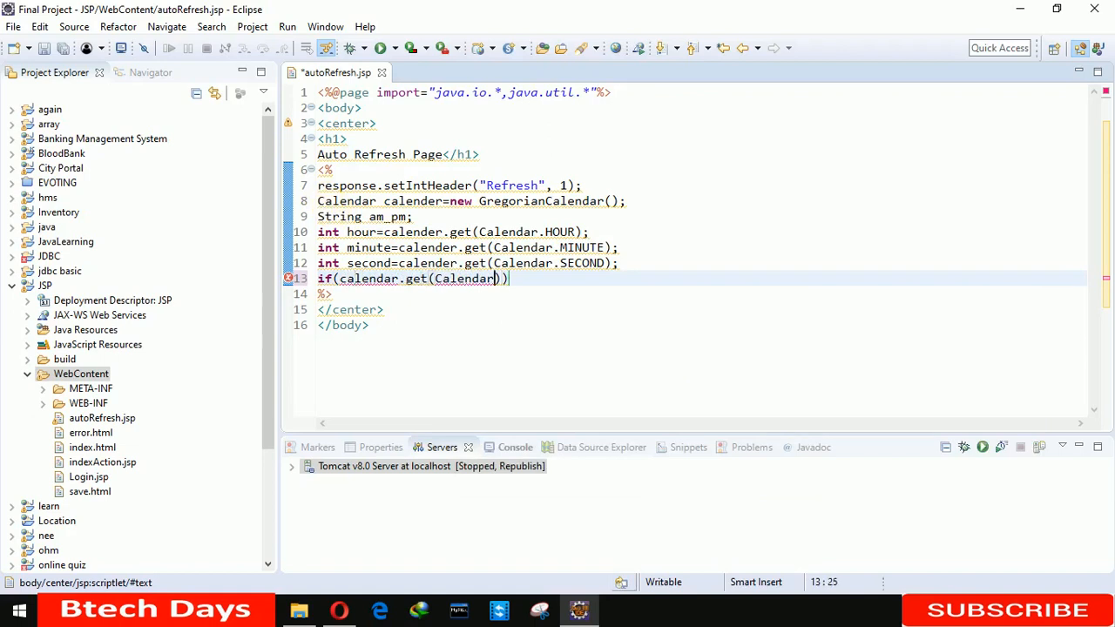
type("AM_PM")
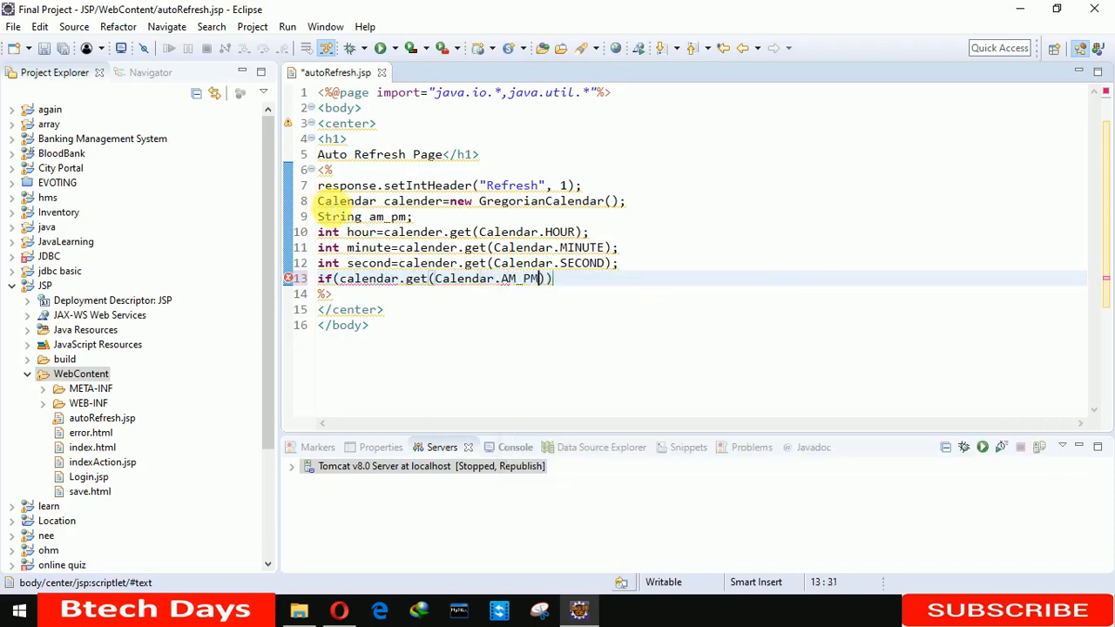
type("==0")
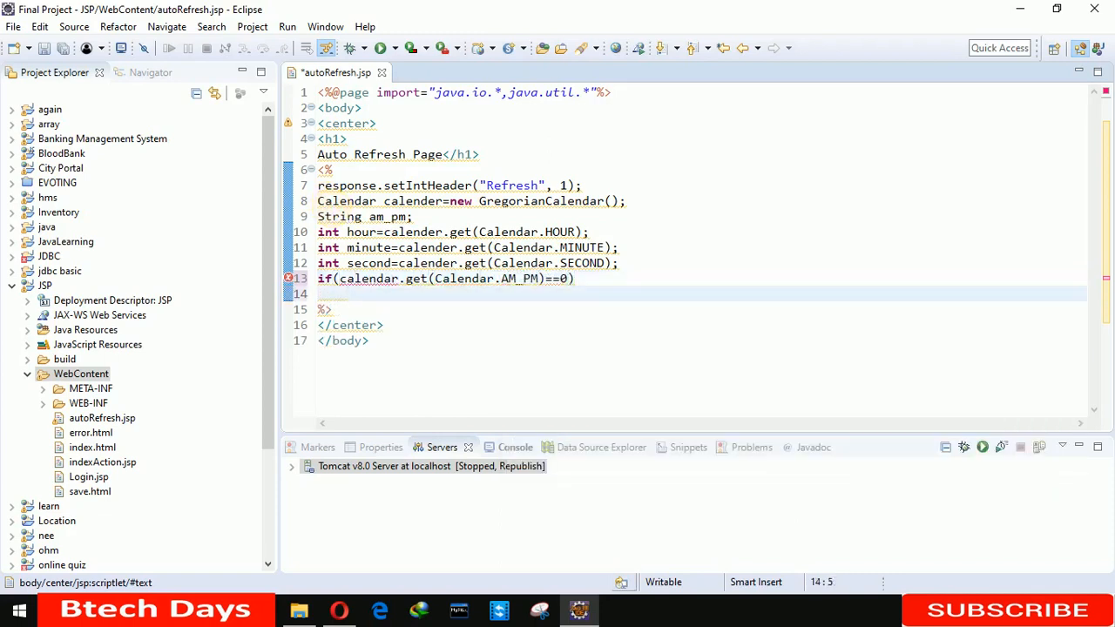
- Assign am_pm="AM"; inside the if branch
type("A")
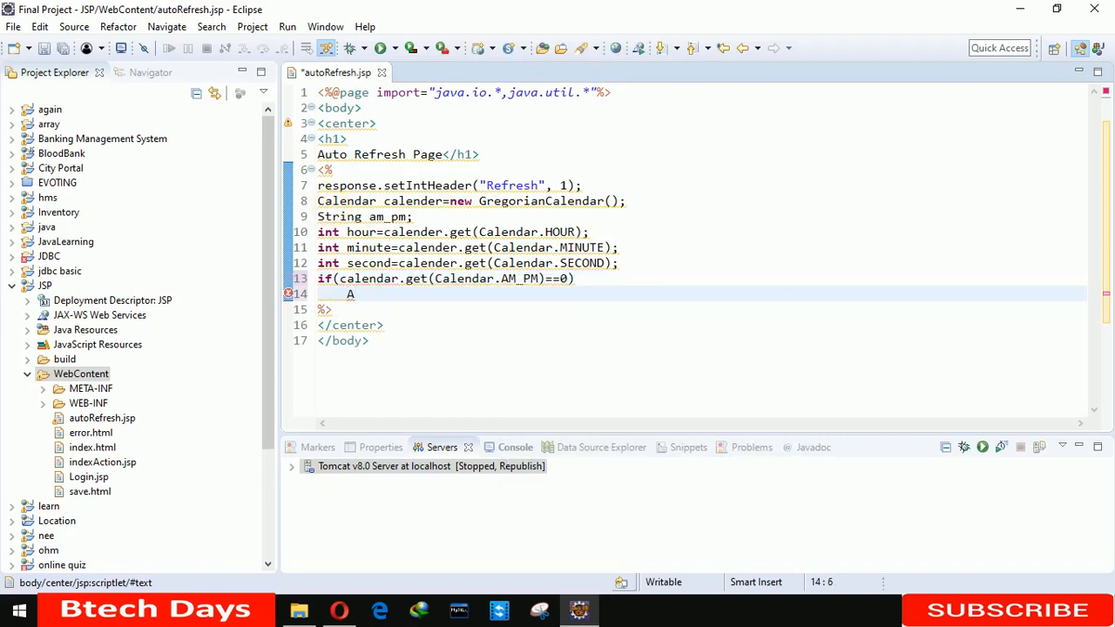
type("am_pm")
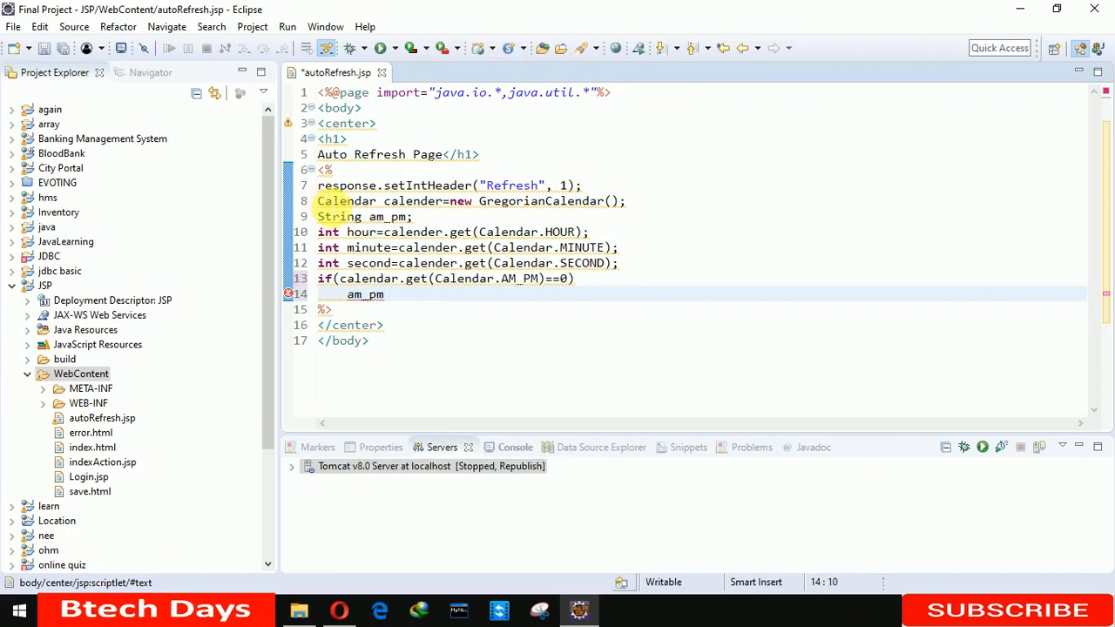
type("=\"A")
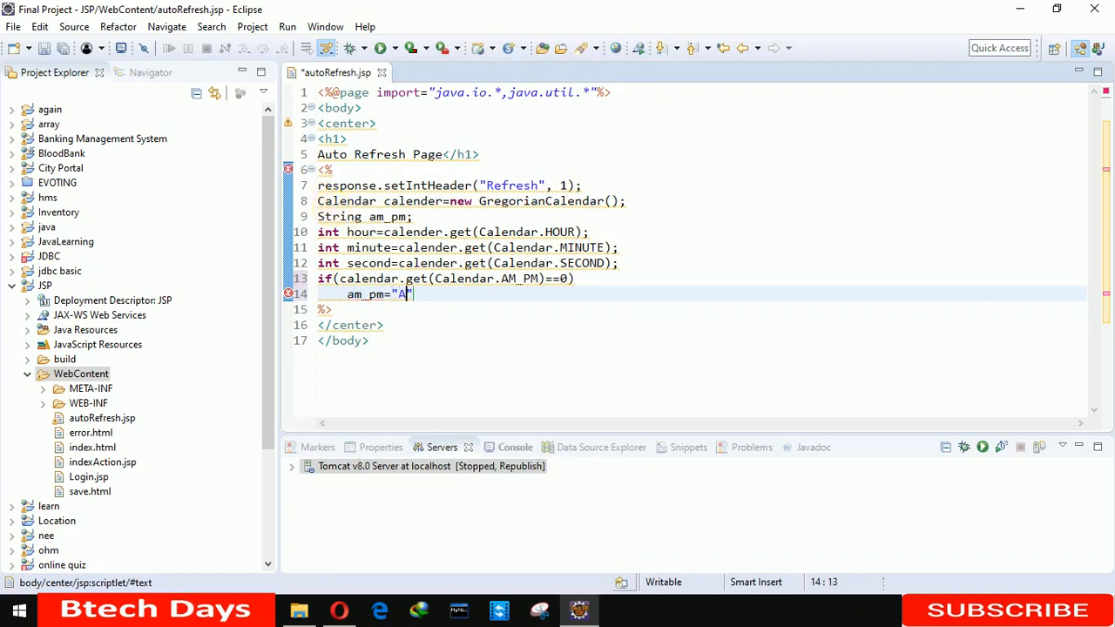
type("M")
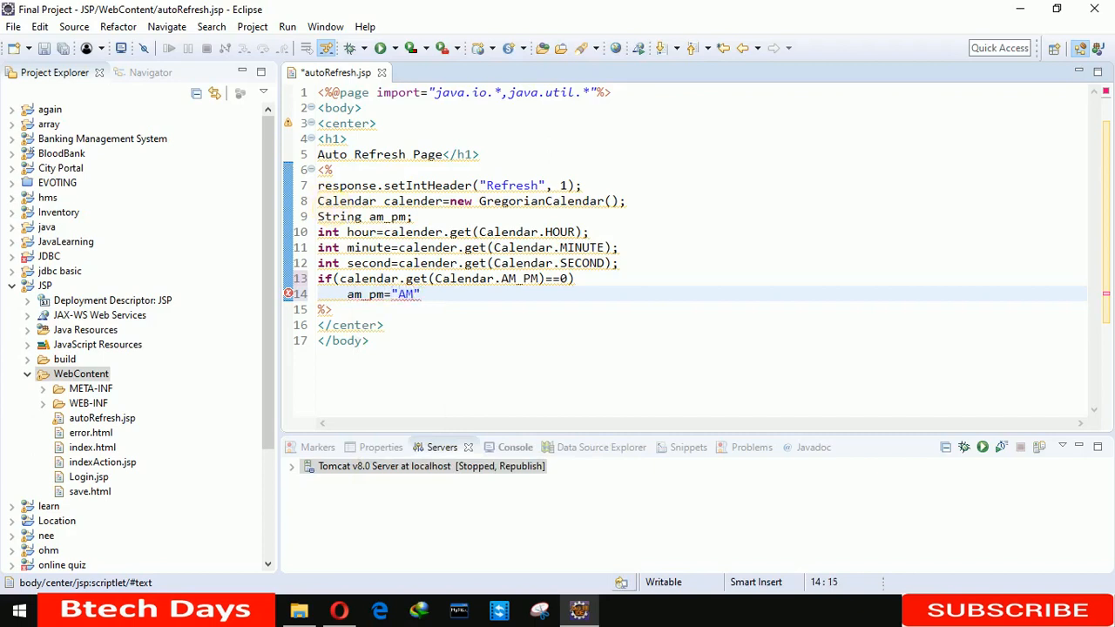
type(";")
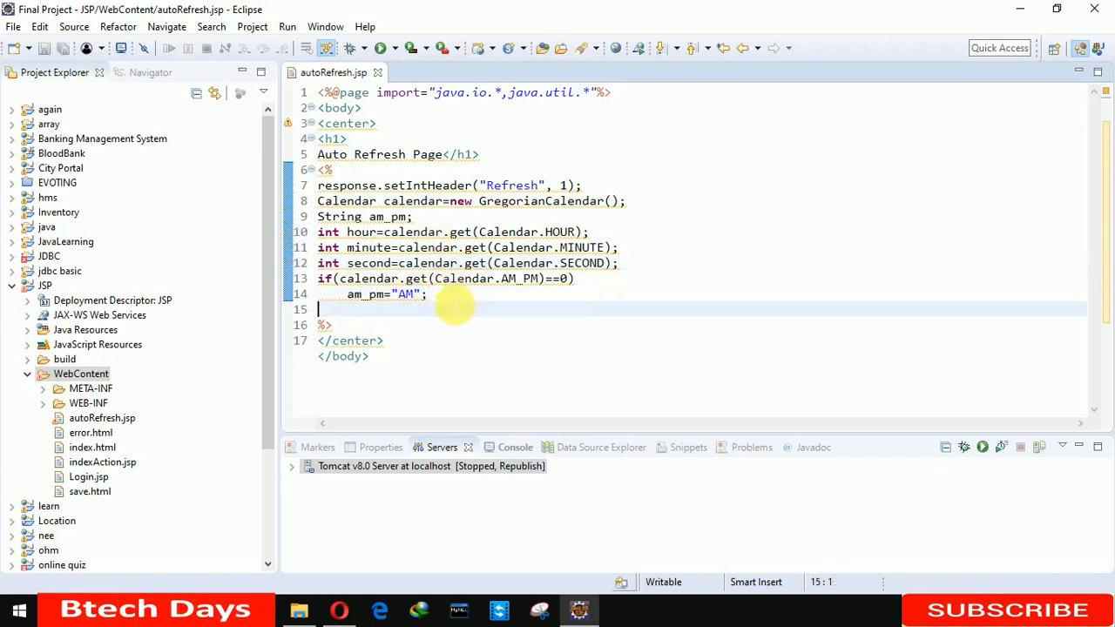
- Add else am_pm="PM"; and start a new String line
type("e;")
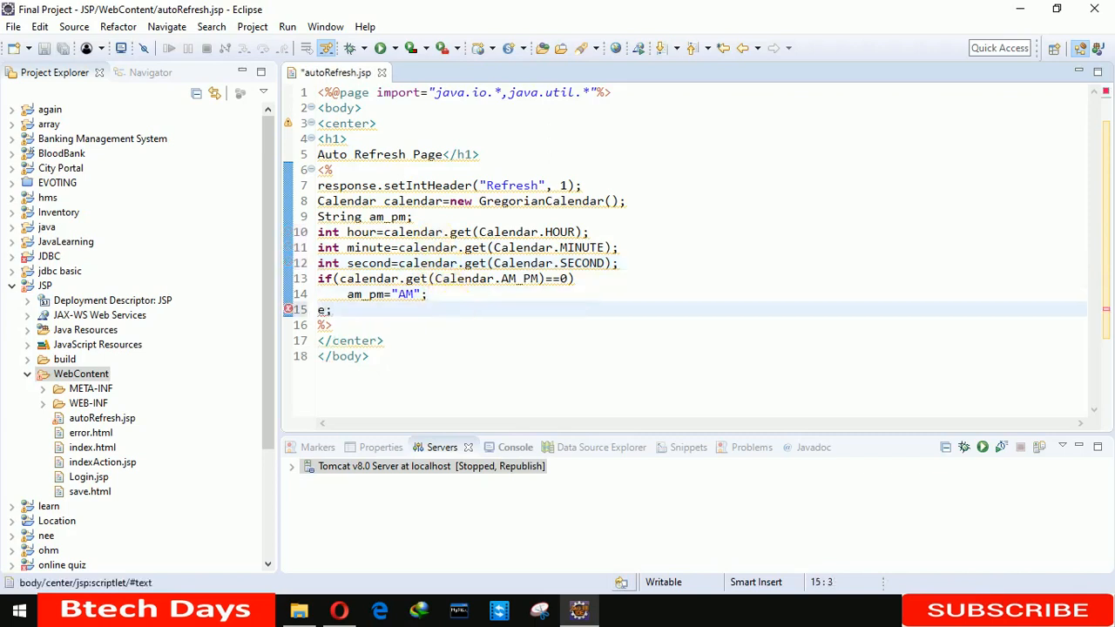
type("lse")
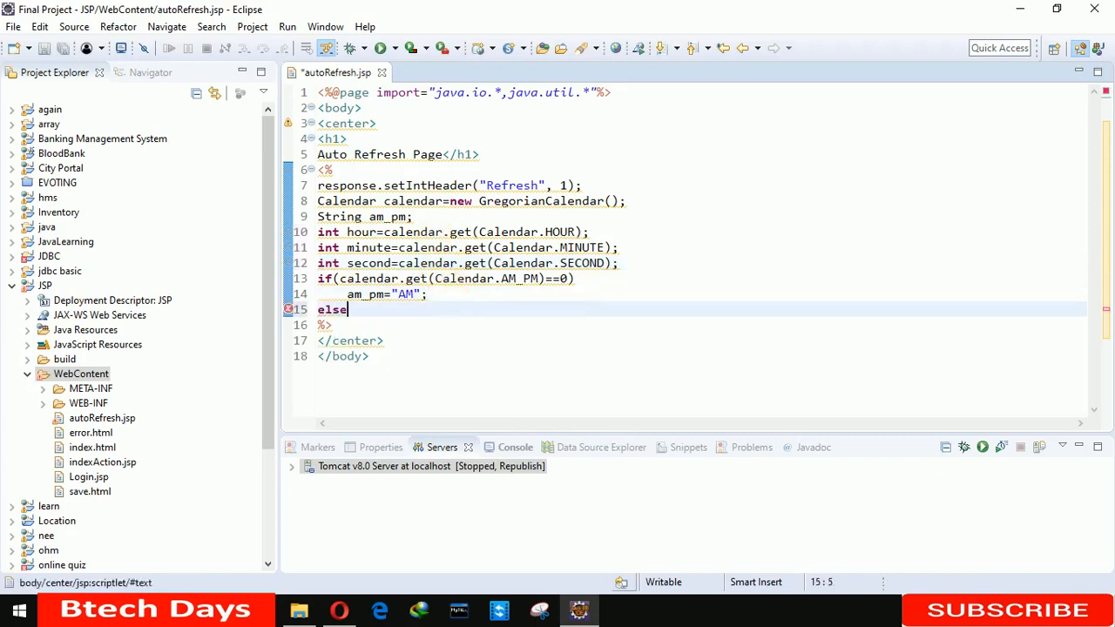
type("am")
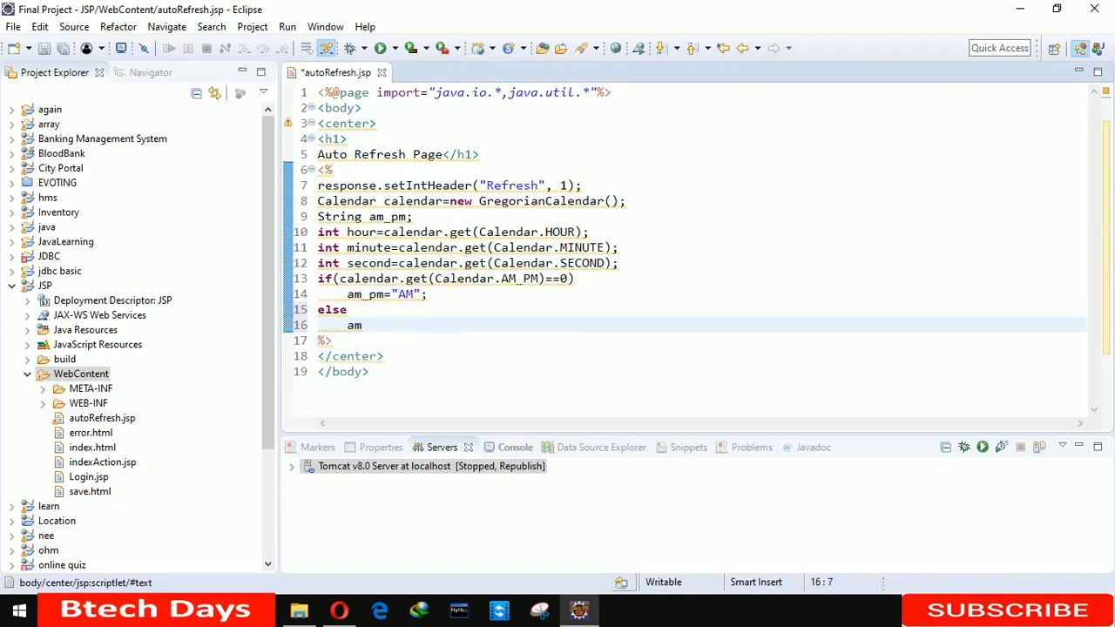
type("_pm=")
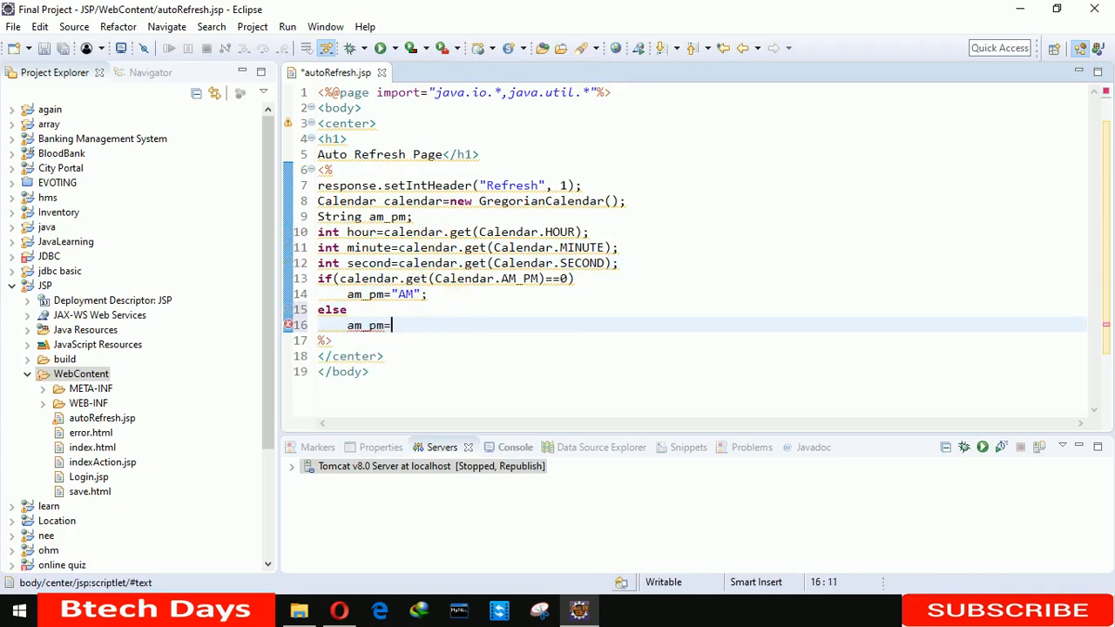
type("\"PM\";")
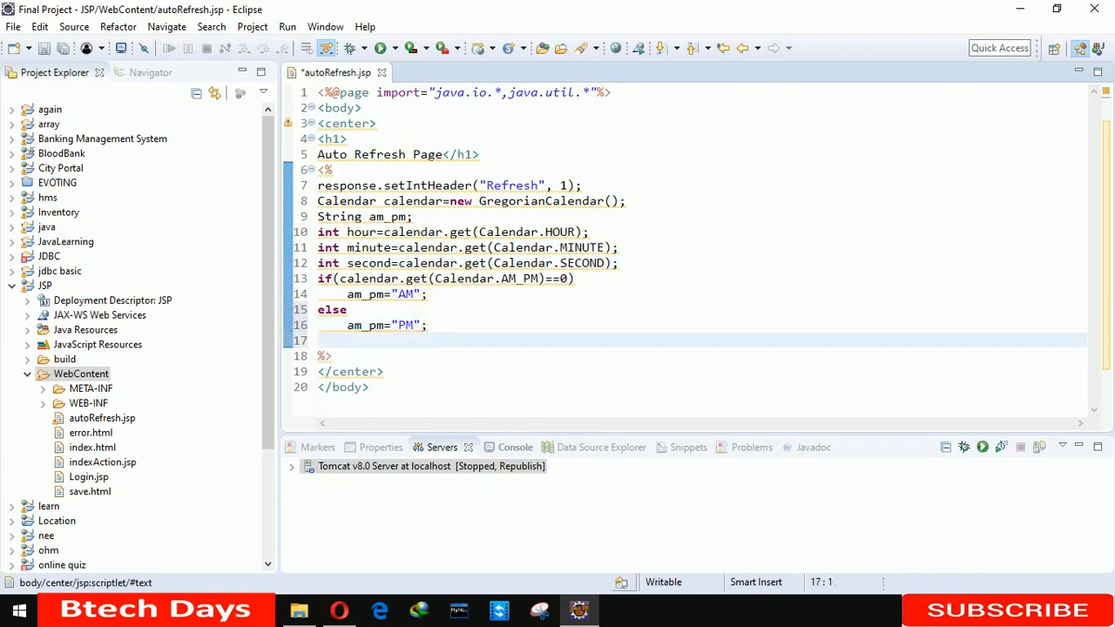
type("String")
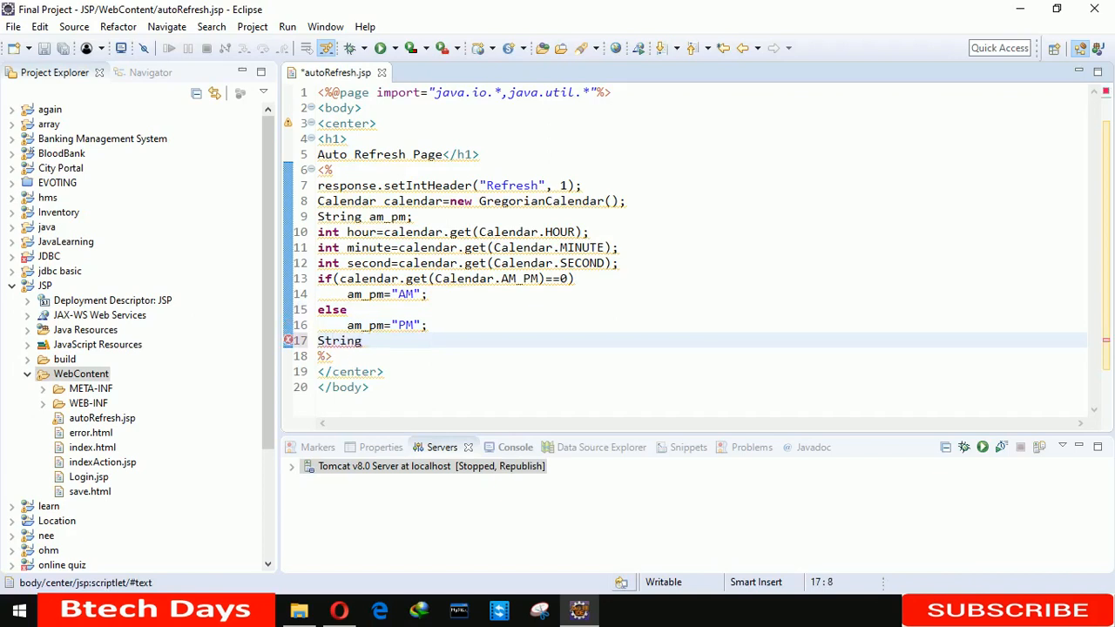
- Begin String CT by joining hour and minute with a colon
type("CT=")
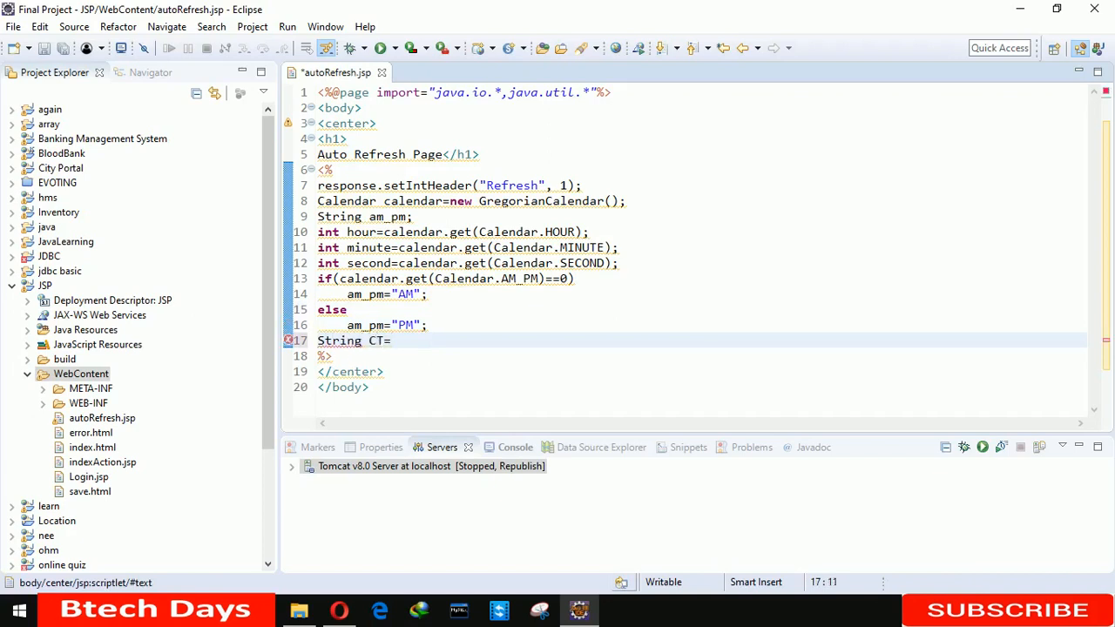
type("ho")
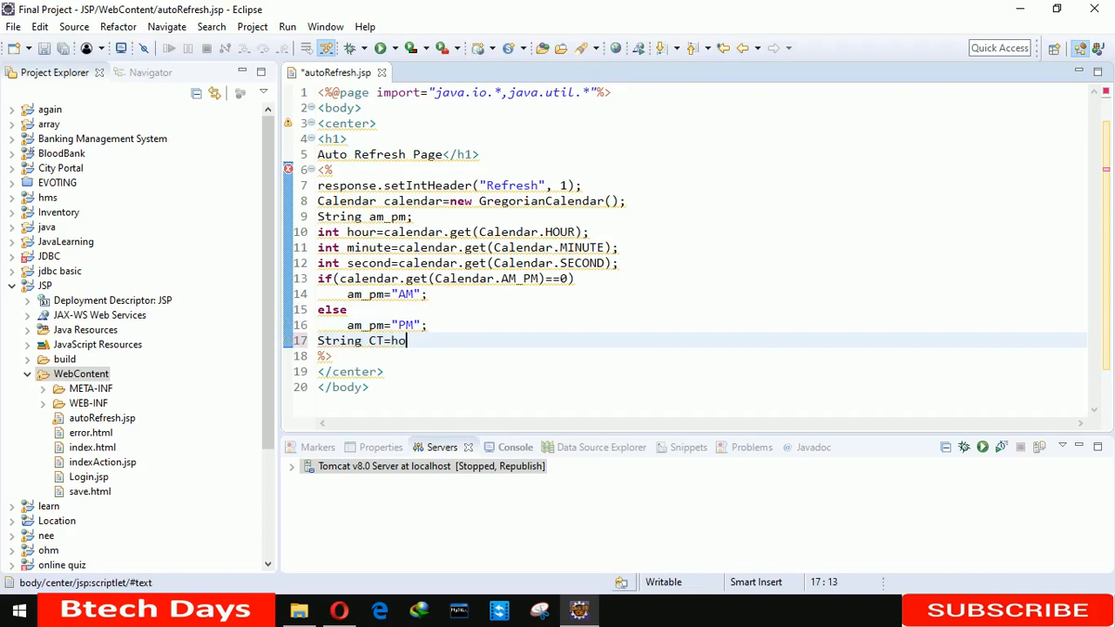
type("ur")
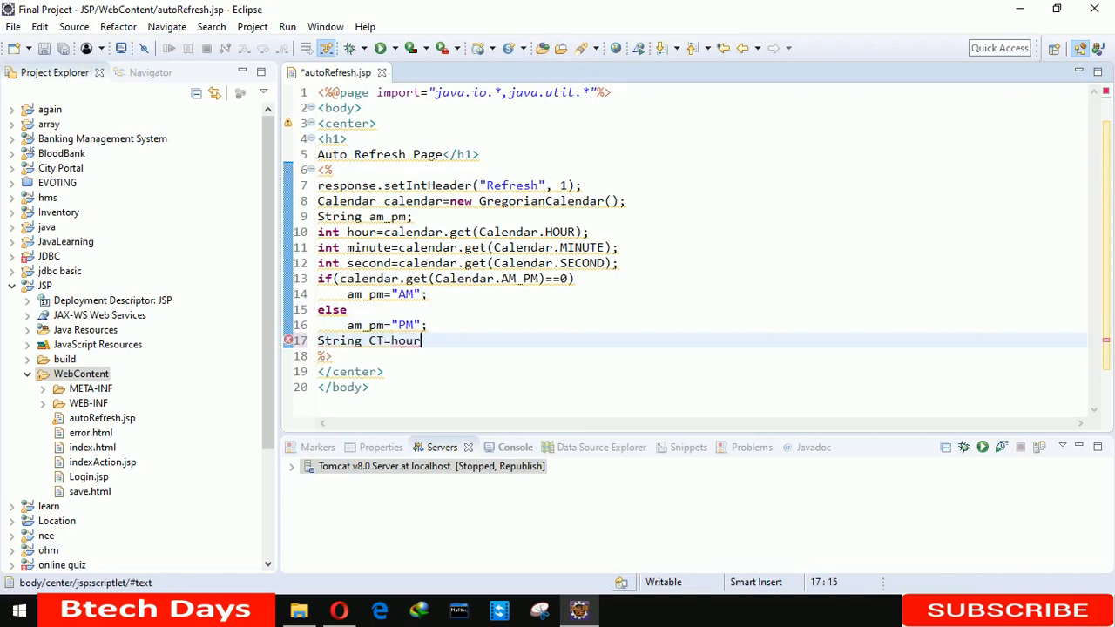
type("+\"\"")
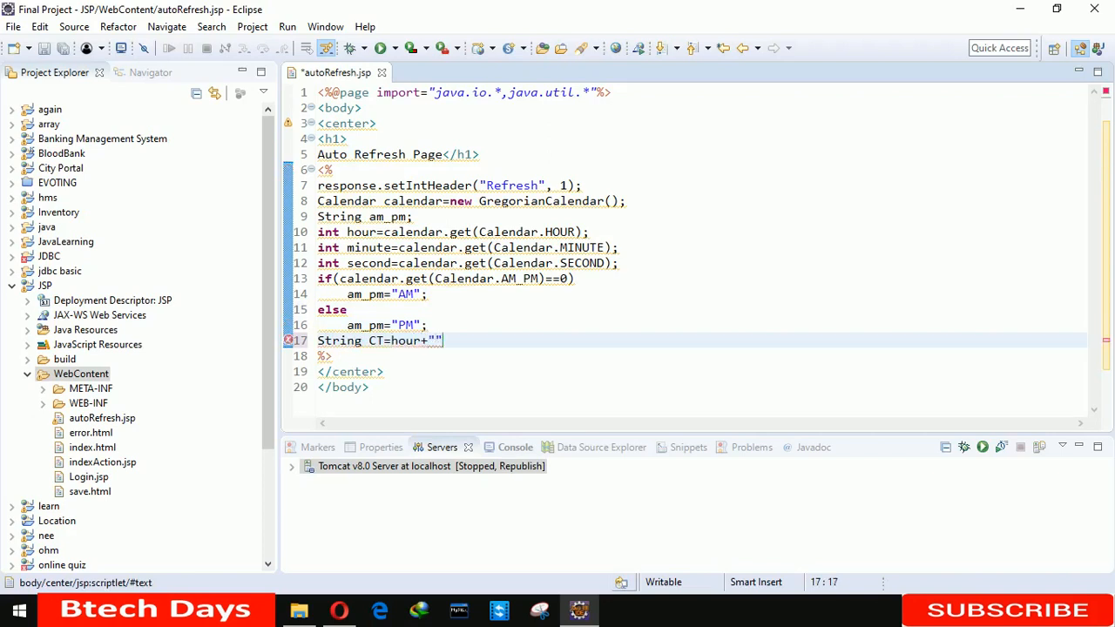
type(":")
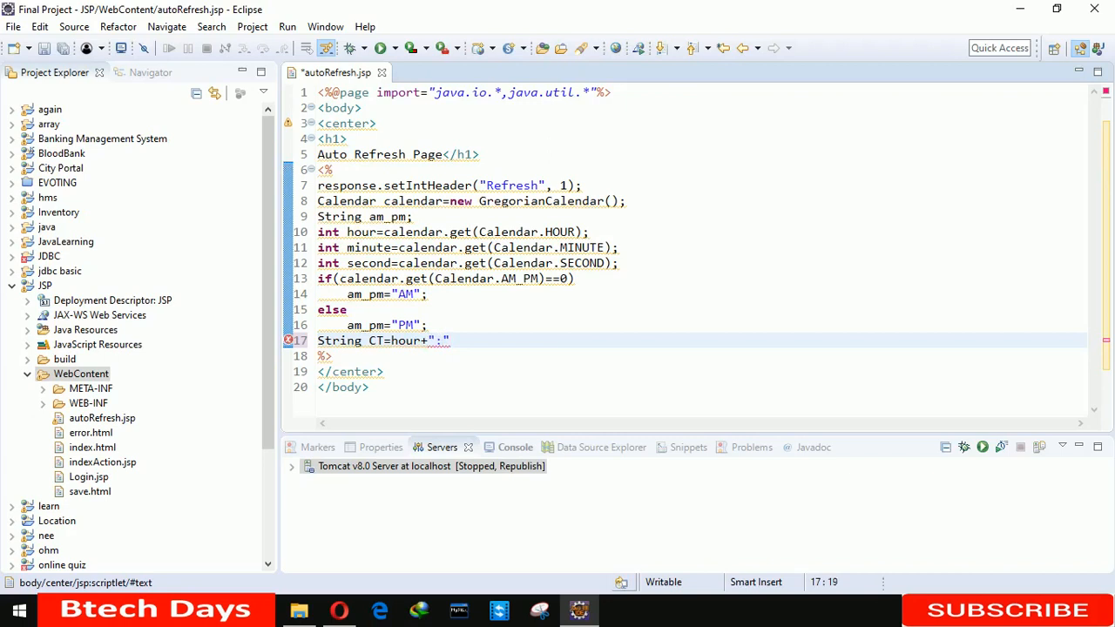
type("+mi")
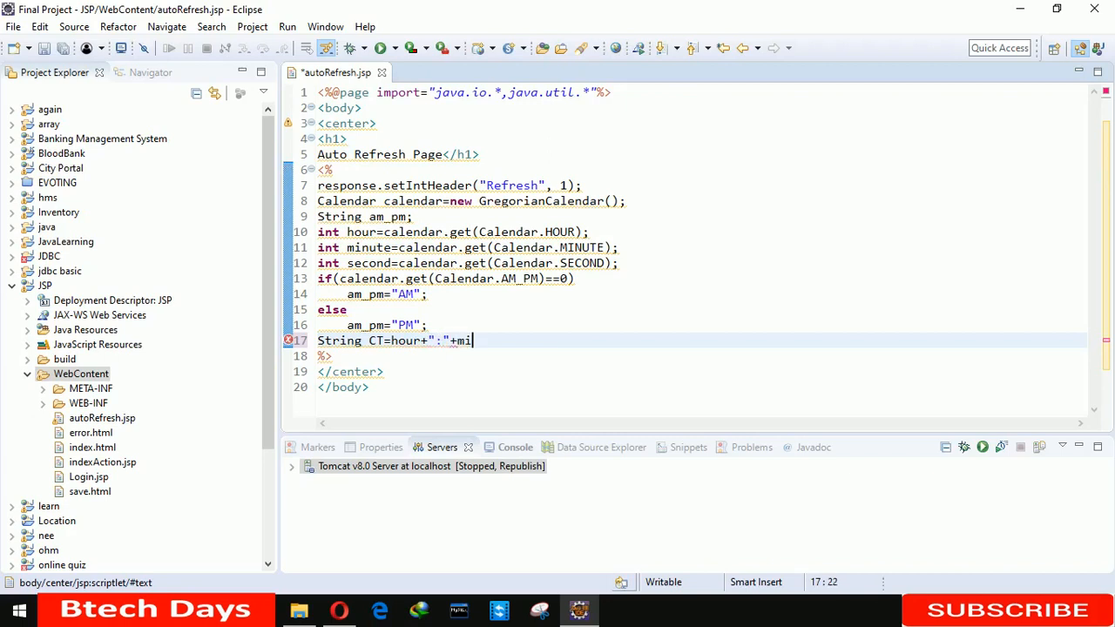
type("nute")
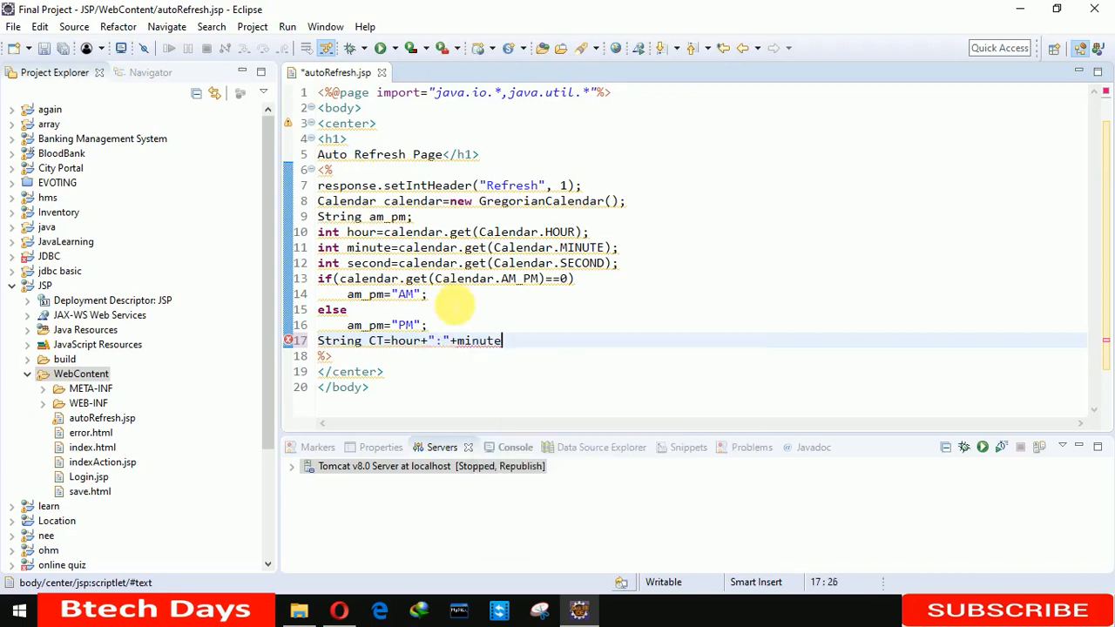
- Append a colon, second, a space and am_pm to complete CT
type("+\"\"")
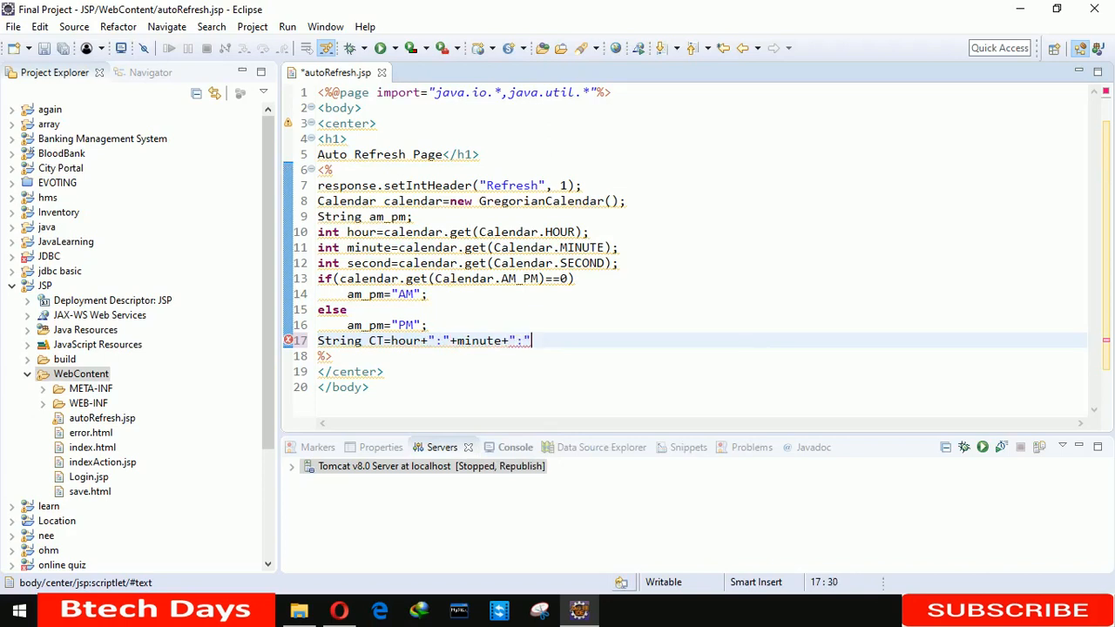
type("+s")
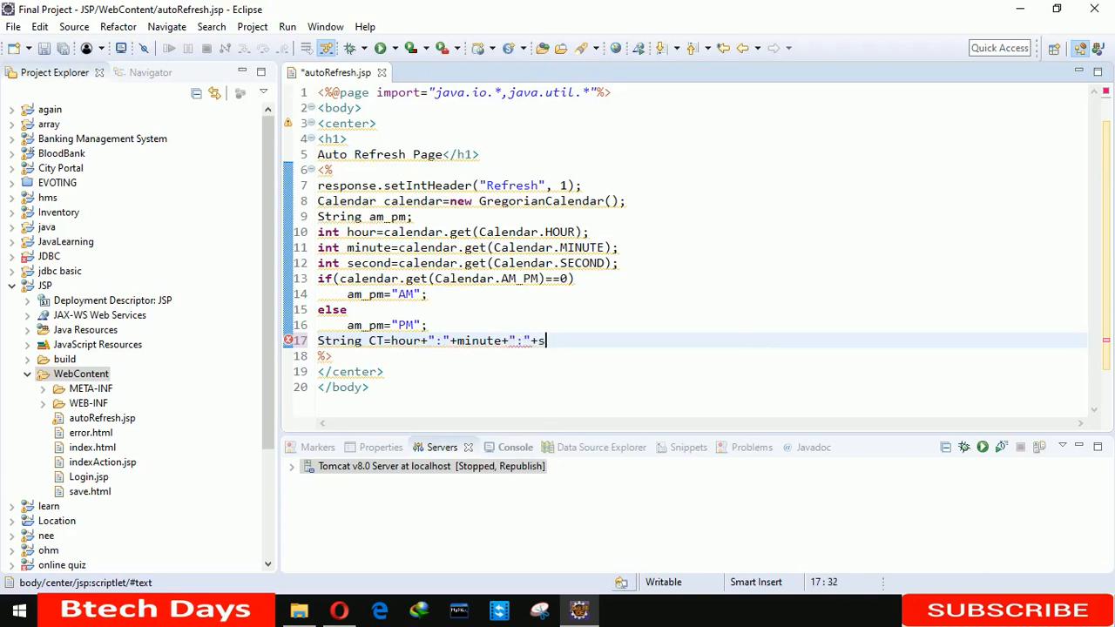
type("econd")
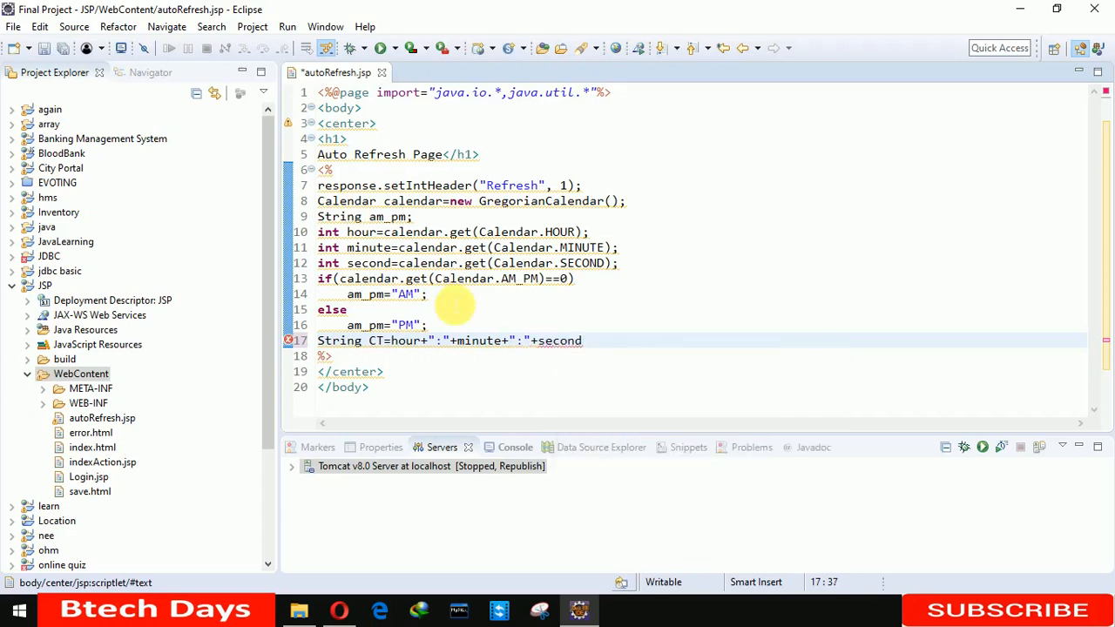
type("+")
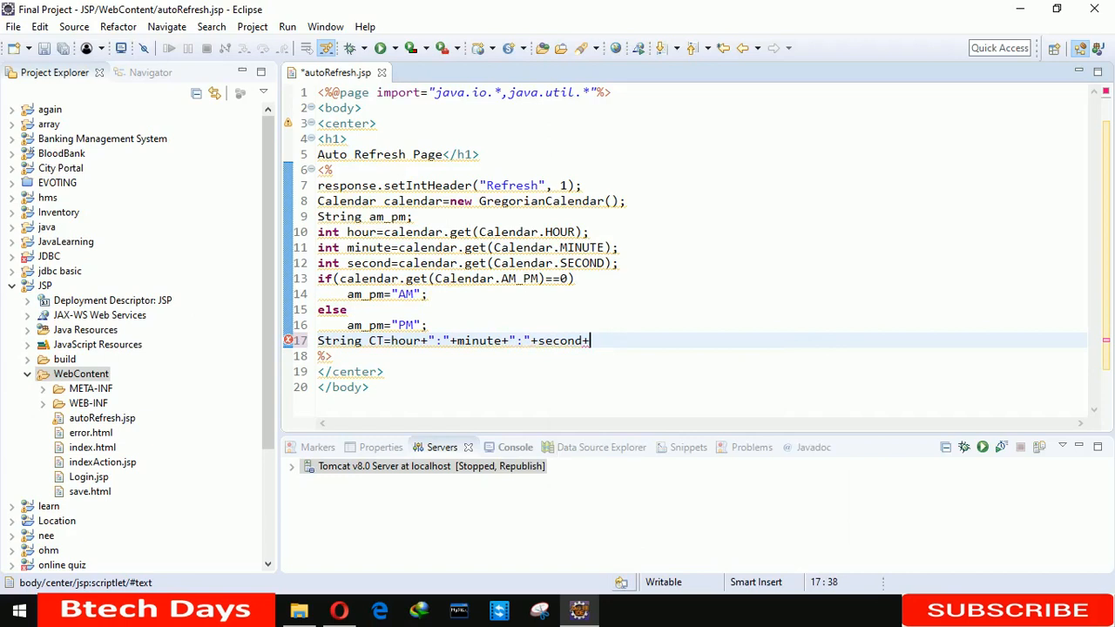
type("+\" \"")
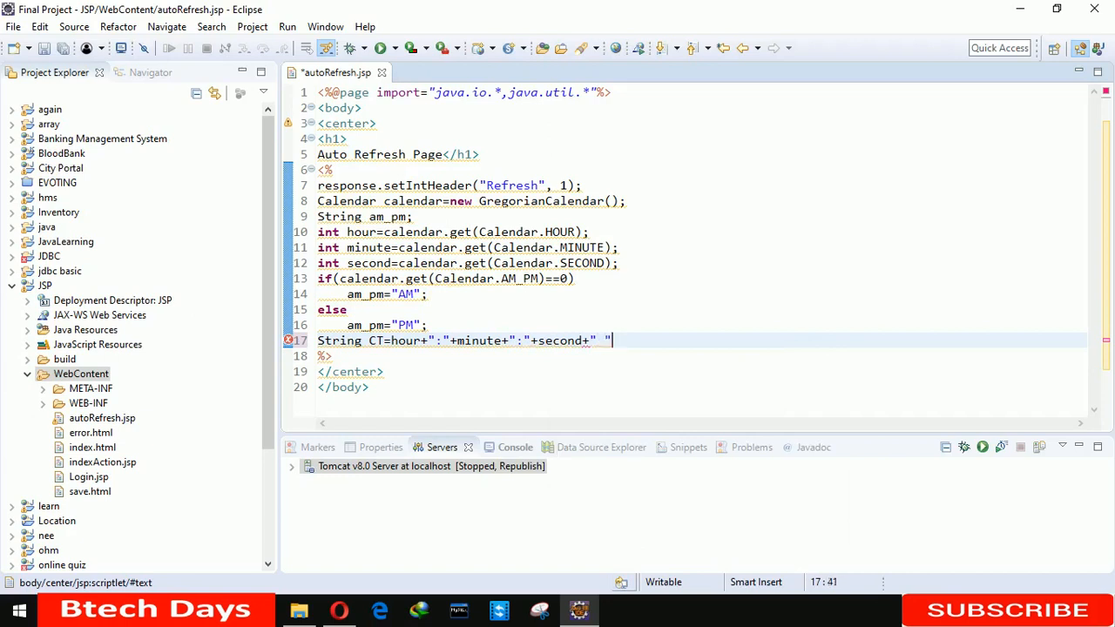
type("a")
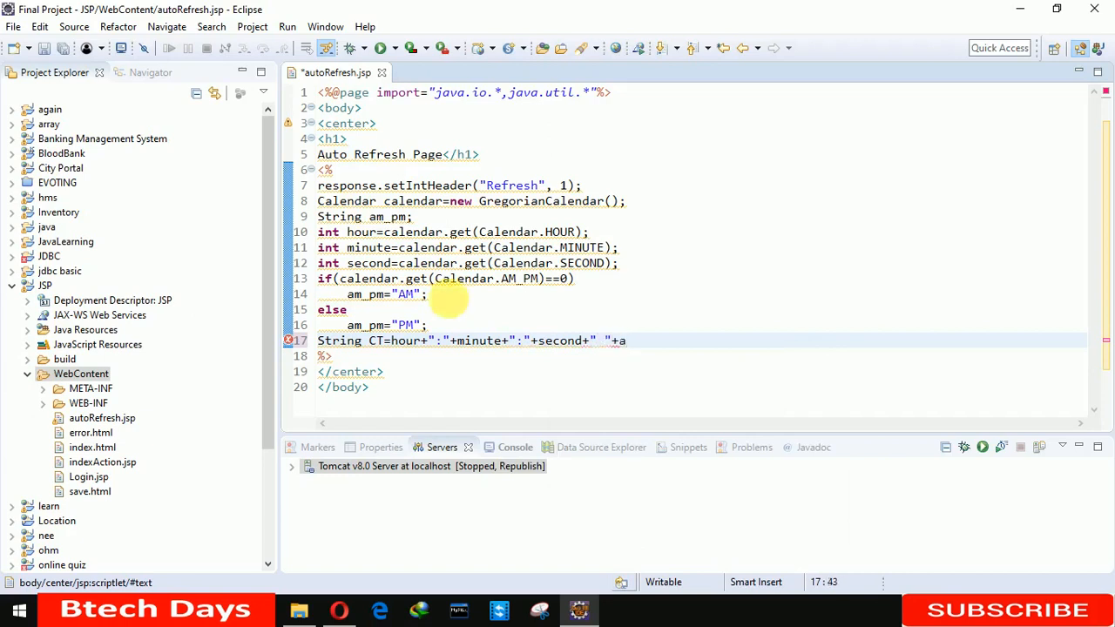
type("m_pm;")
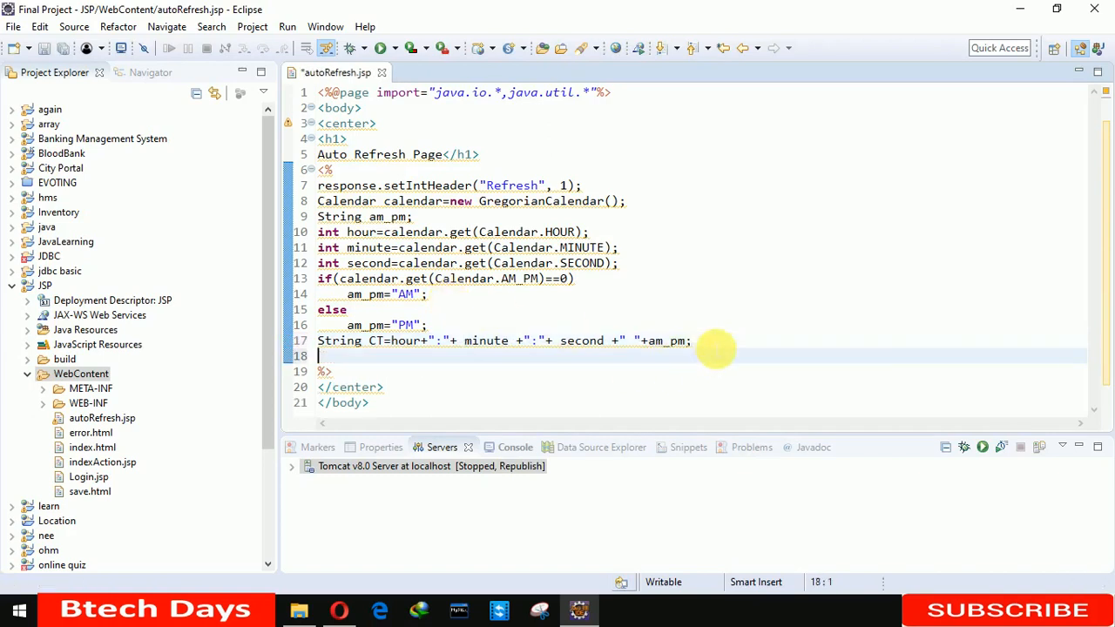
- Add out.println("Current Time"+CT+"\n"); and save autoRefresh.jsp
type("out")
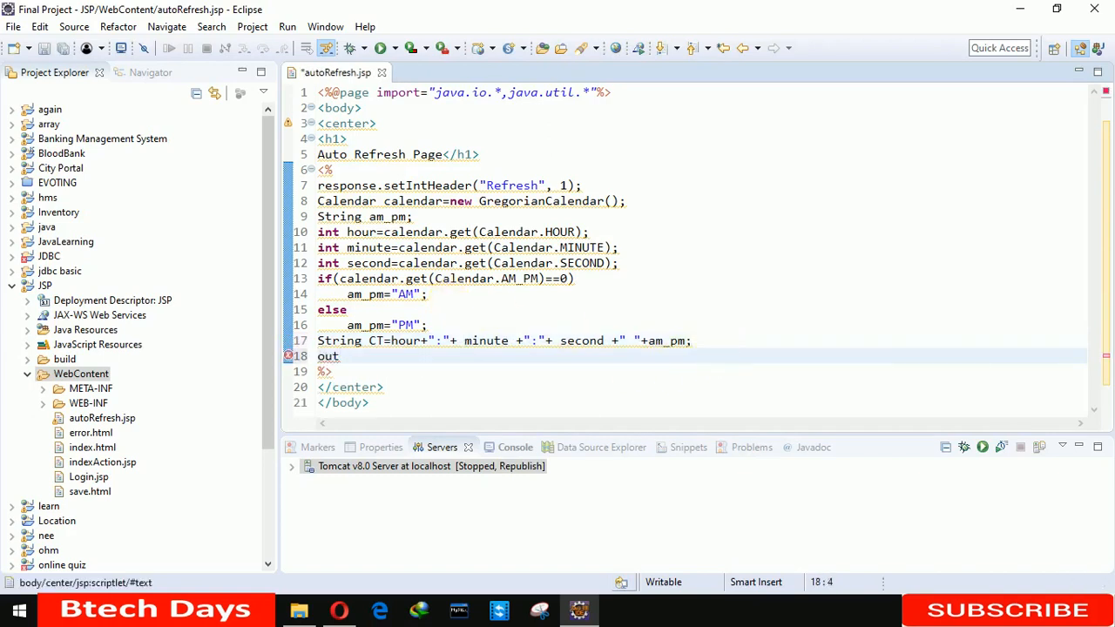
type(".pri")
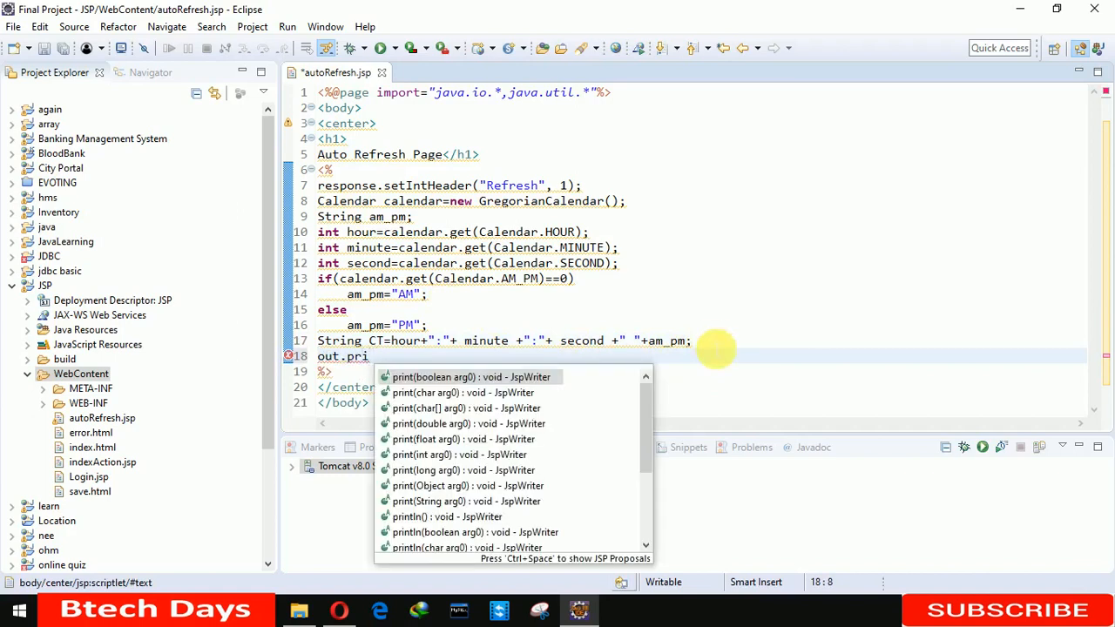
type("tln")
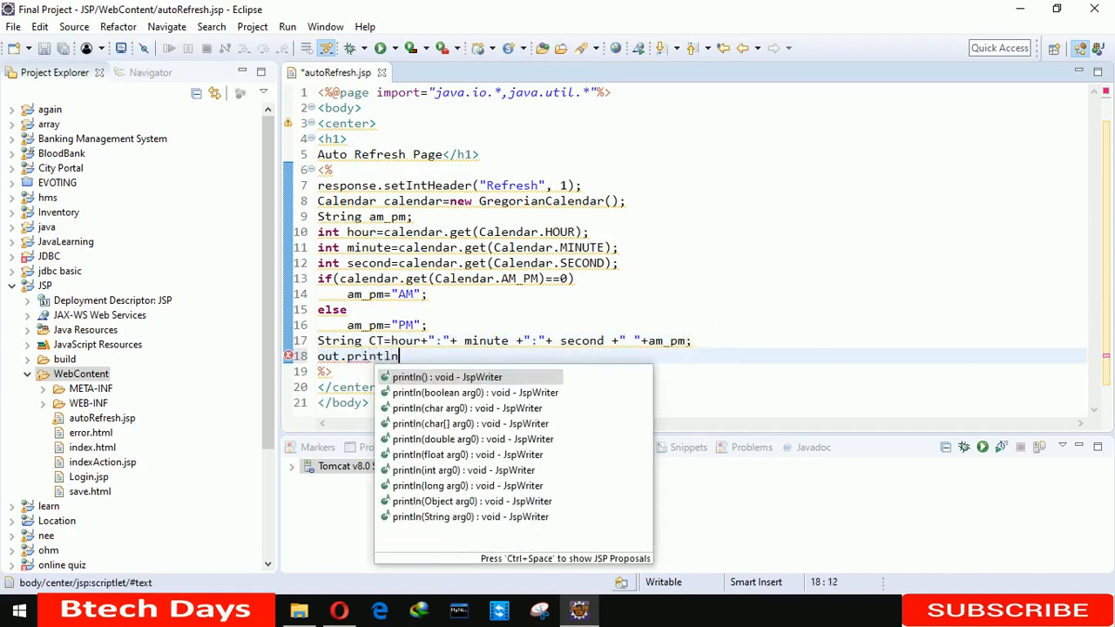
left_click(447, 377)
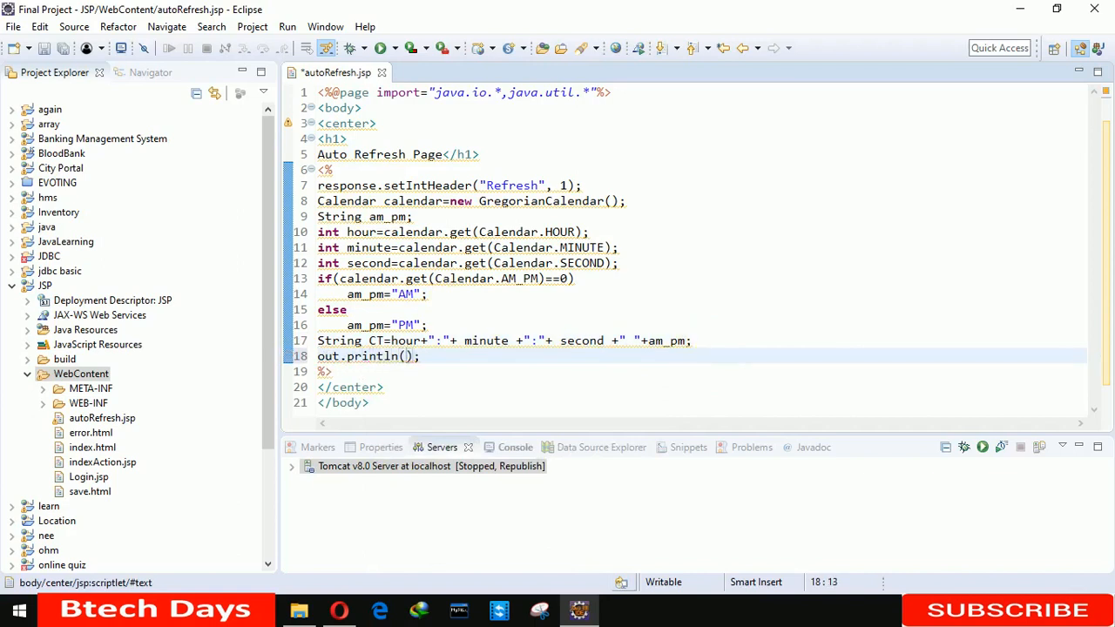
type("Current Time")
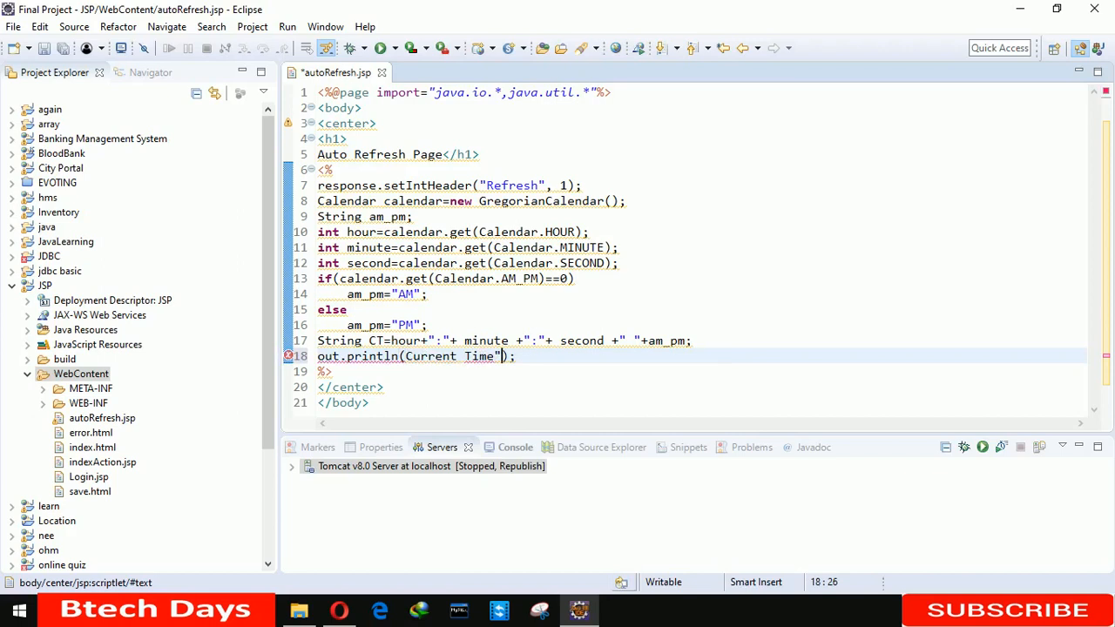
type("\"")
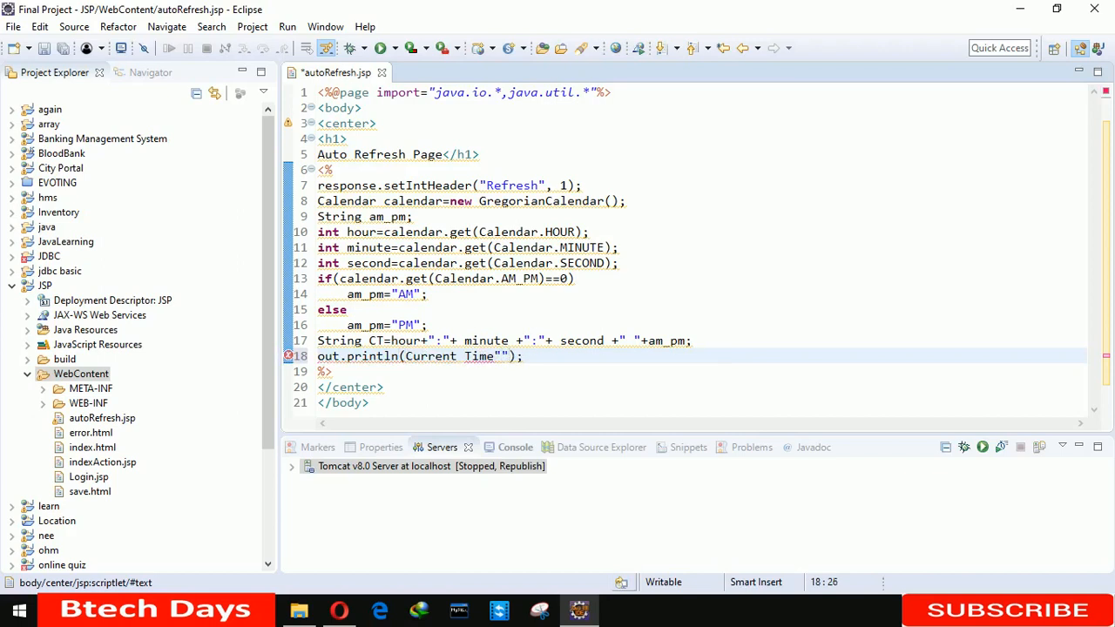
type("+")
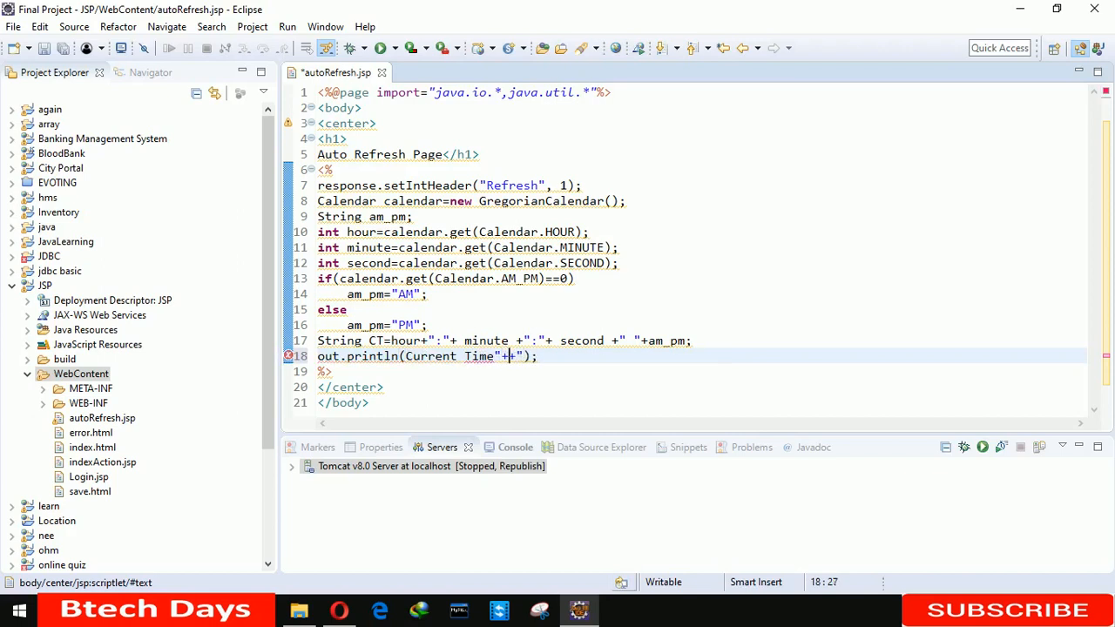
type("CT+")
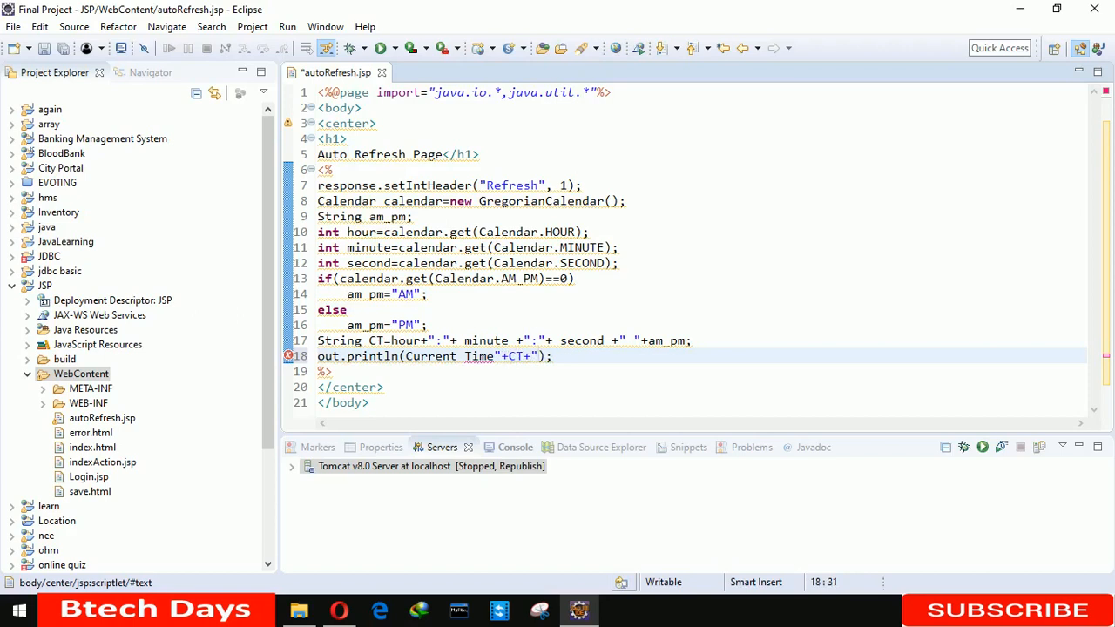
type("\"\\")
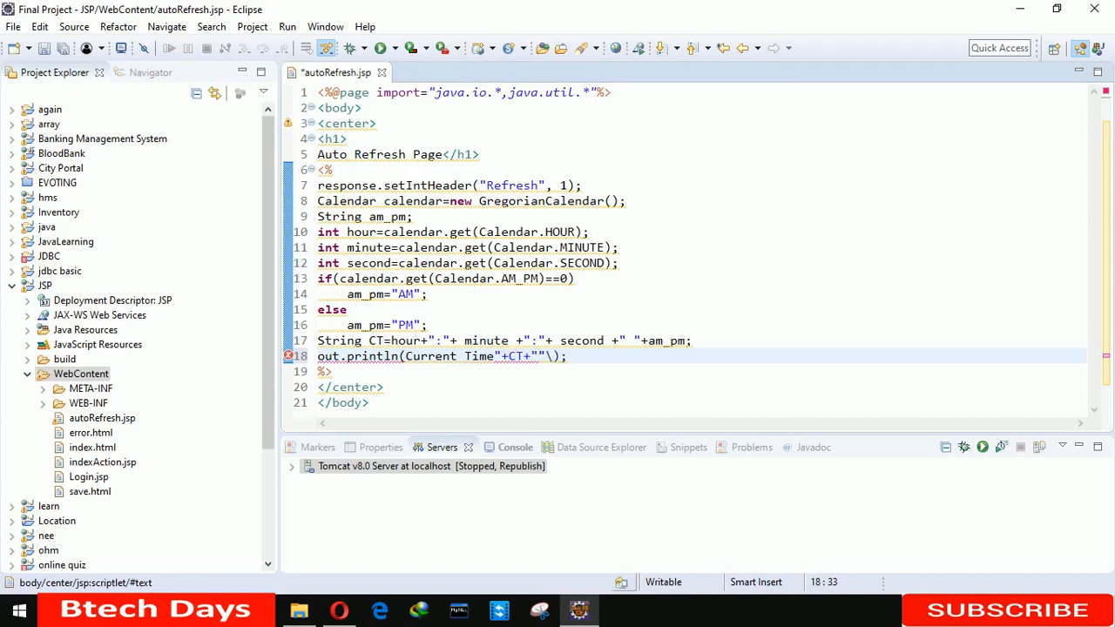
type("n")
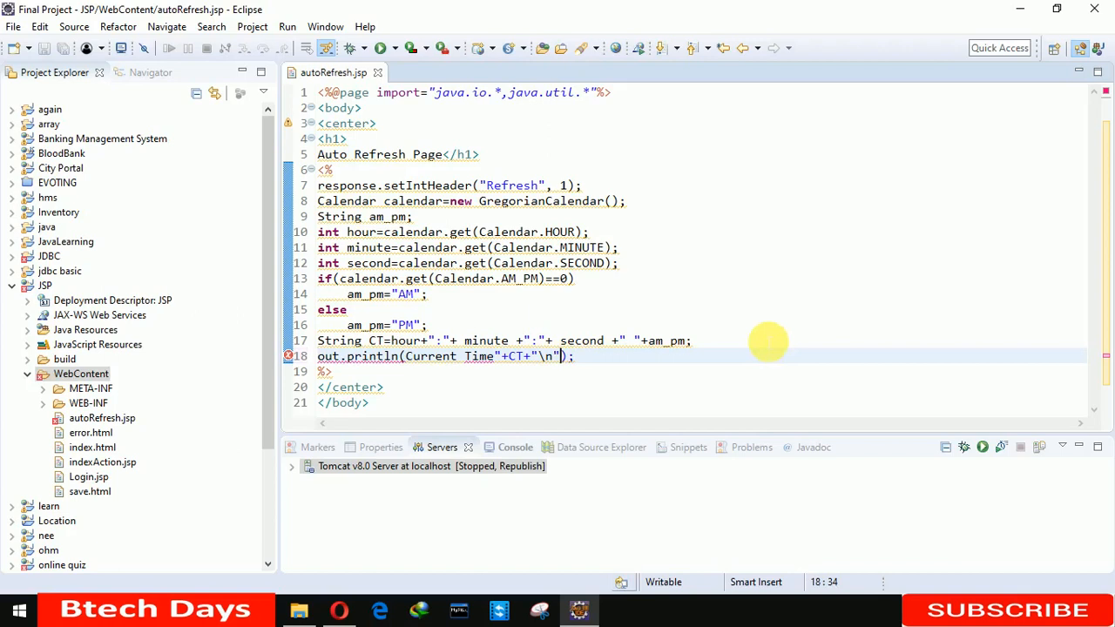
mouse_move(414, 356)
type("\"")
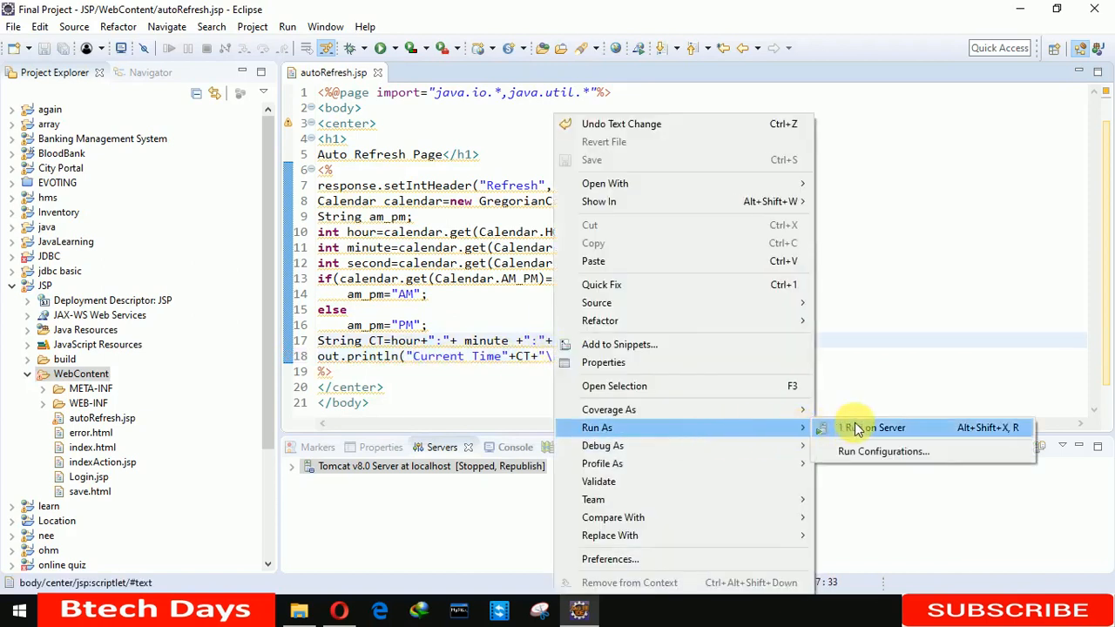
- Run autoRefresh.jsp on the existing Tomcat v8.0 localhost server, starting Tomcat
left_click(870, 427)
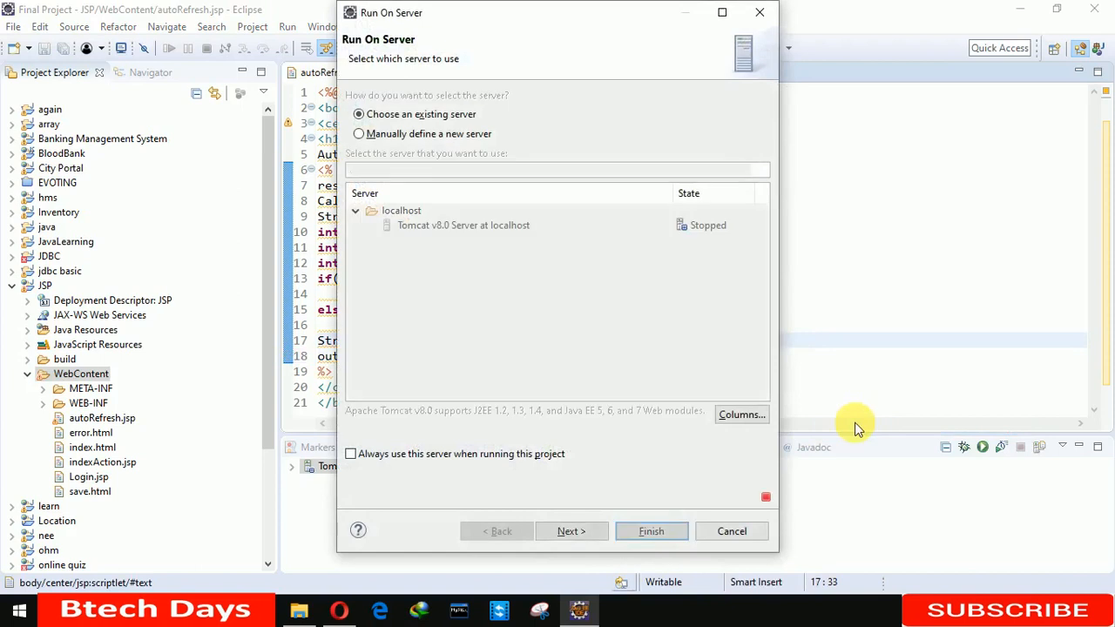
left_click(652, 531)
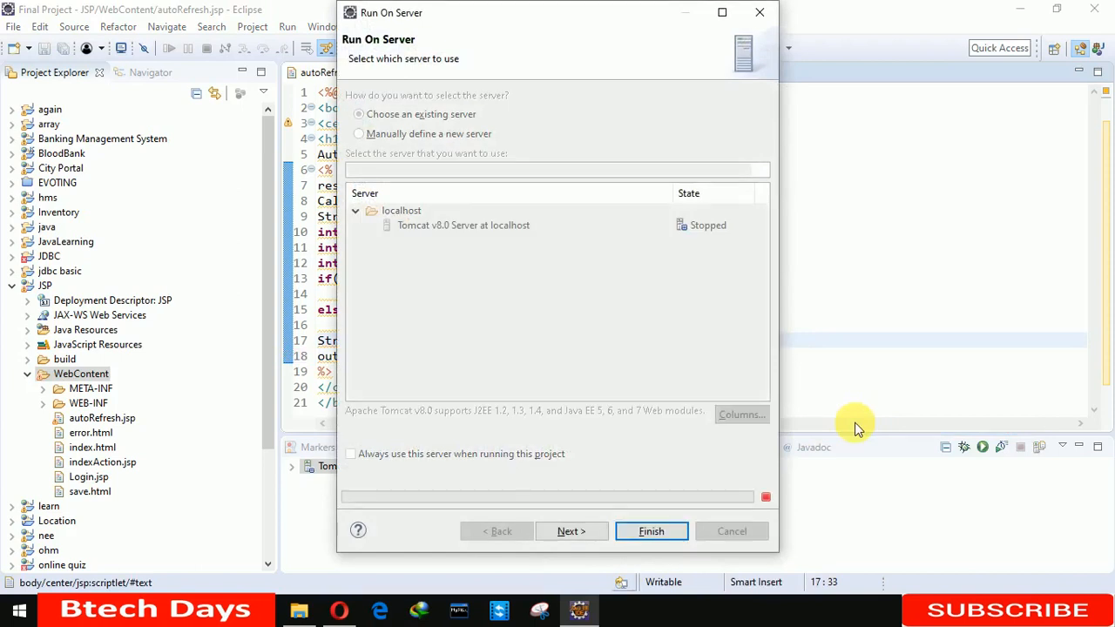
left_click(651, 531)
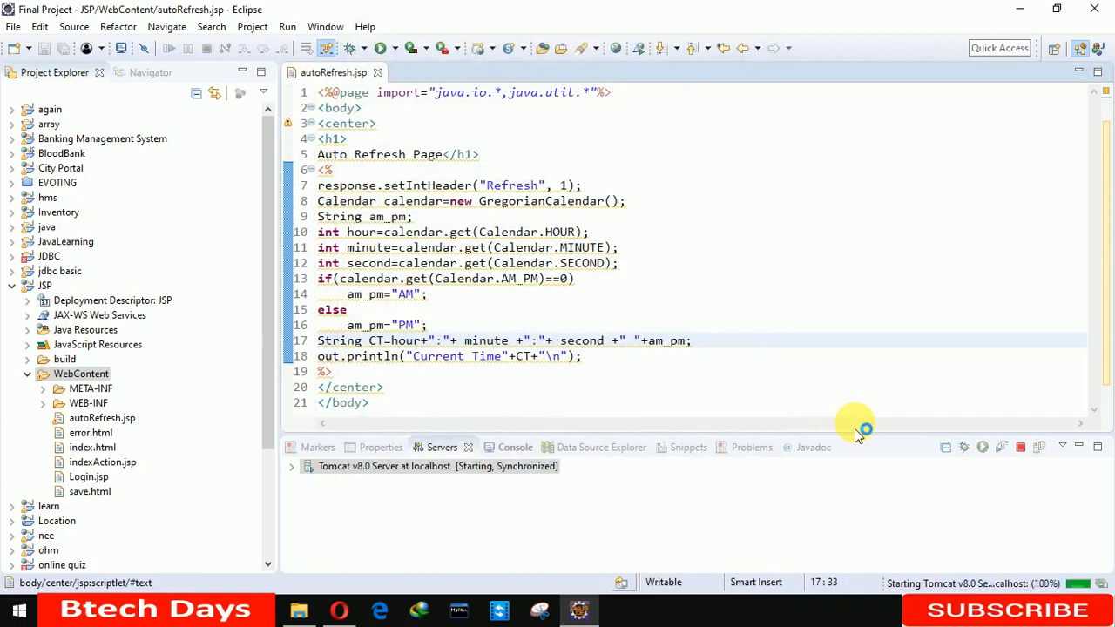
left_click(499, 447)
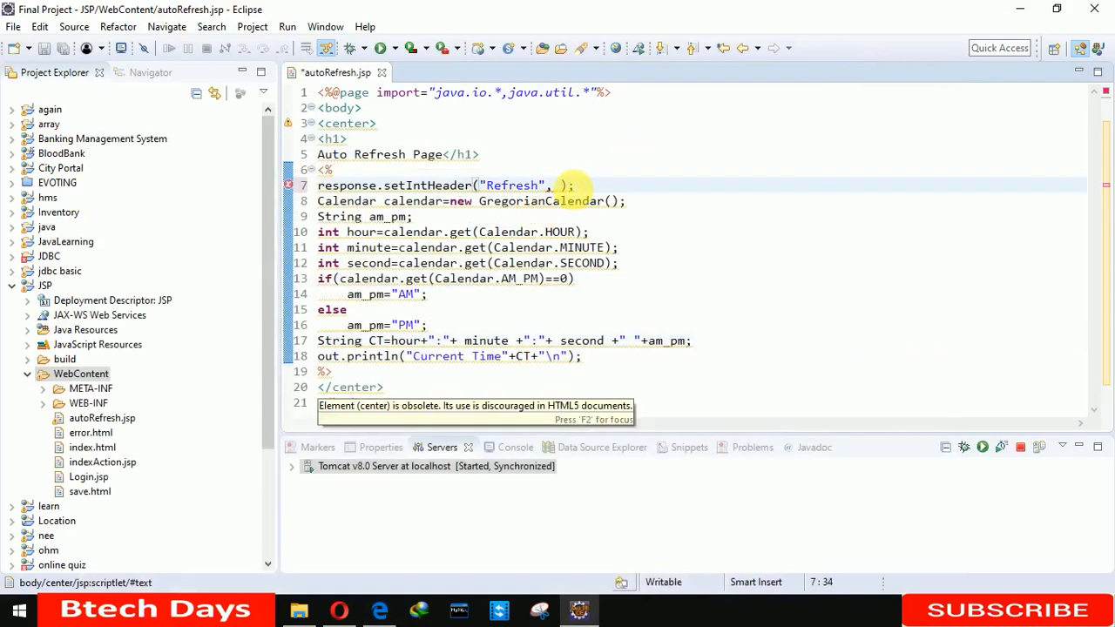
- Change the setIntHeader Refresh interval on line 7 from 1 to 5 and save
type("5")
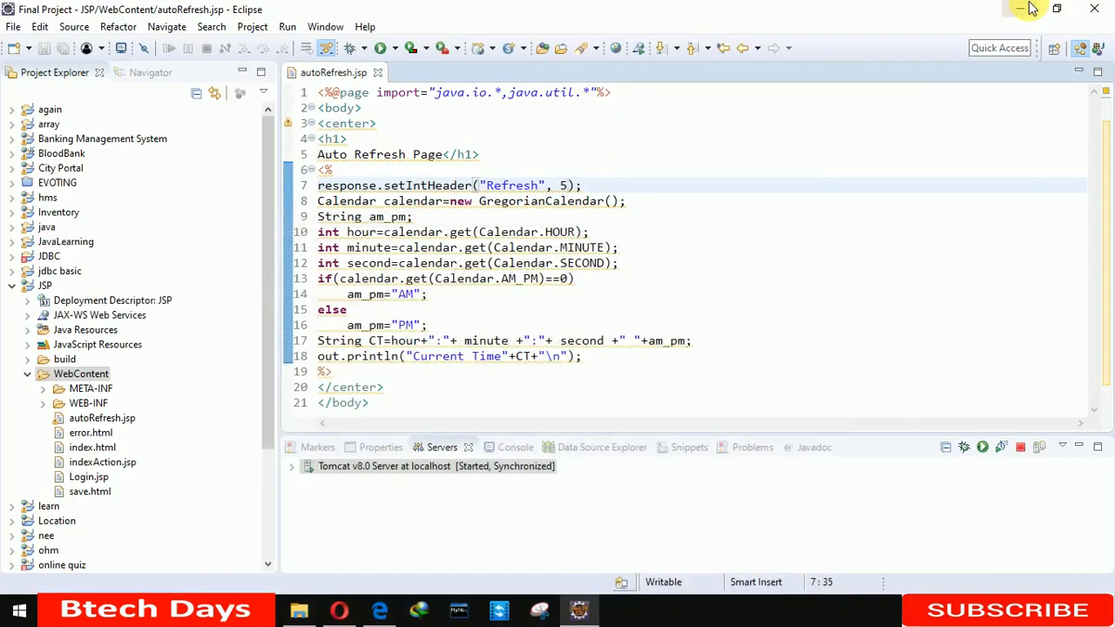
mouse_move(1021, 9)
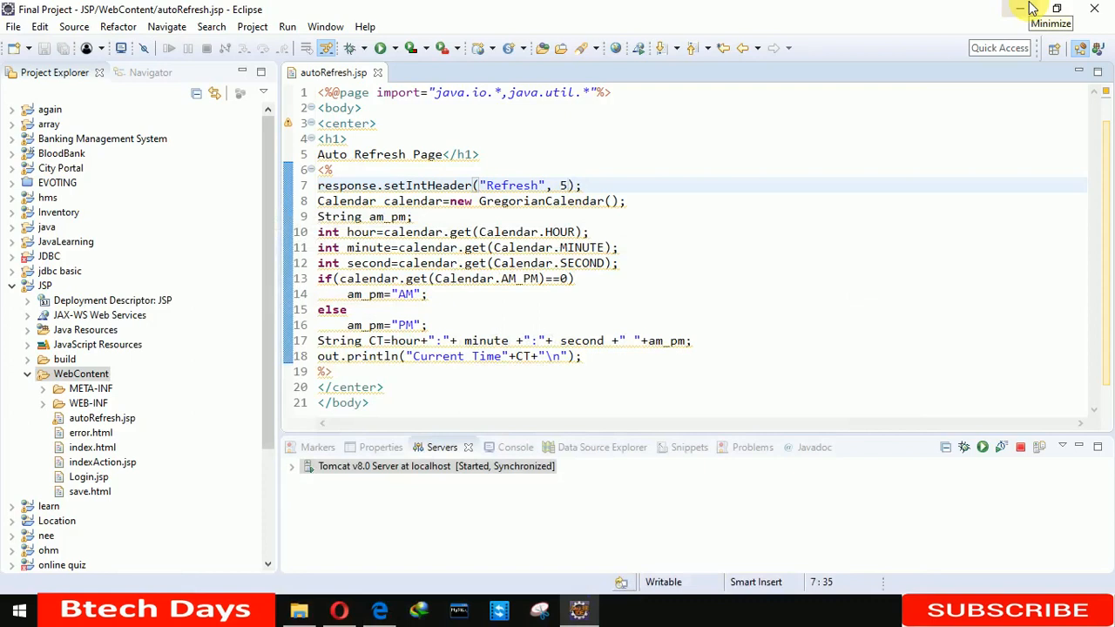
left_click(568, 186)
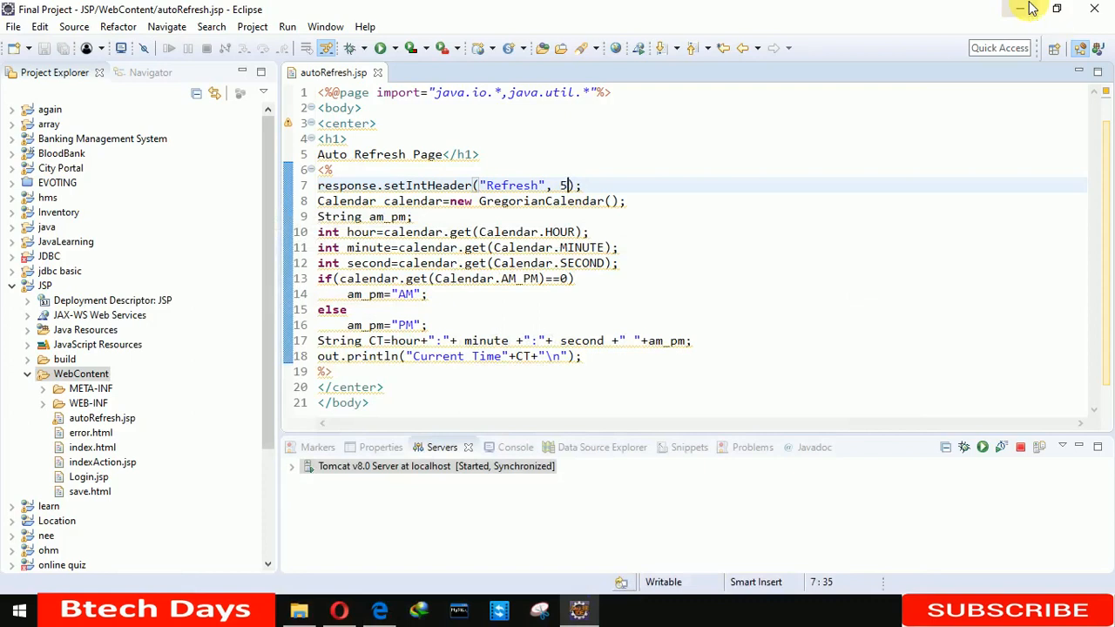